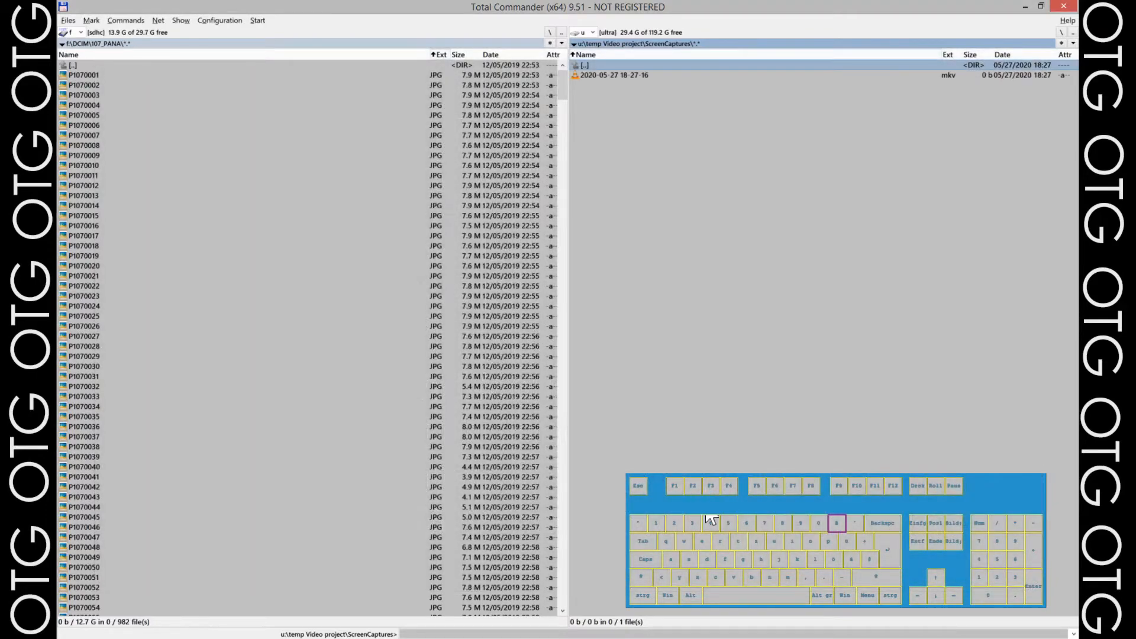
mouse_move(507, 381)
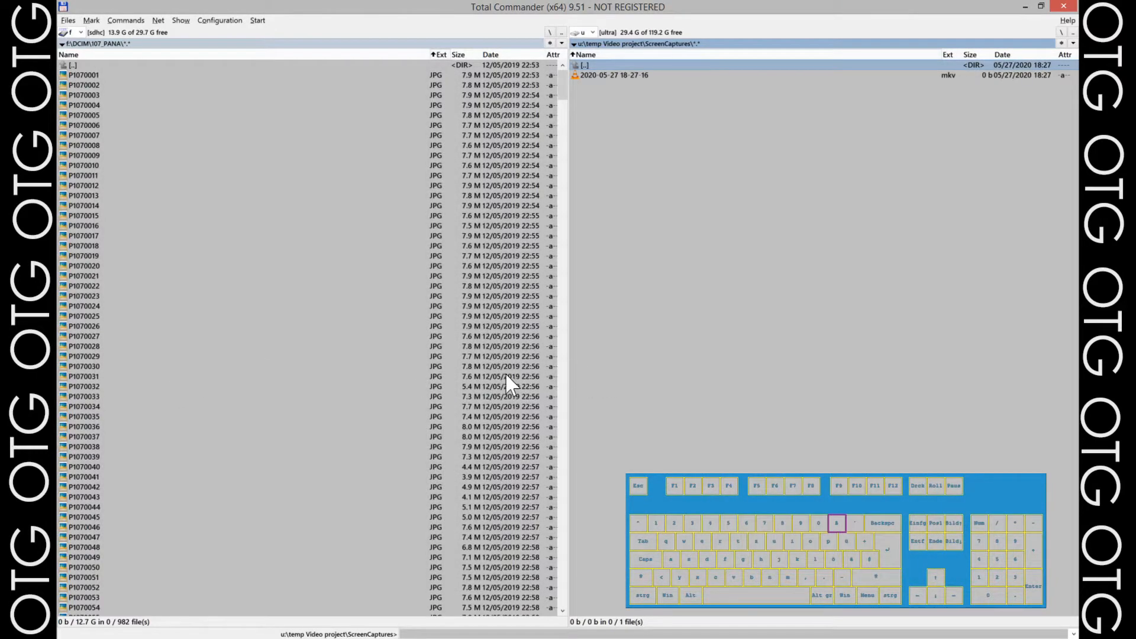
mouse_move(677, 327)
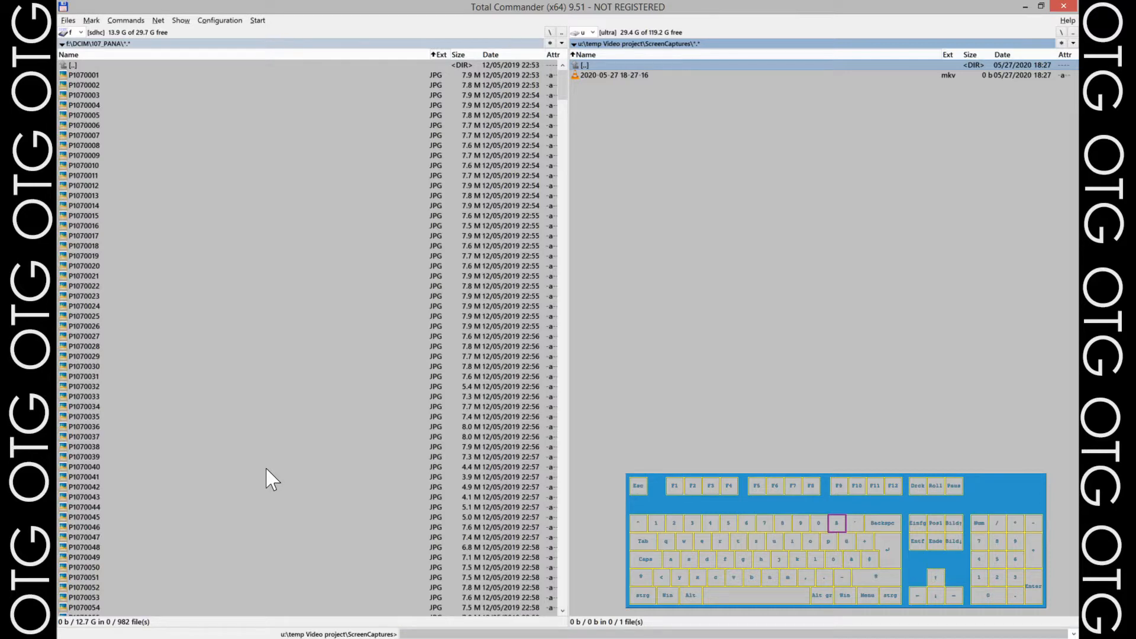
mouse_move(333, 487)
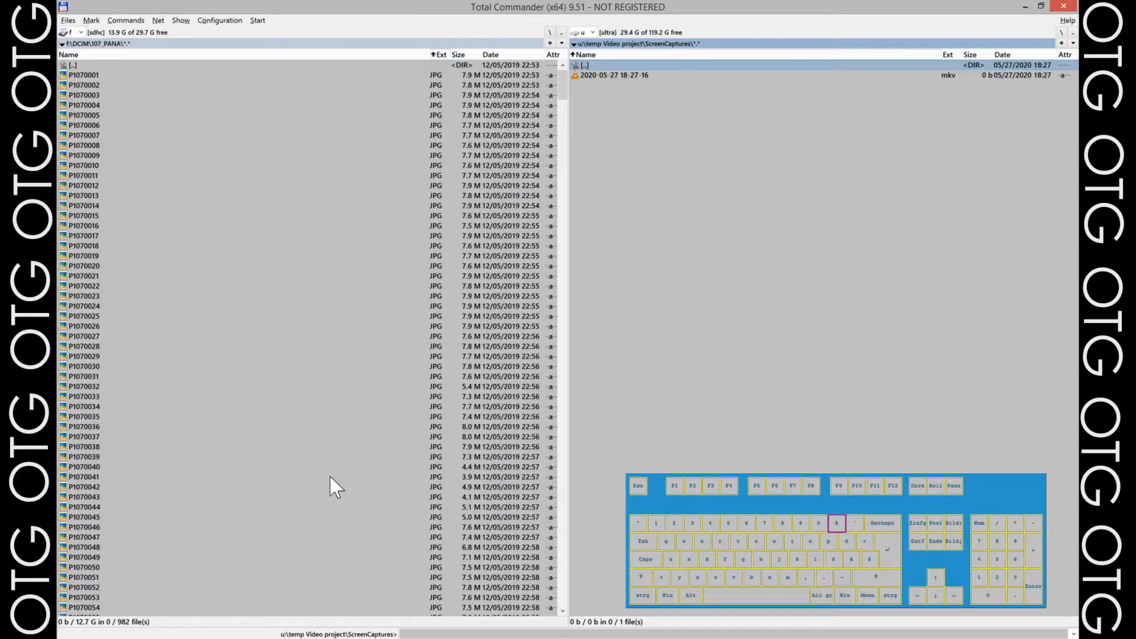
mouse_move(742, 222)
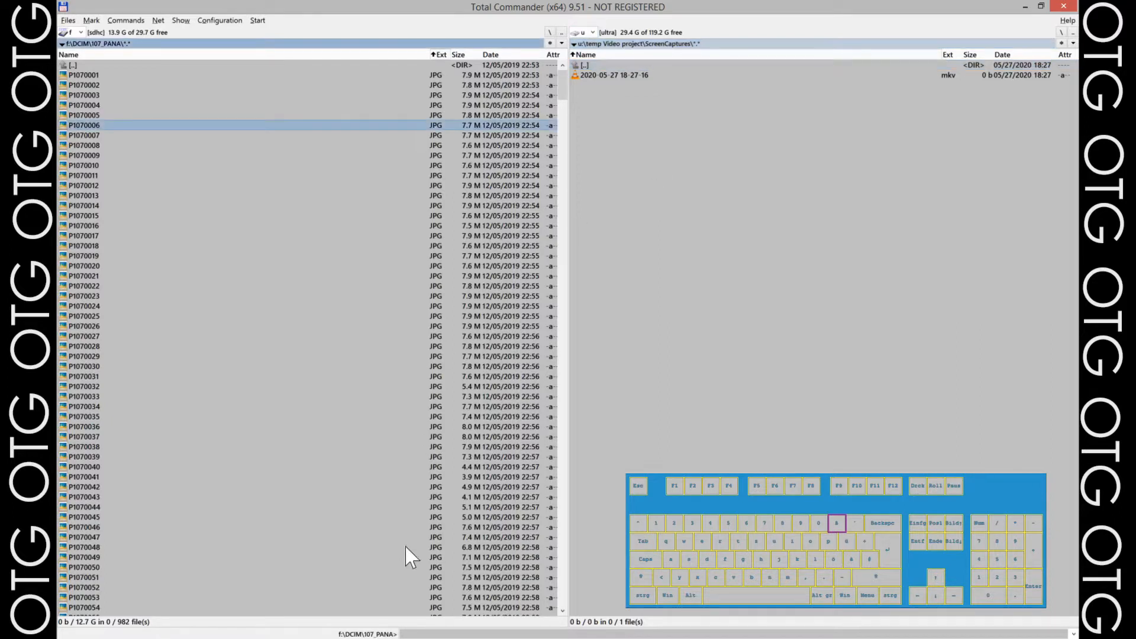
mouse_move(361, 458)
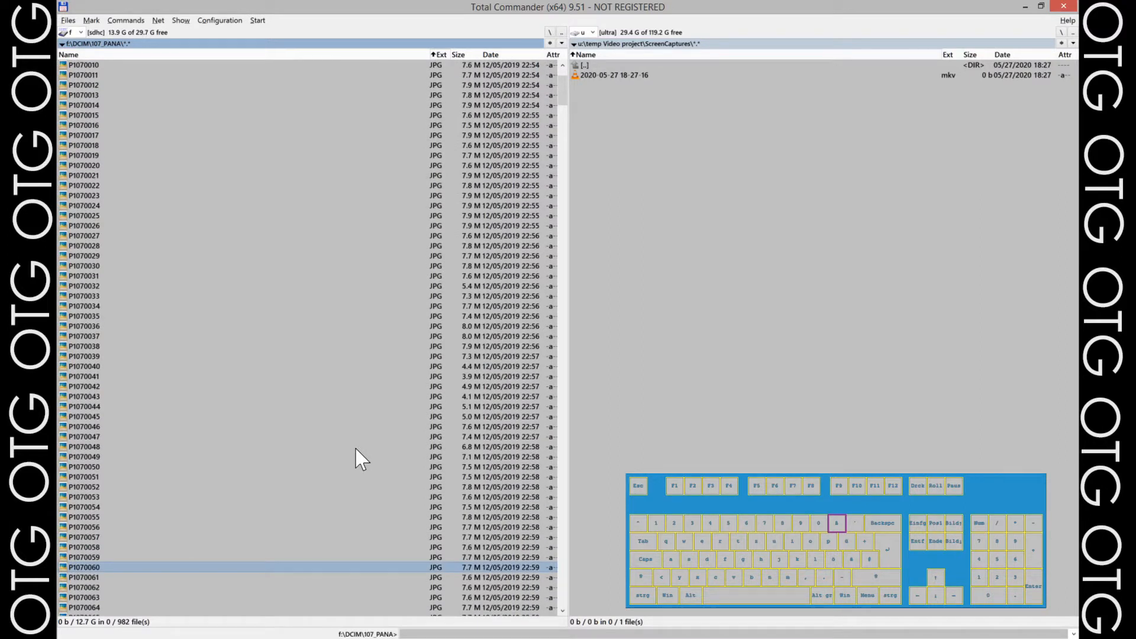
mouse_move(190, 442)
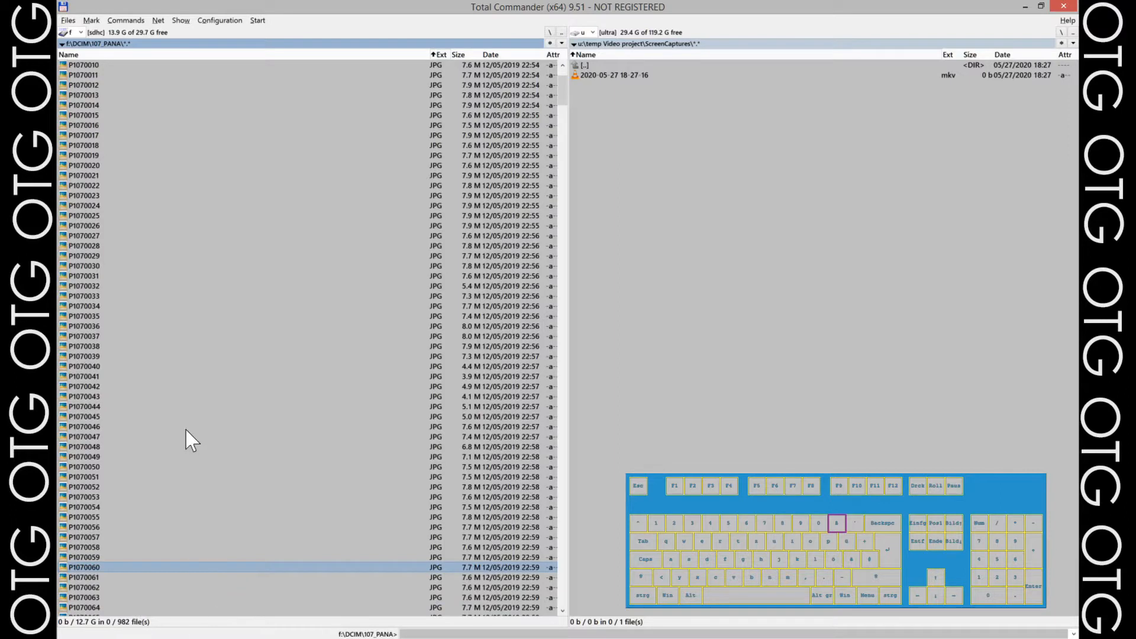
mouse_move(112, 630)
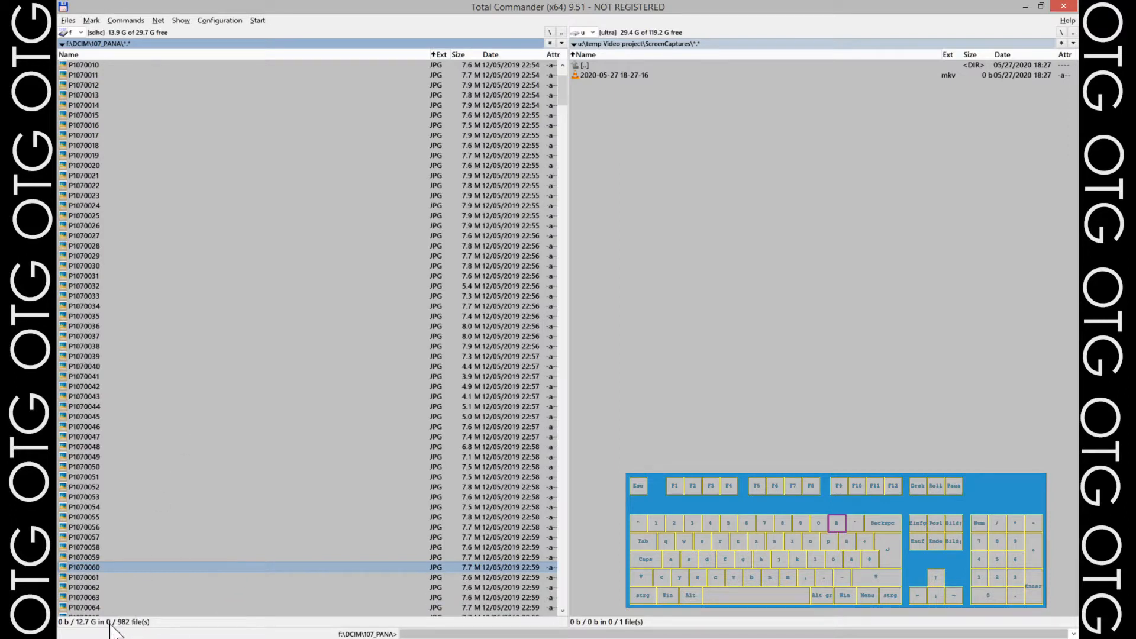
mouse_move(178, 601)
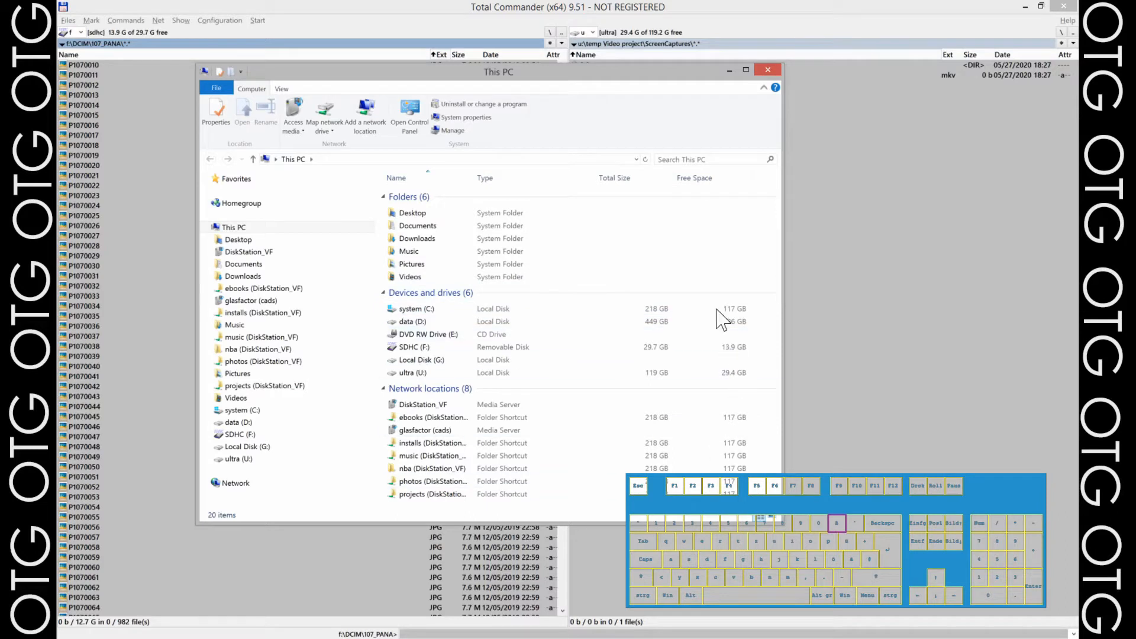
Expand SDHC (F:) in Explorer and open its DCIM folder, showing 107_PANA
click(413, 321)
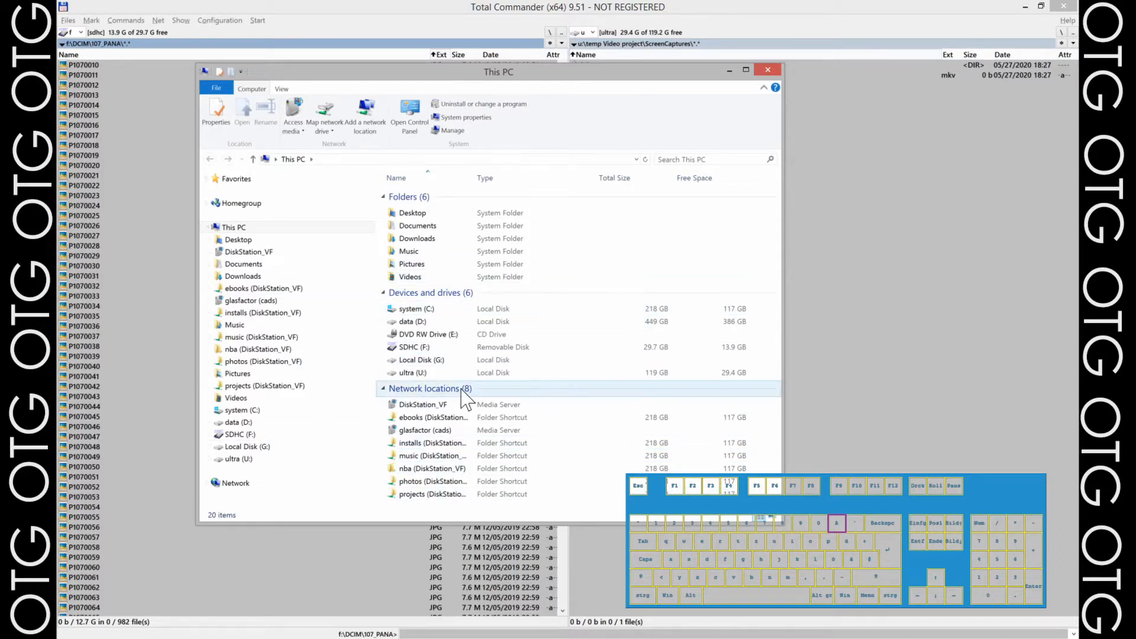
click(239, 459)
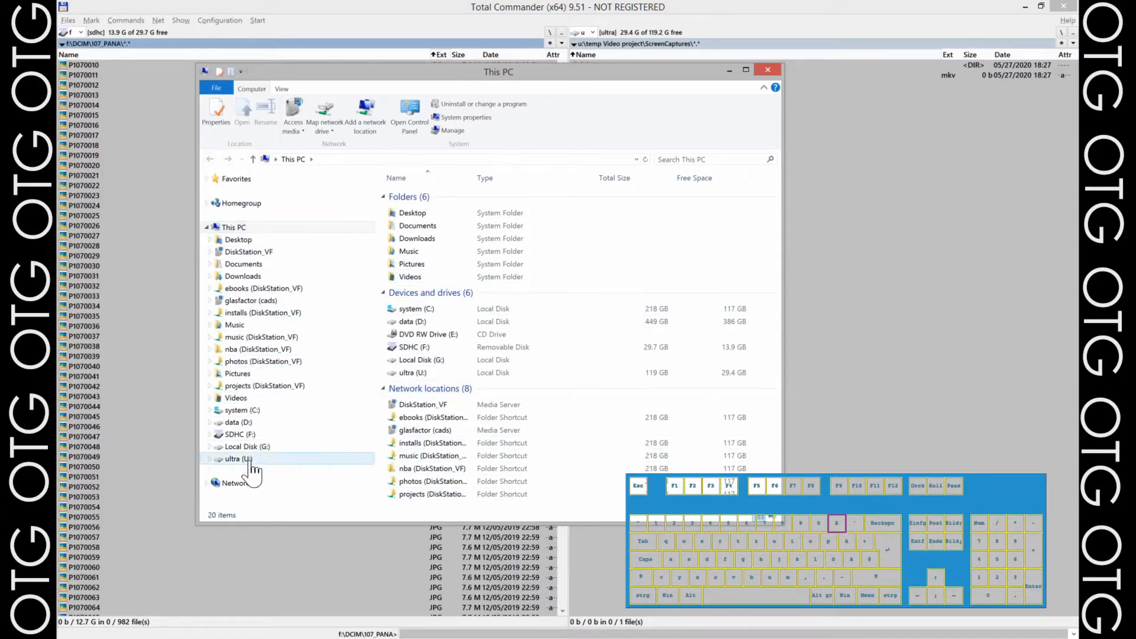
click(239, 434)
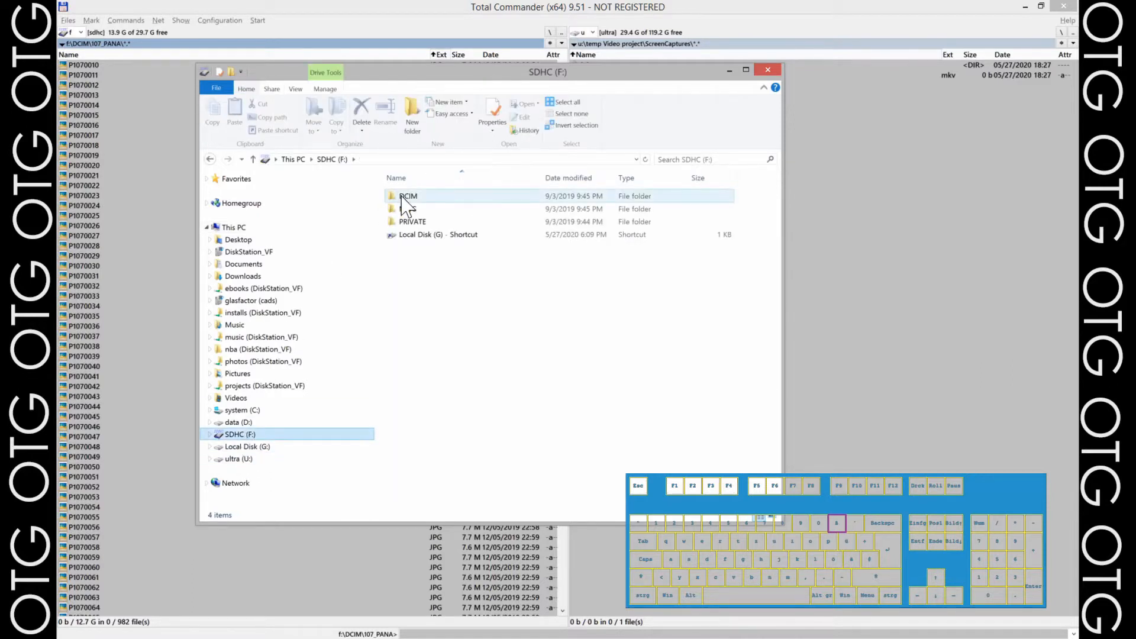
click(235, 398)
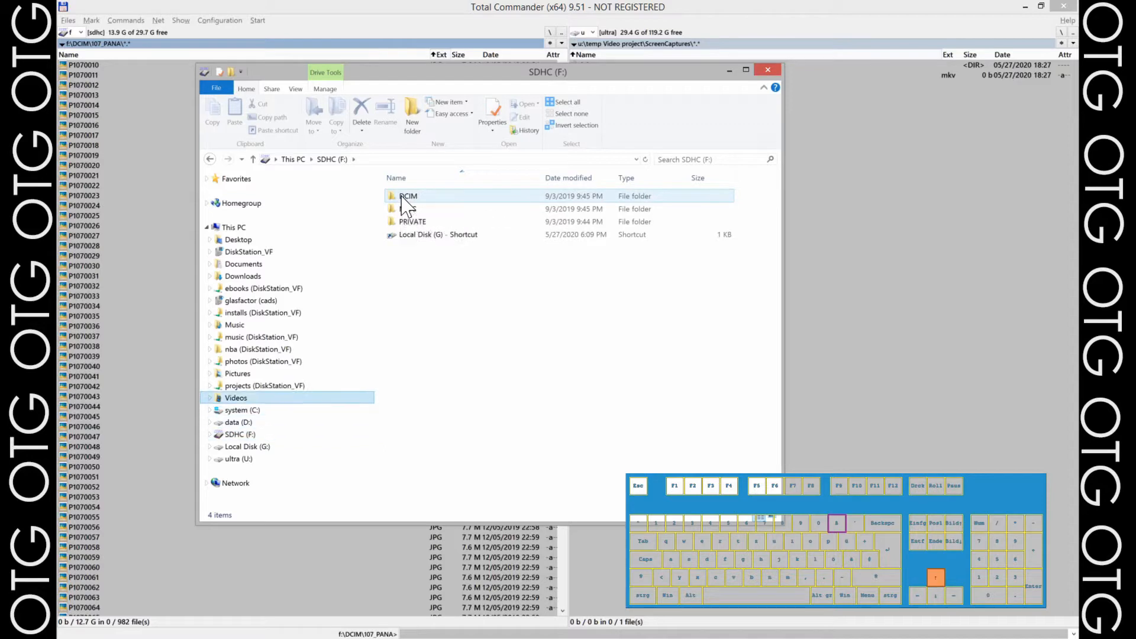
click(210, 434)
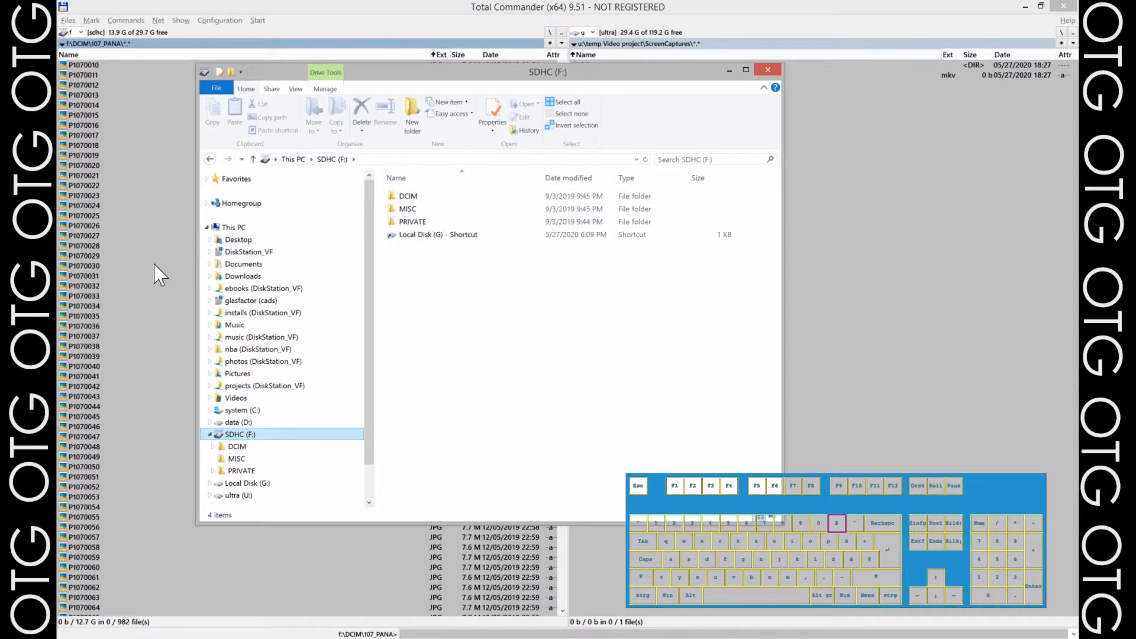
click(767, 69)
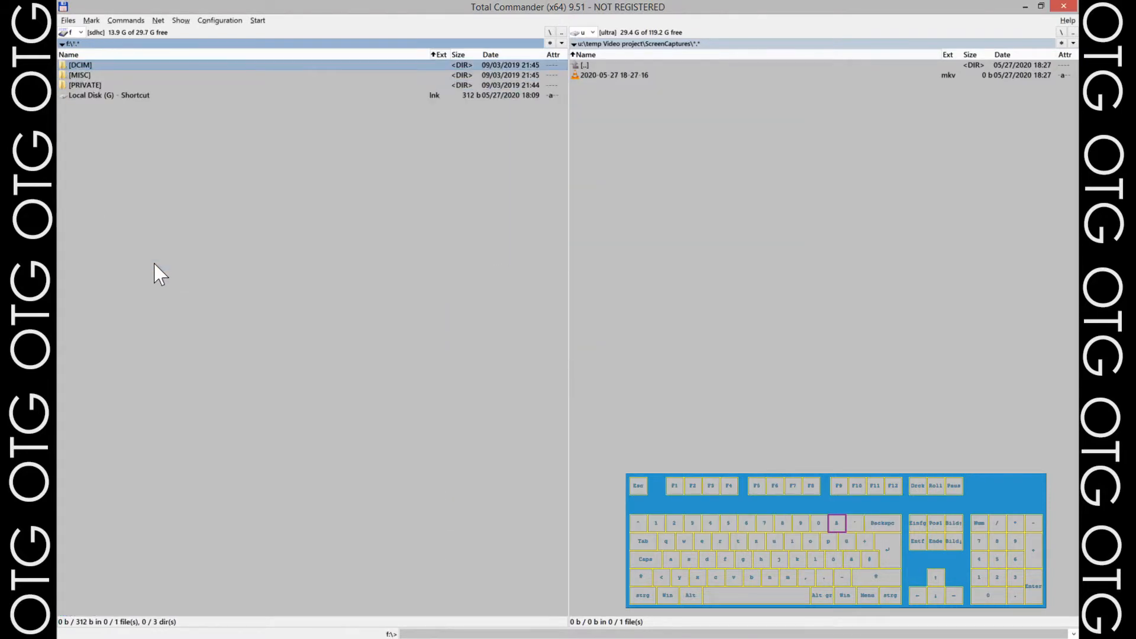
key(down)
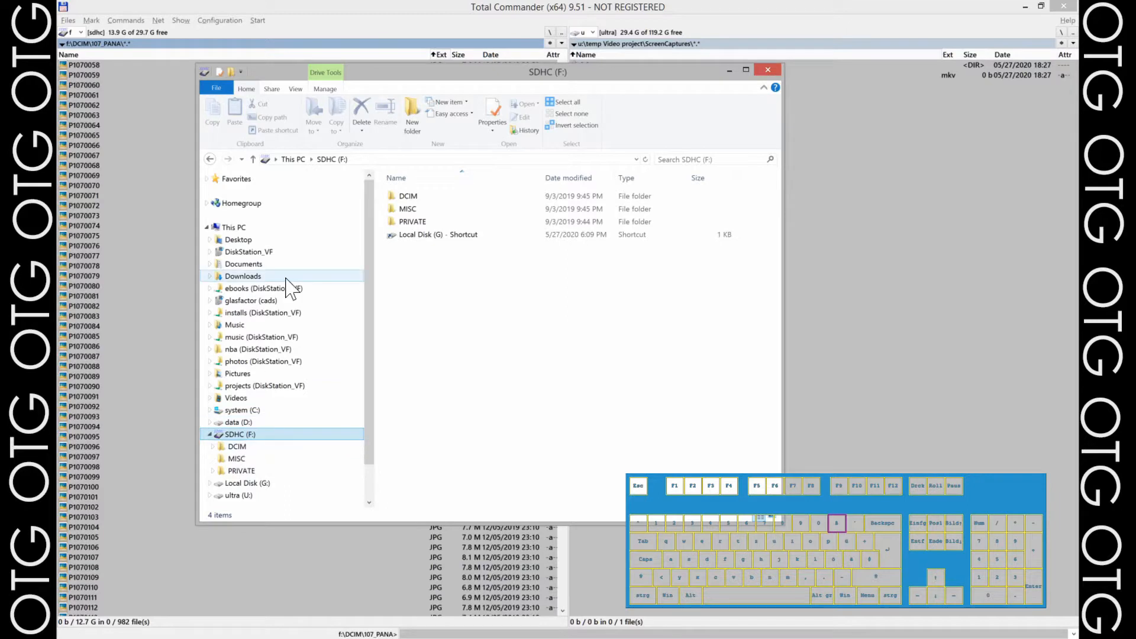
click(236, 445)
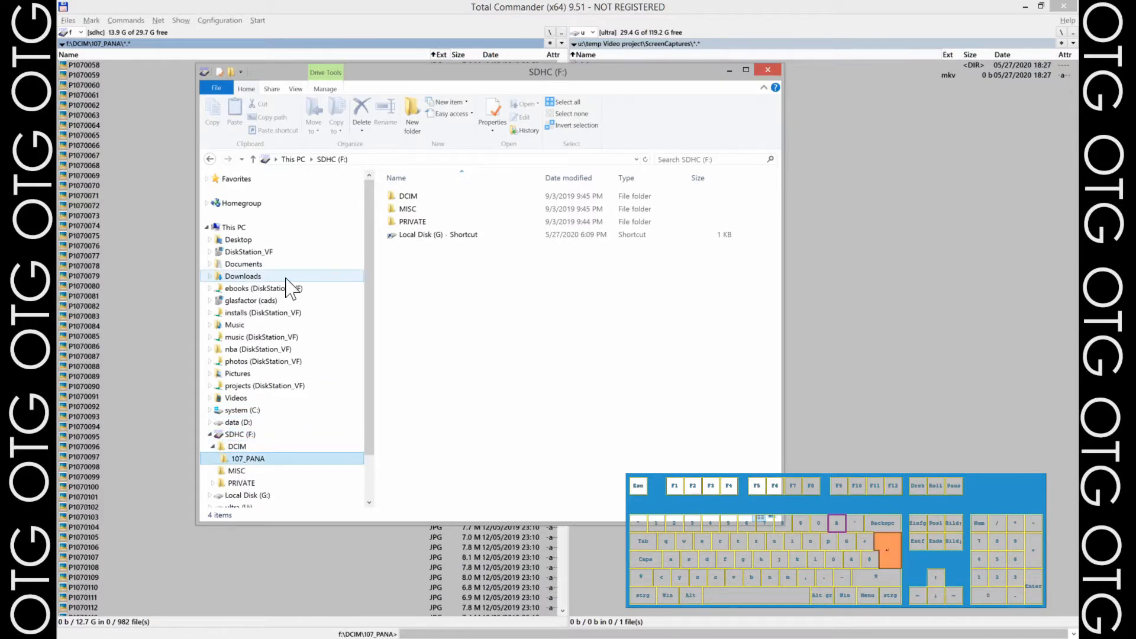
double_click(248, 458)
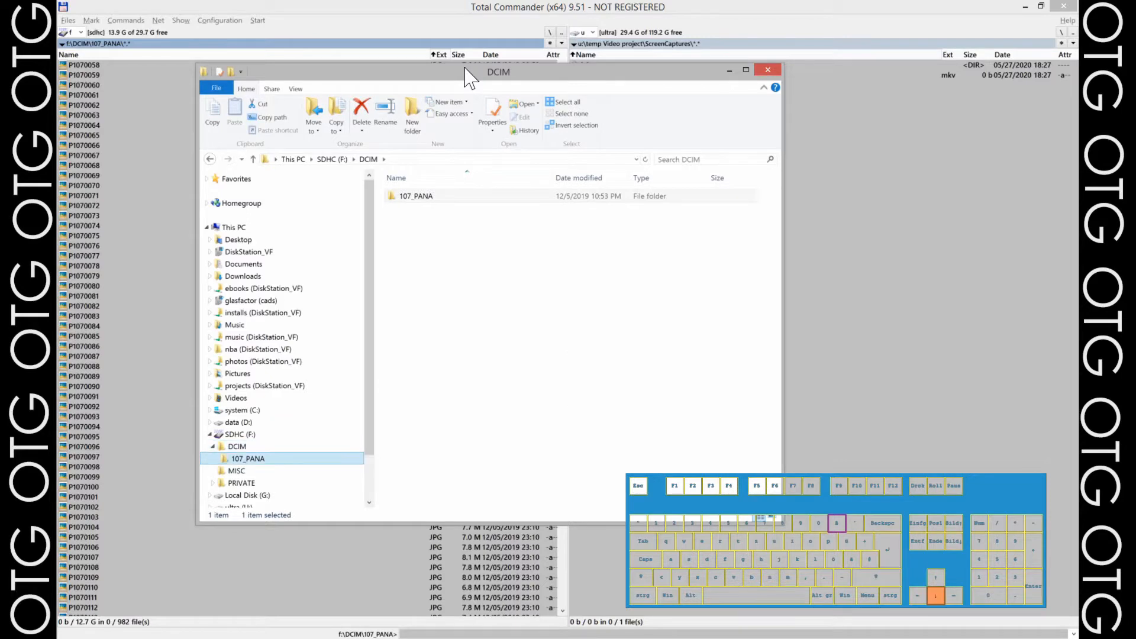
Open 107_PANA's 982 JPG/RW2 files and select the RW2 file P1070003
double_click(417, 196)
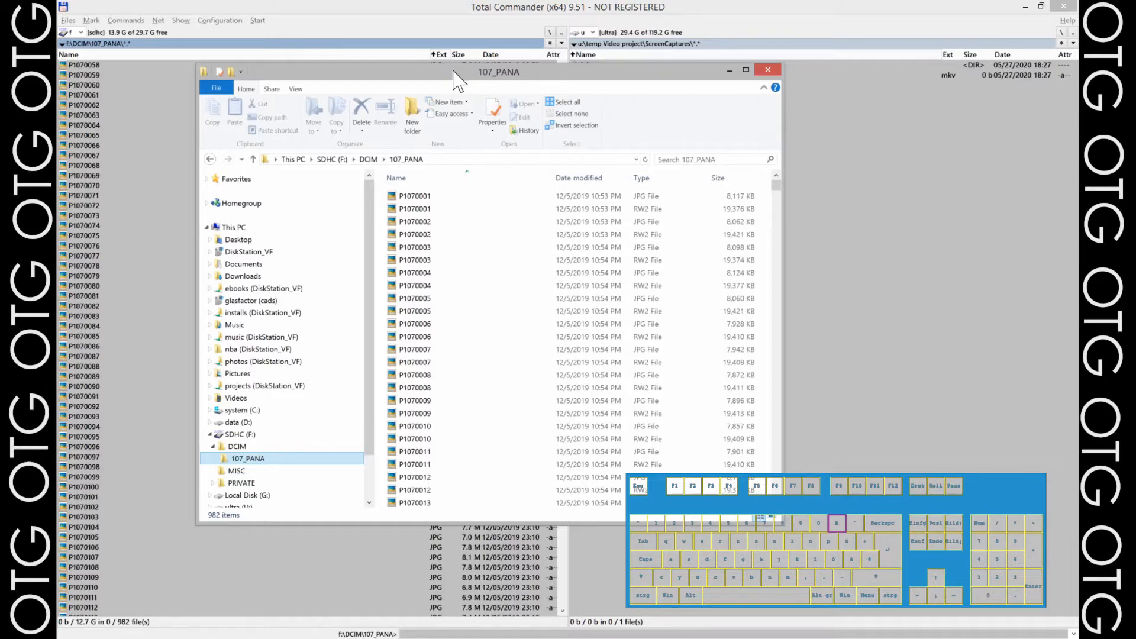
mouse_move(808, 283)
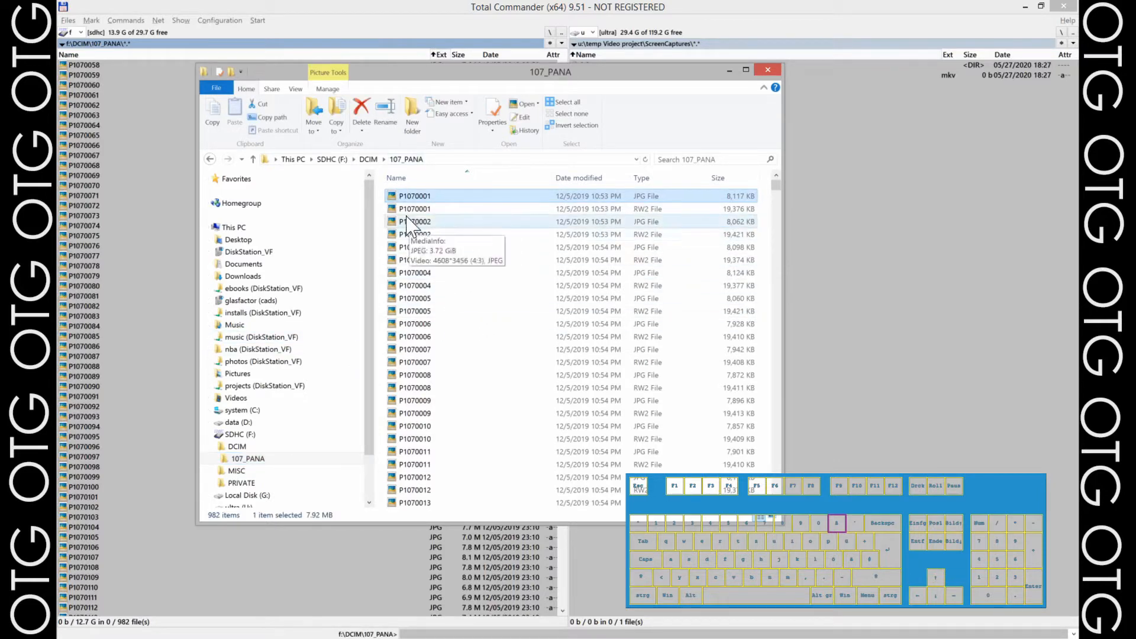
scroll(down, 3)
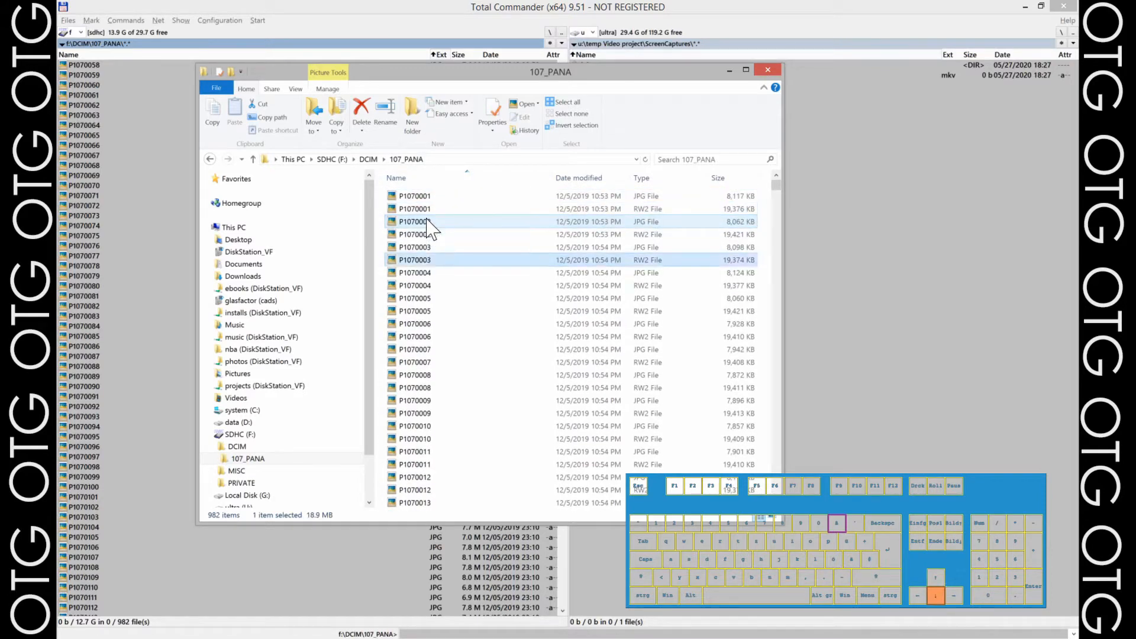
click(414, 196)
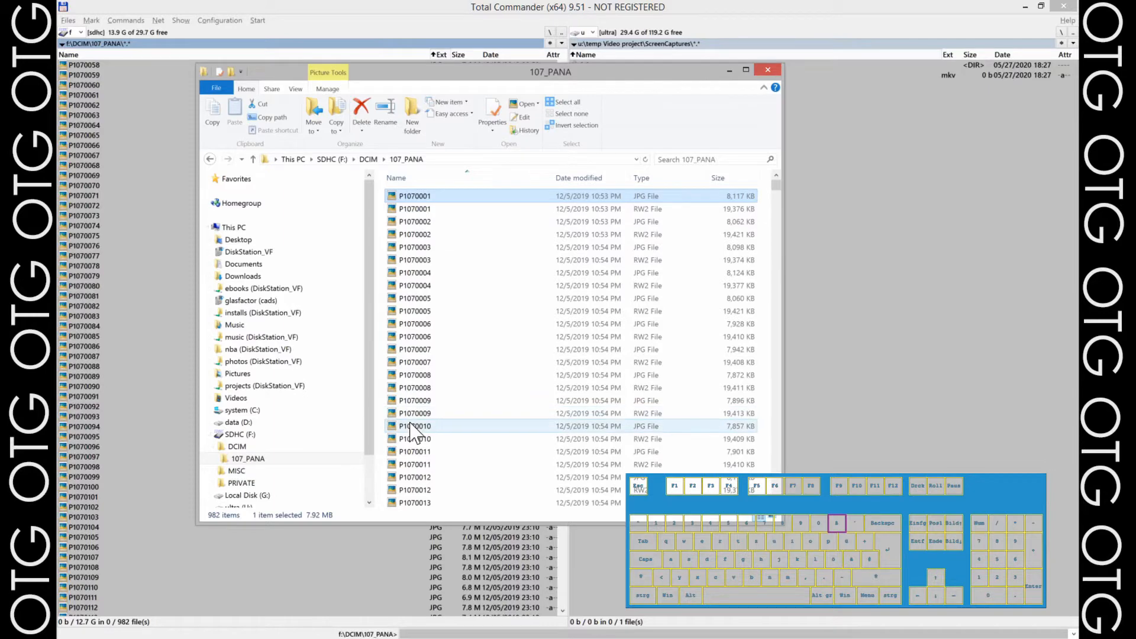
mouse_move(416, 428)
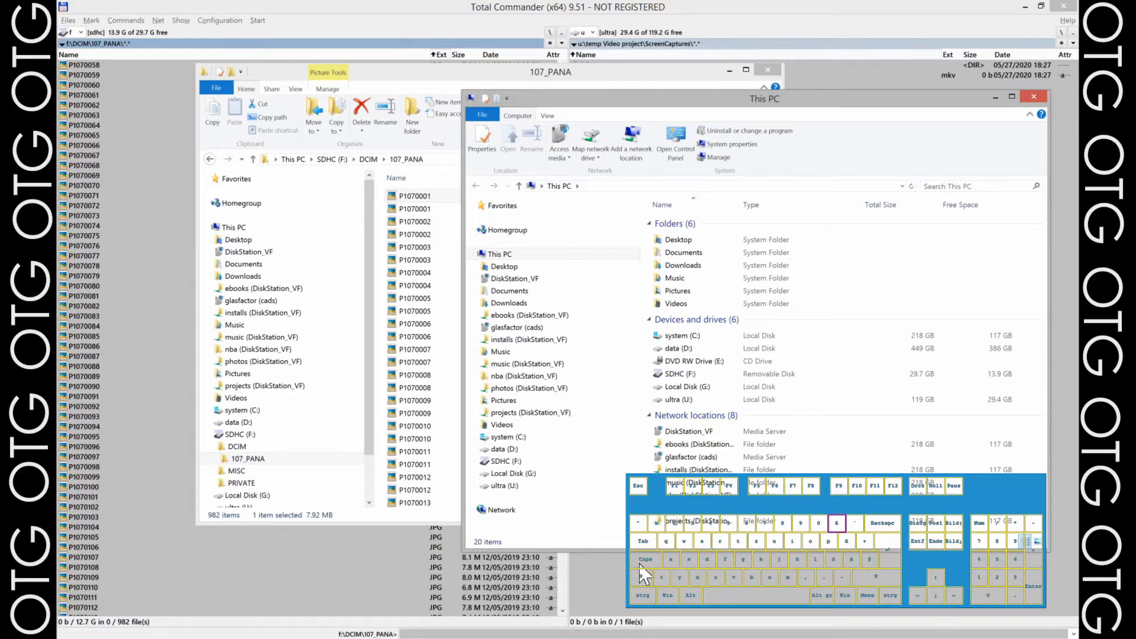
mouse_move(682, 542)
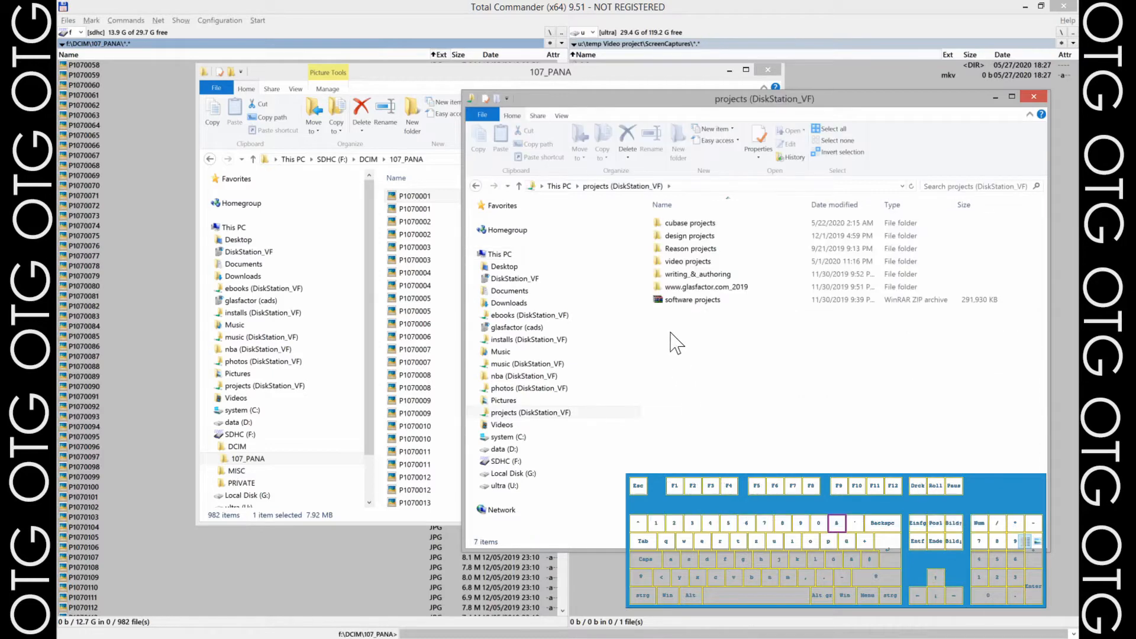
Browse the NAS through video projects > 2019 > DaStudio 4K upgrade into G6 material
double_click(687, 261)
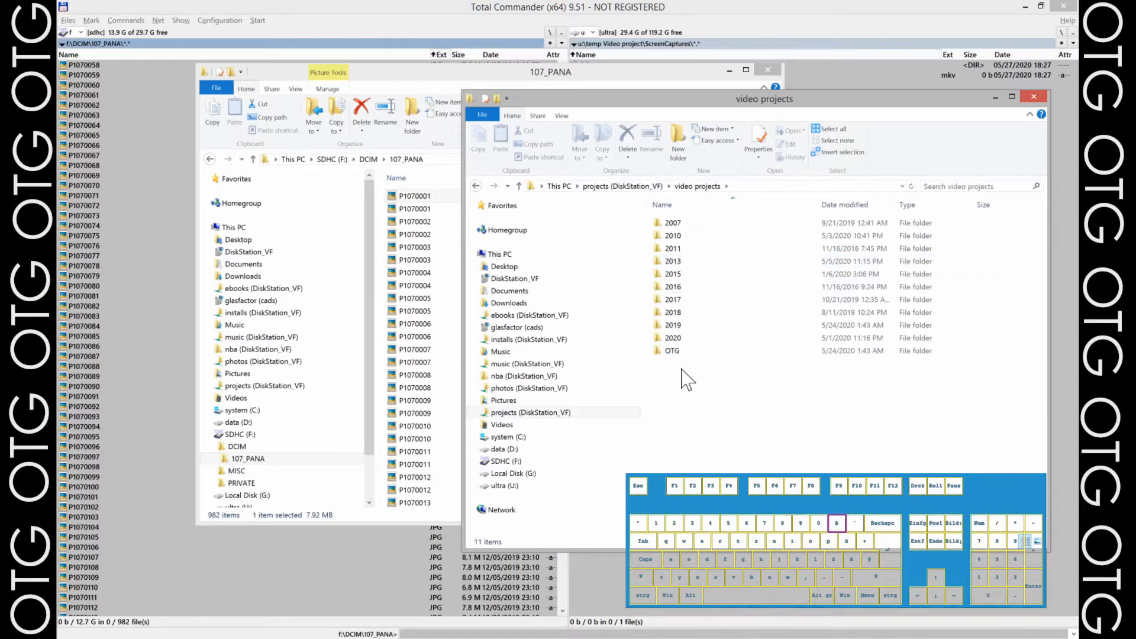
double_click(673, 337)
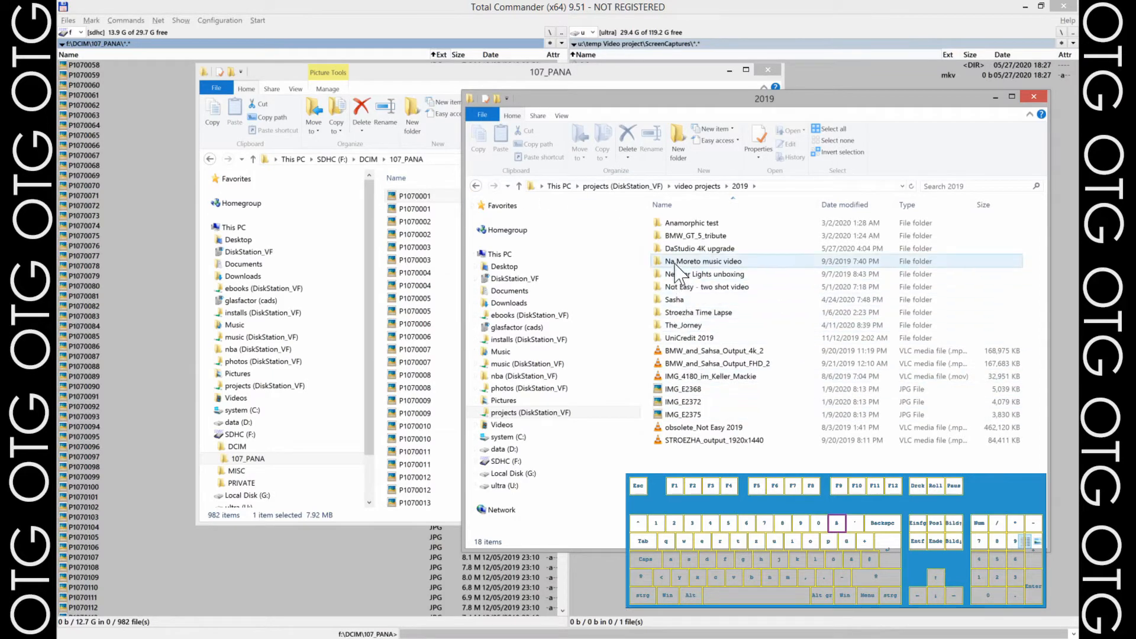
double_click(699, 249)
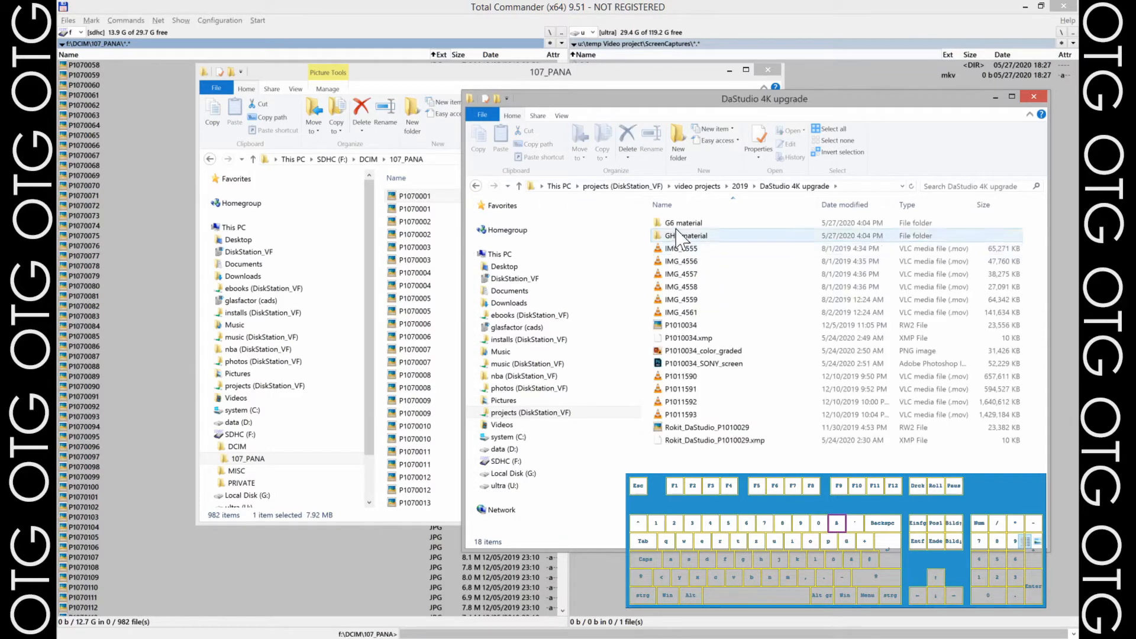
double_click(686, 235)
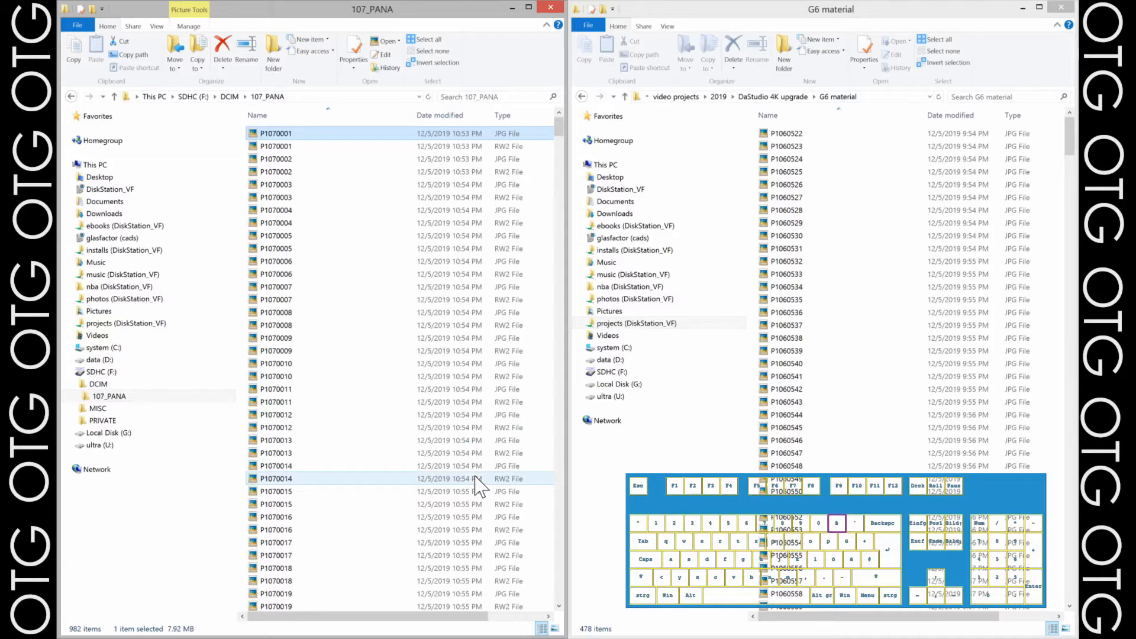
Select every one of the 982 photo files in 107_PANA and Copy them
click(274, 133)
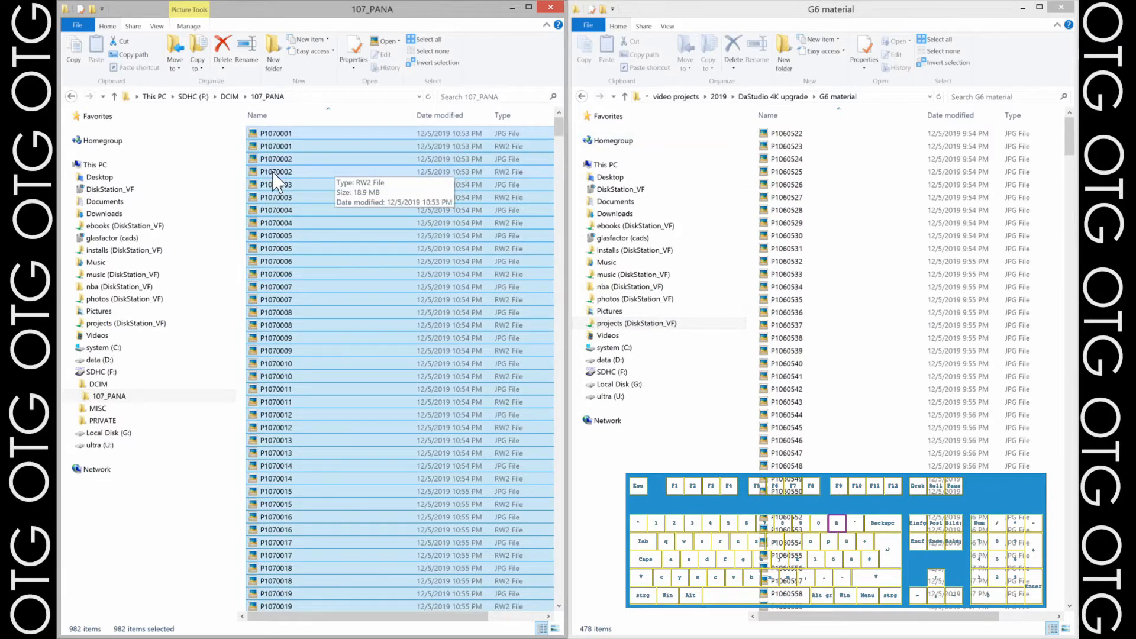
click(274, 133)
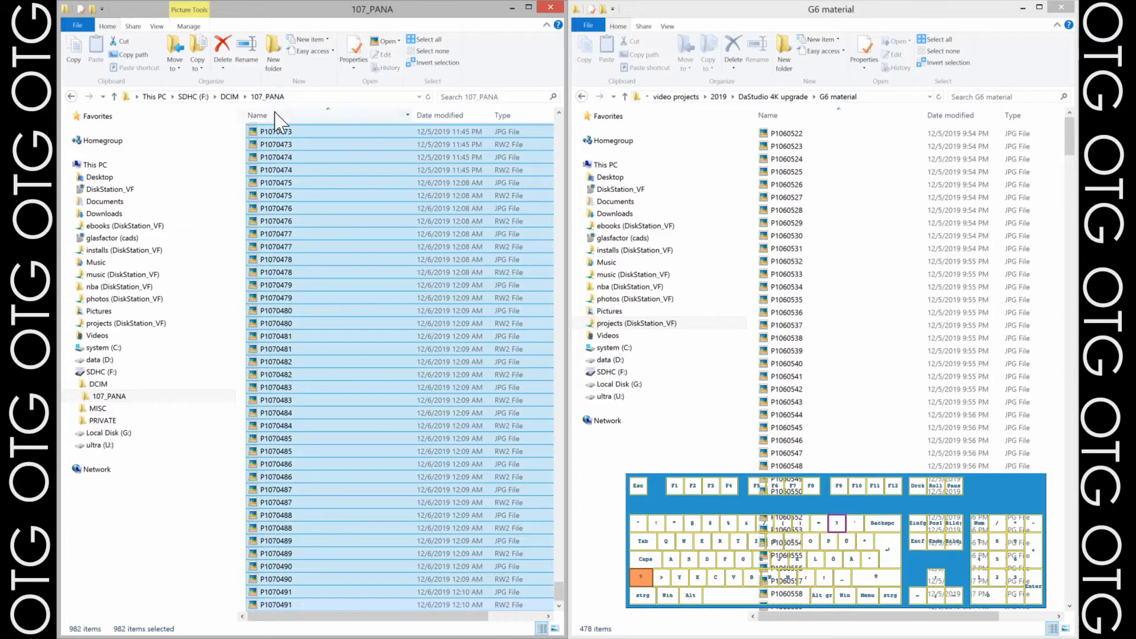
right_click(275, 132)
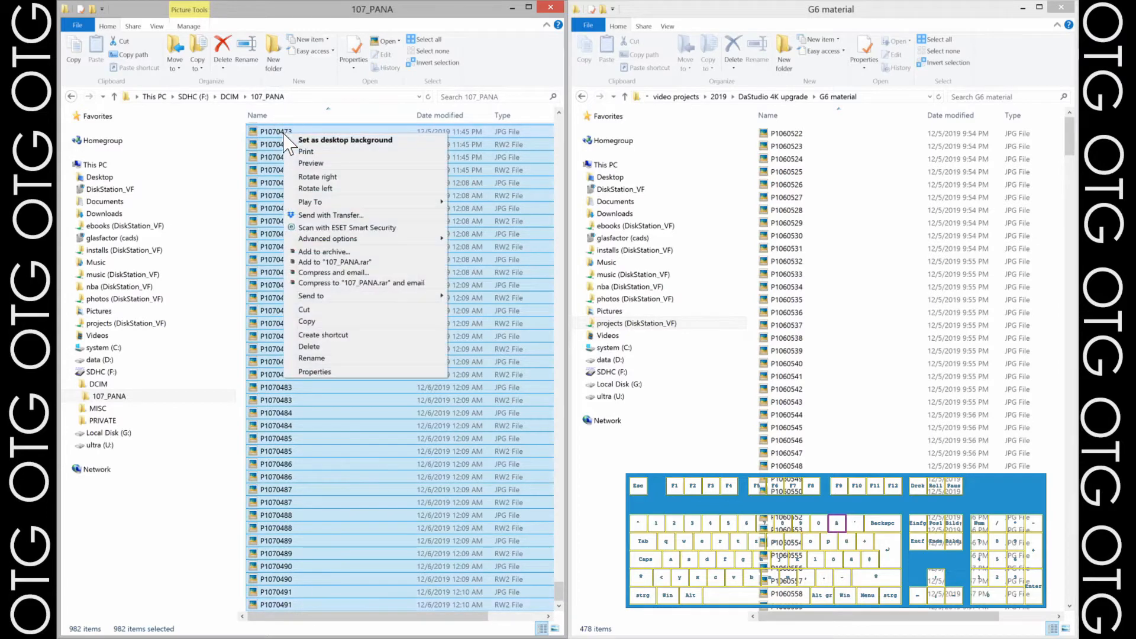
mouse_move(325, 330)
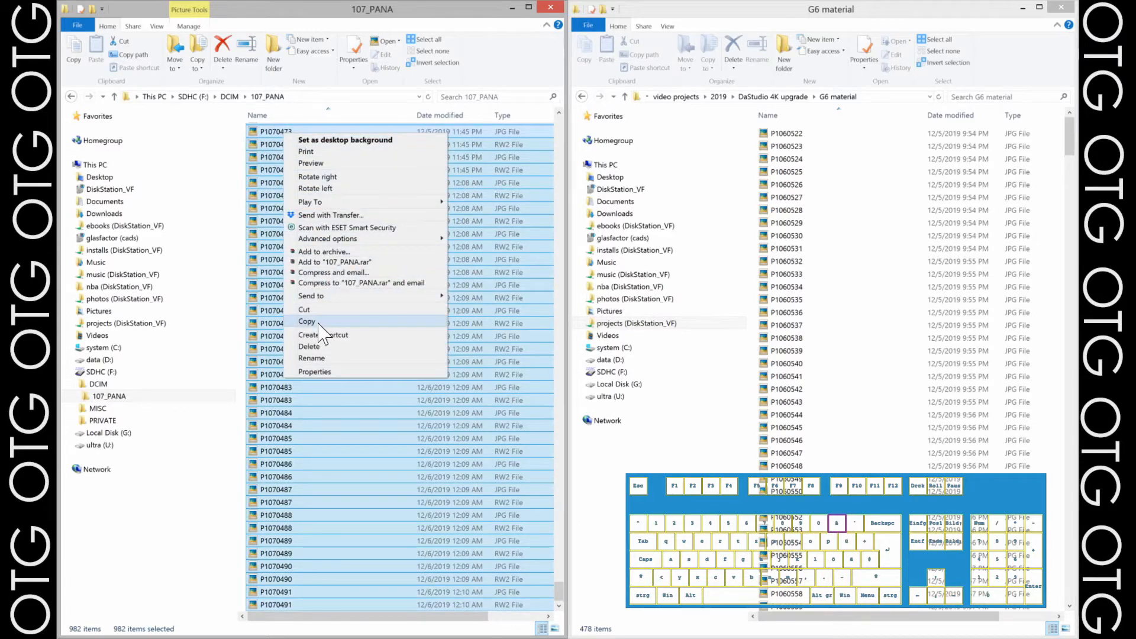
click(377, 424)
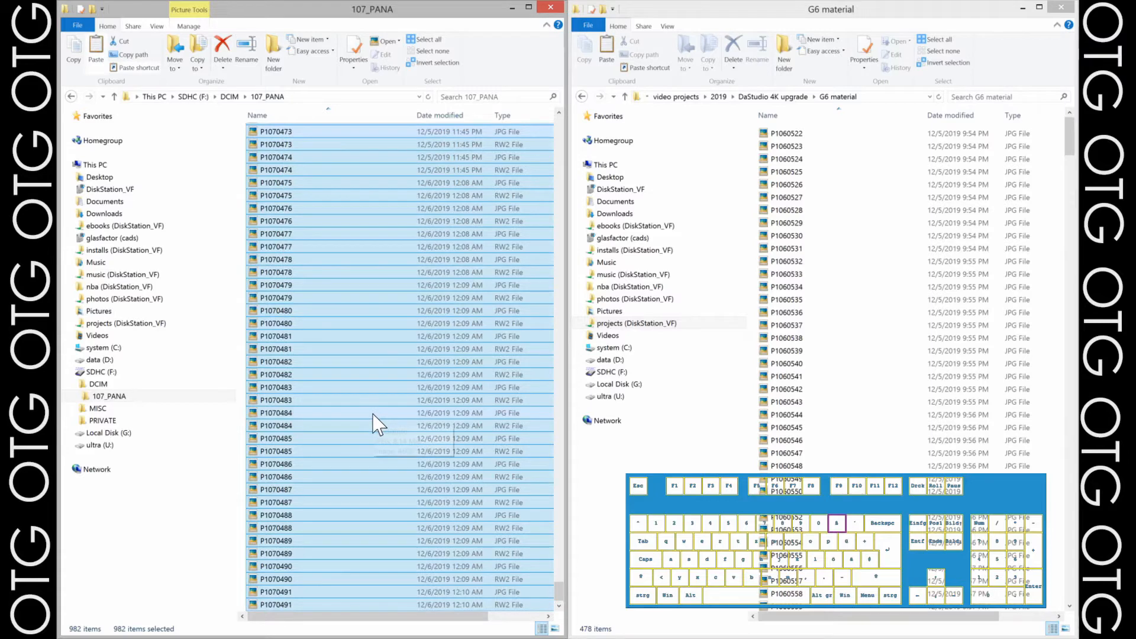
mouse_move(377, 427)
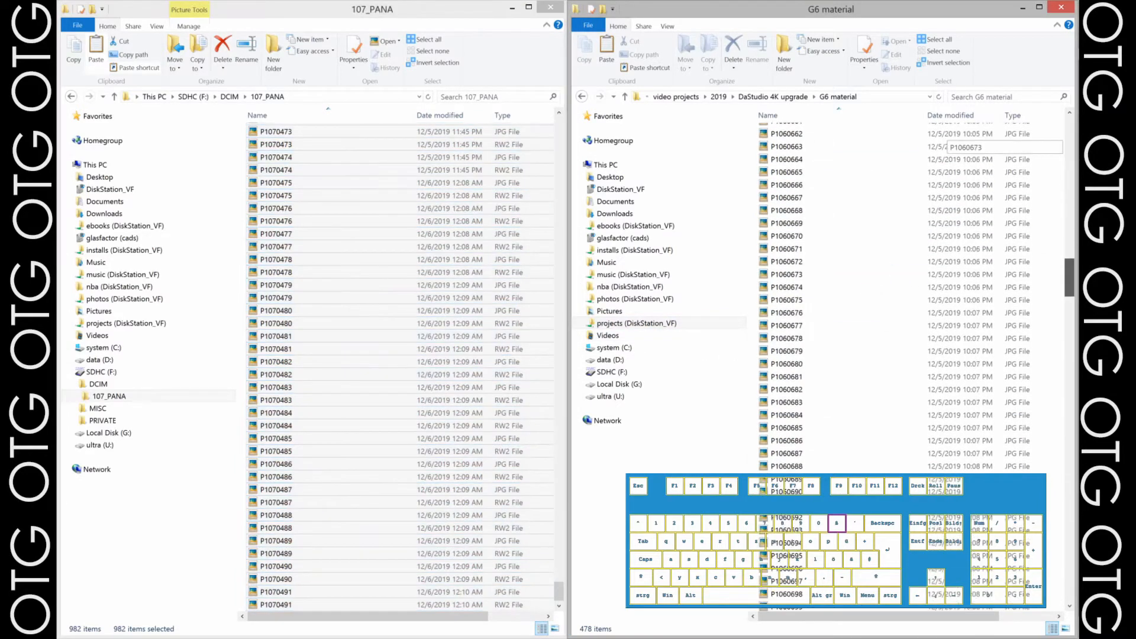
right_click(812, 304)
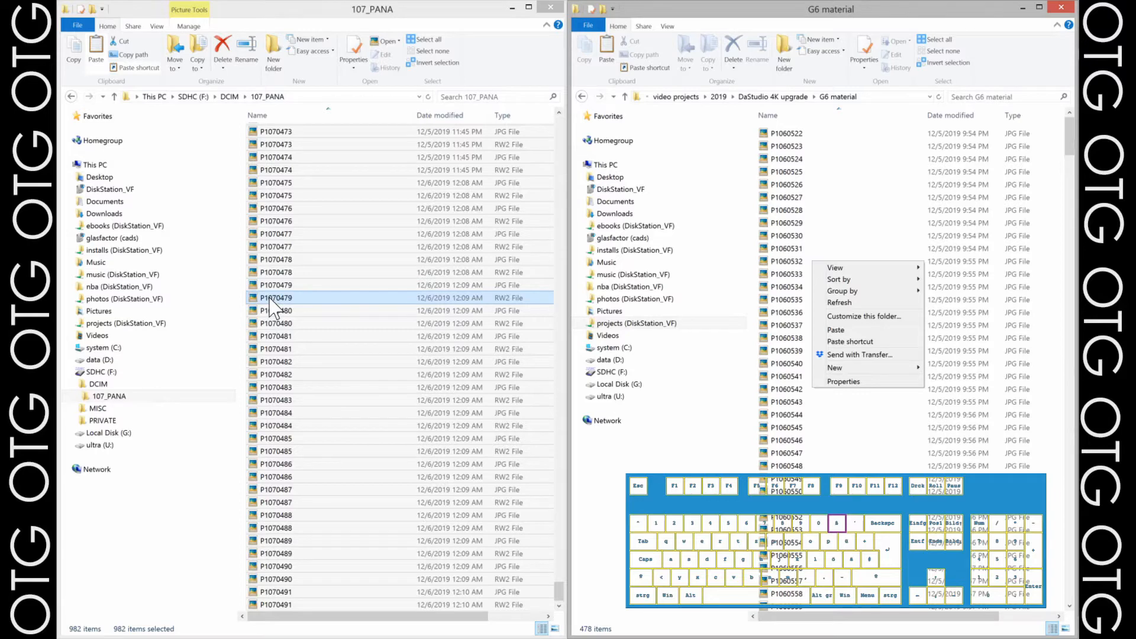
right_click(275, 298)
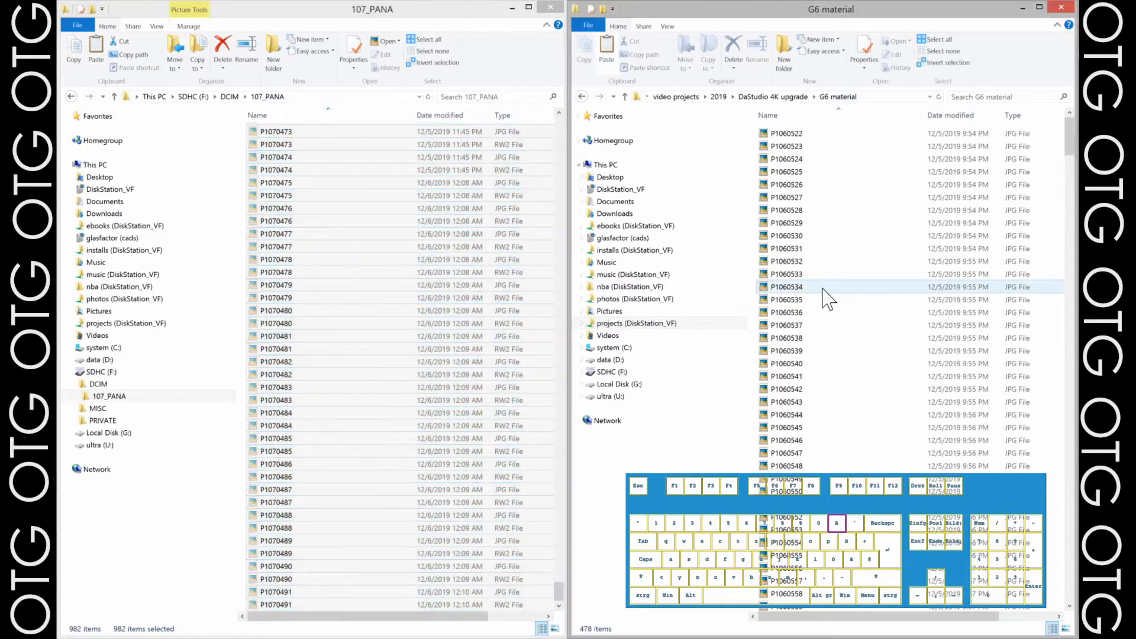
right_click(826, 297)
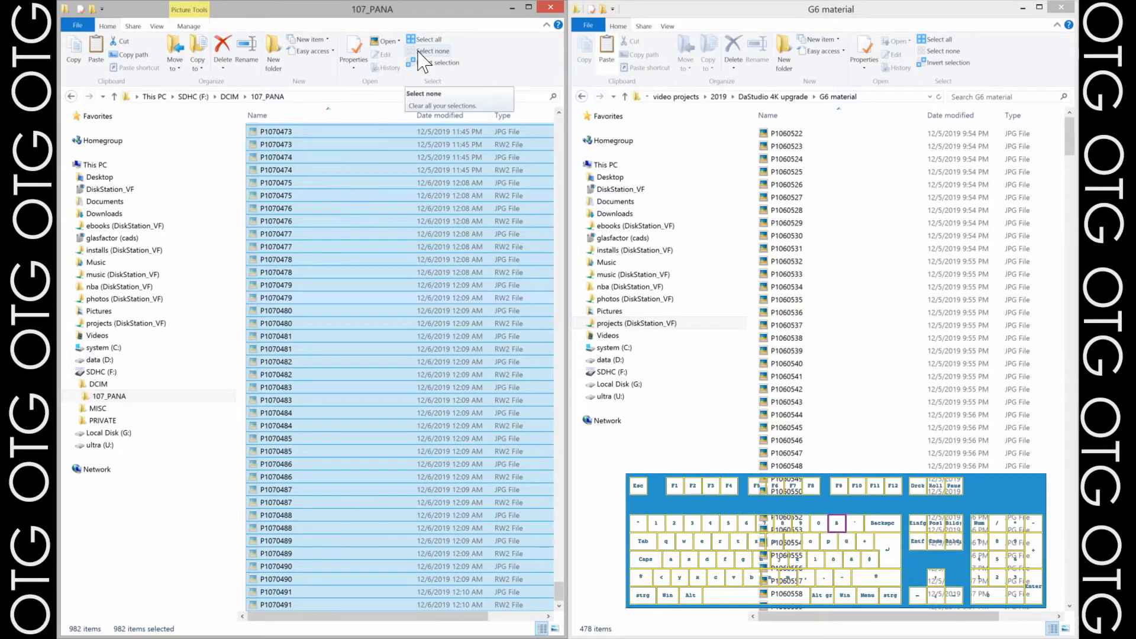
Clear the selection, select one RW2 file, then invert the selection in 107_PANA
click(430, 51)
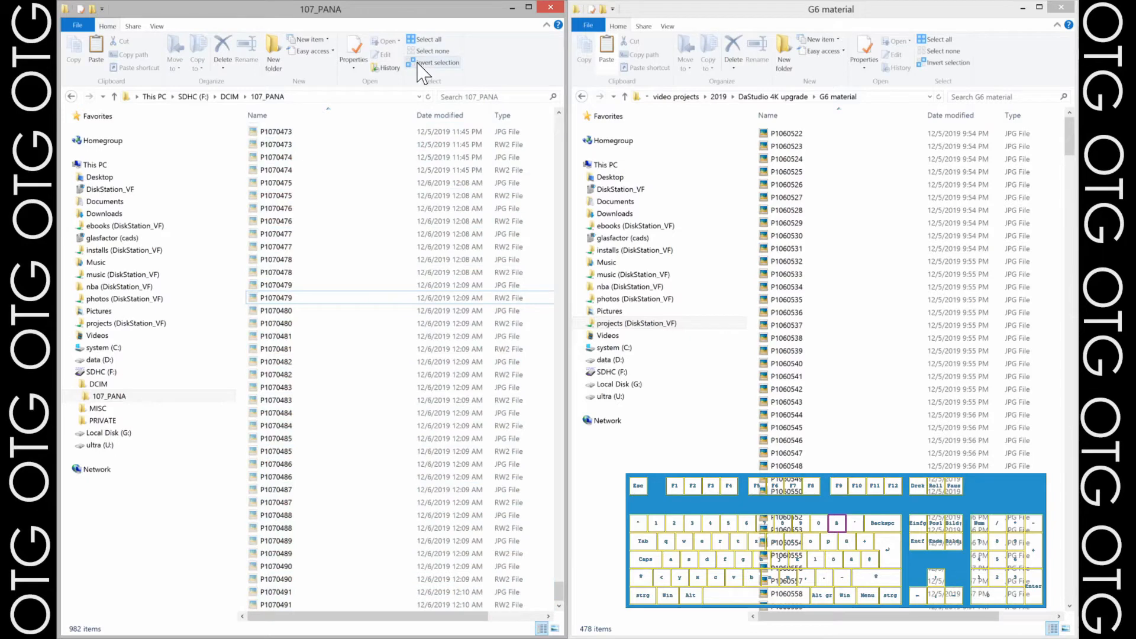
click(290, 246)
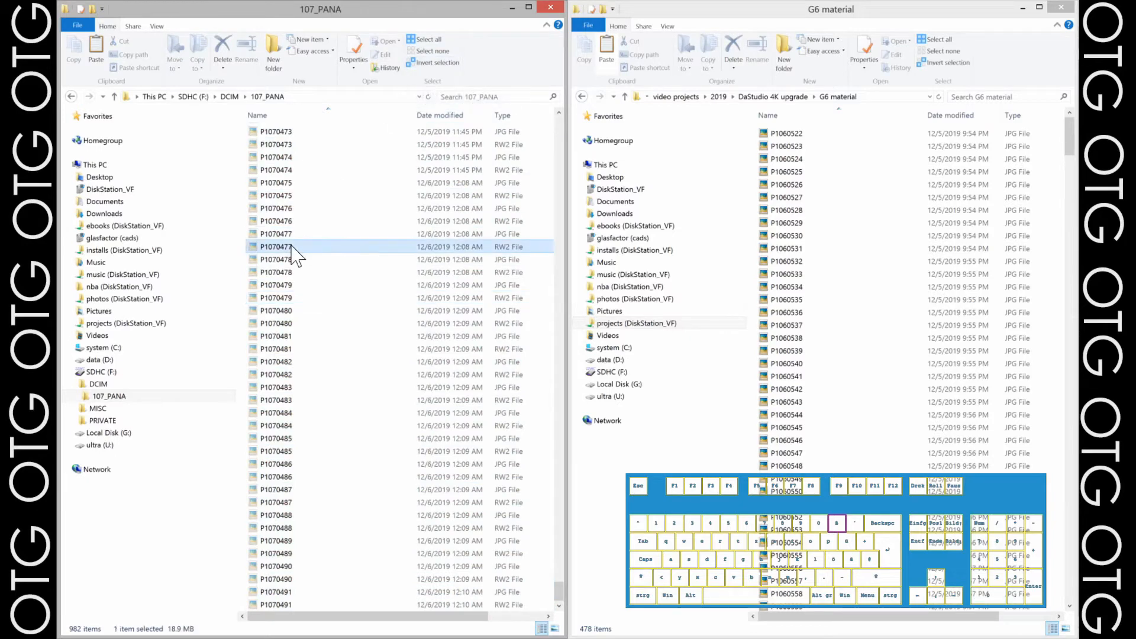
click(436, 61)
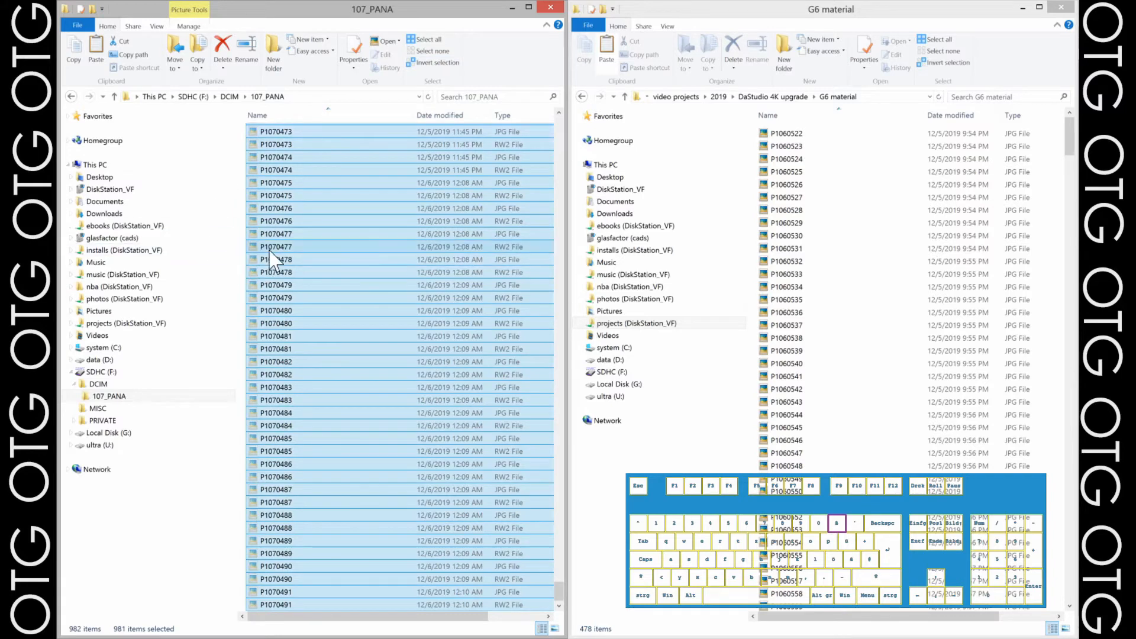
mouse_move(274, 259)
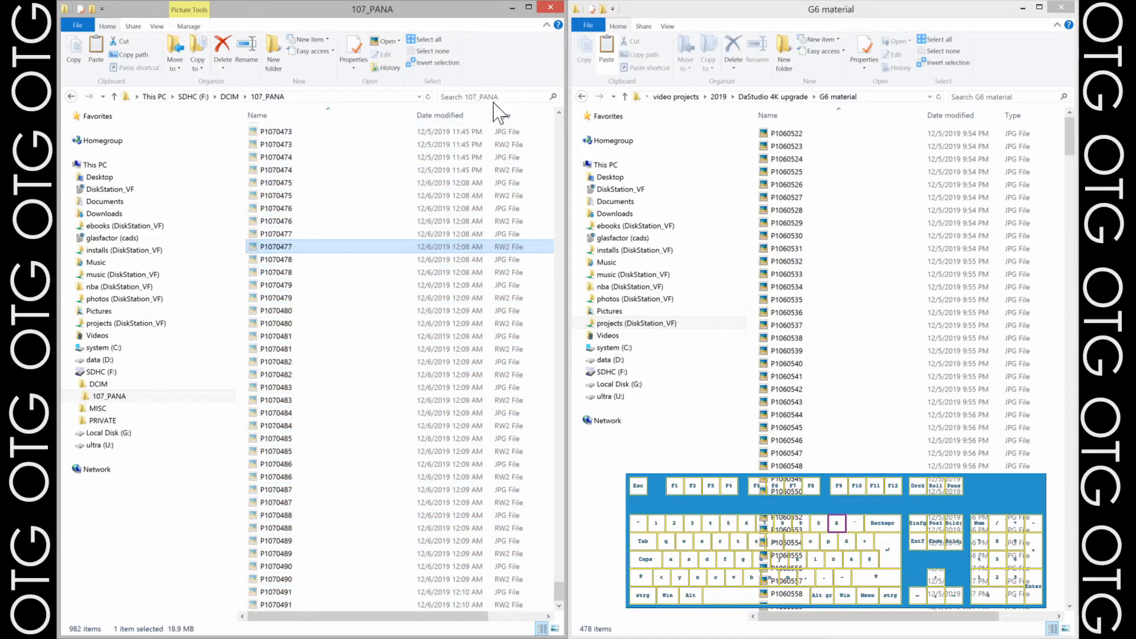
mouse_move(523, 127)
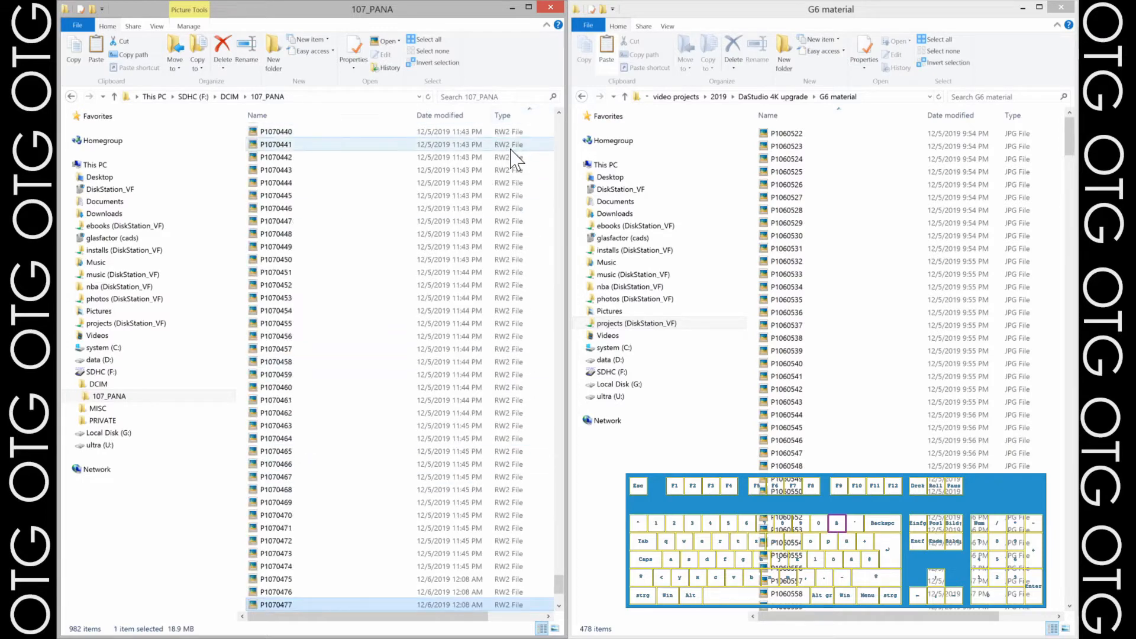
Scroll down the 107_PANA list to reach the last RW2 raw files
scroll(down, 3)
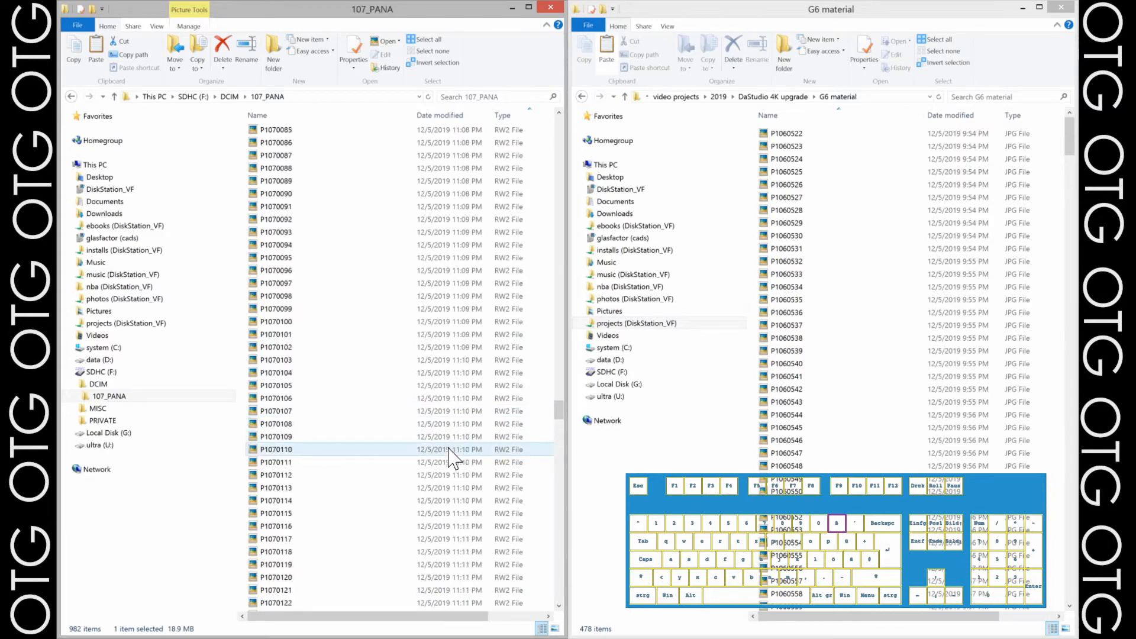
scroll(down, 3)
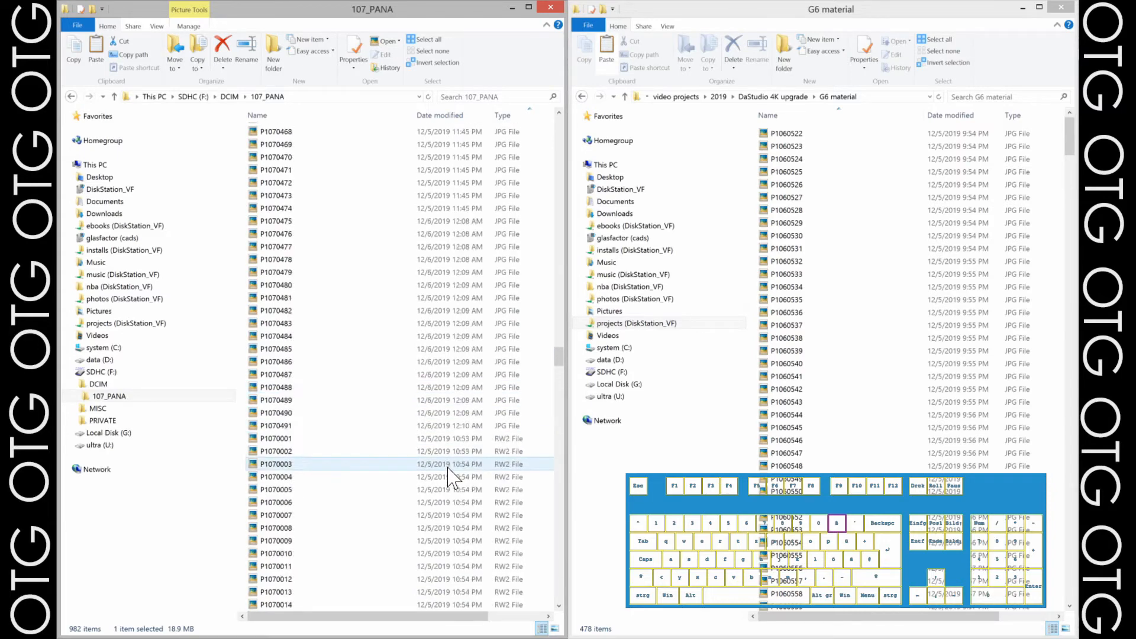
scroll(down, 3)
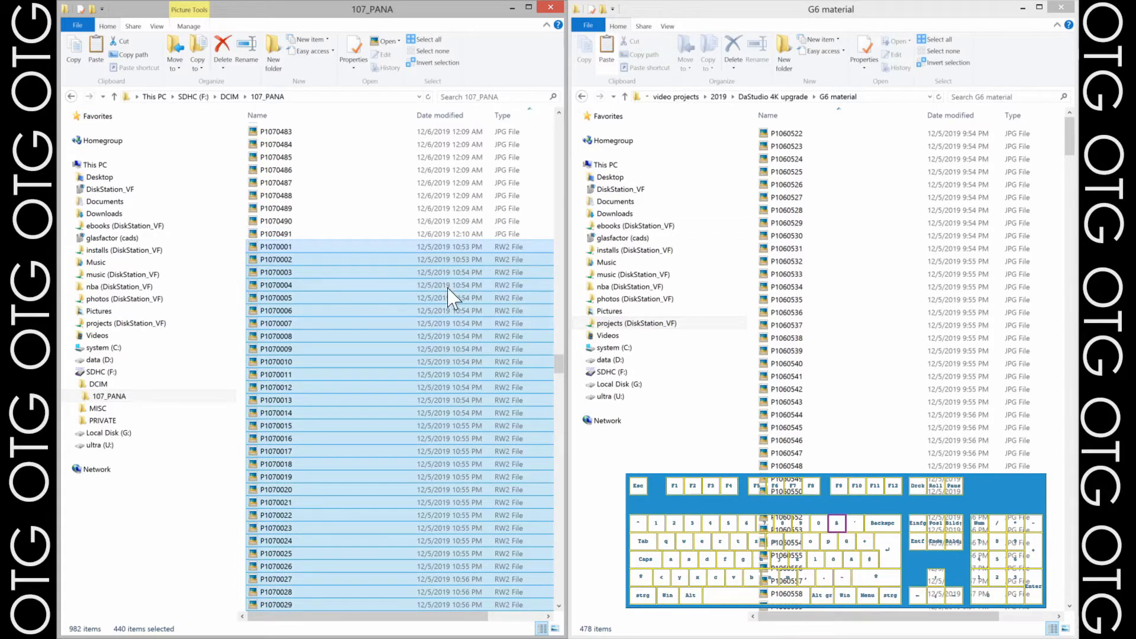
scroll(down, 3)
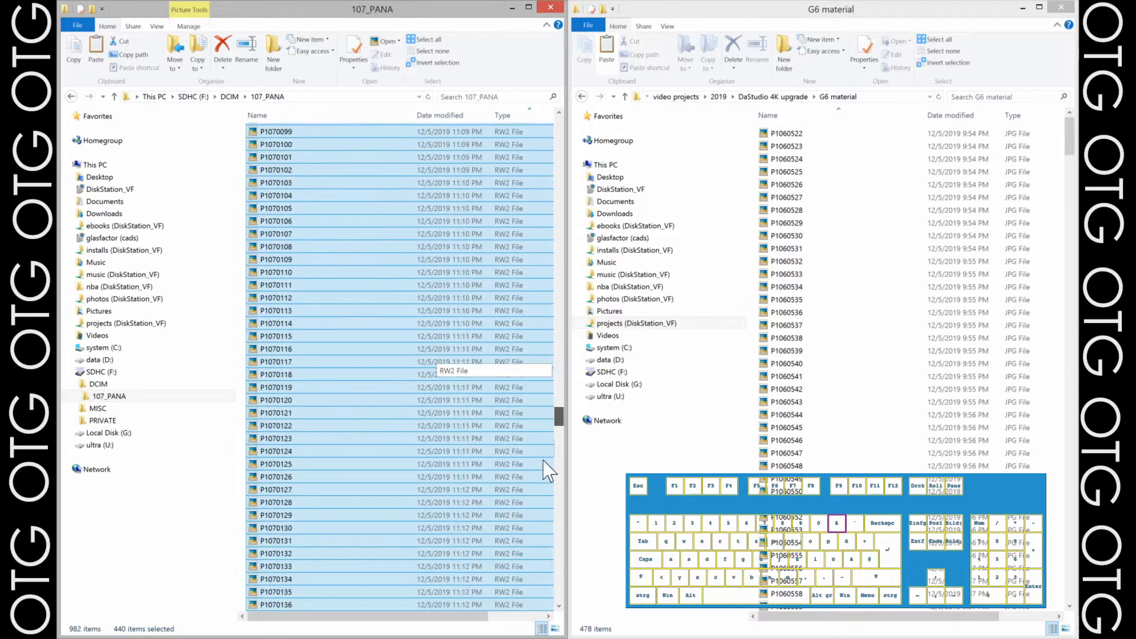
scroll(down, 3)
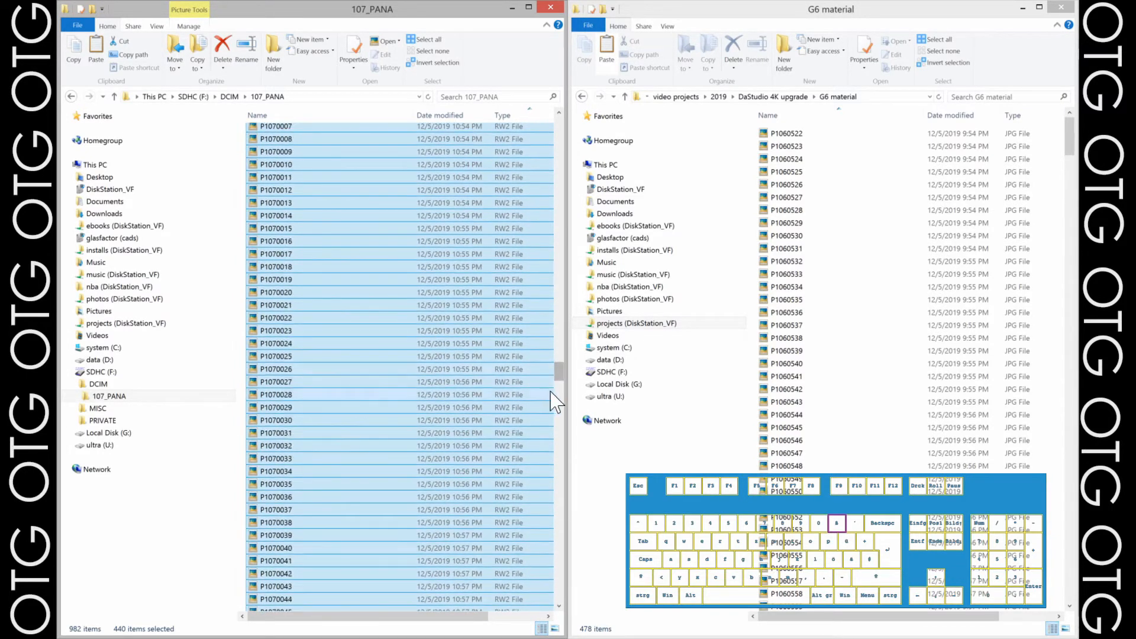
scroll(down, 3)
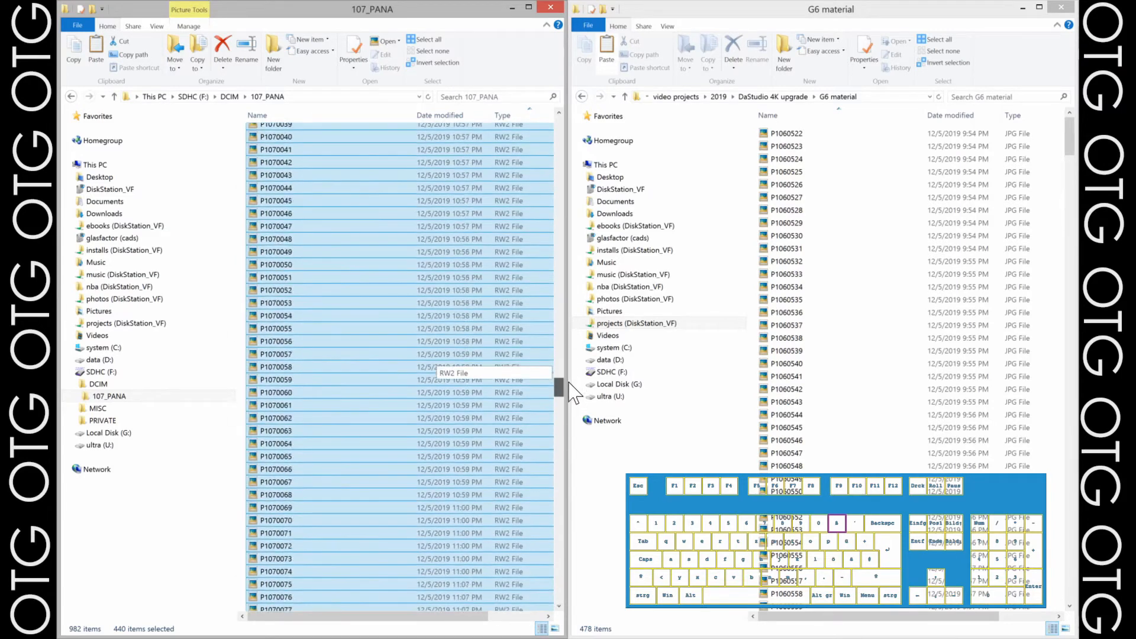
scroll(down, 3)
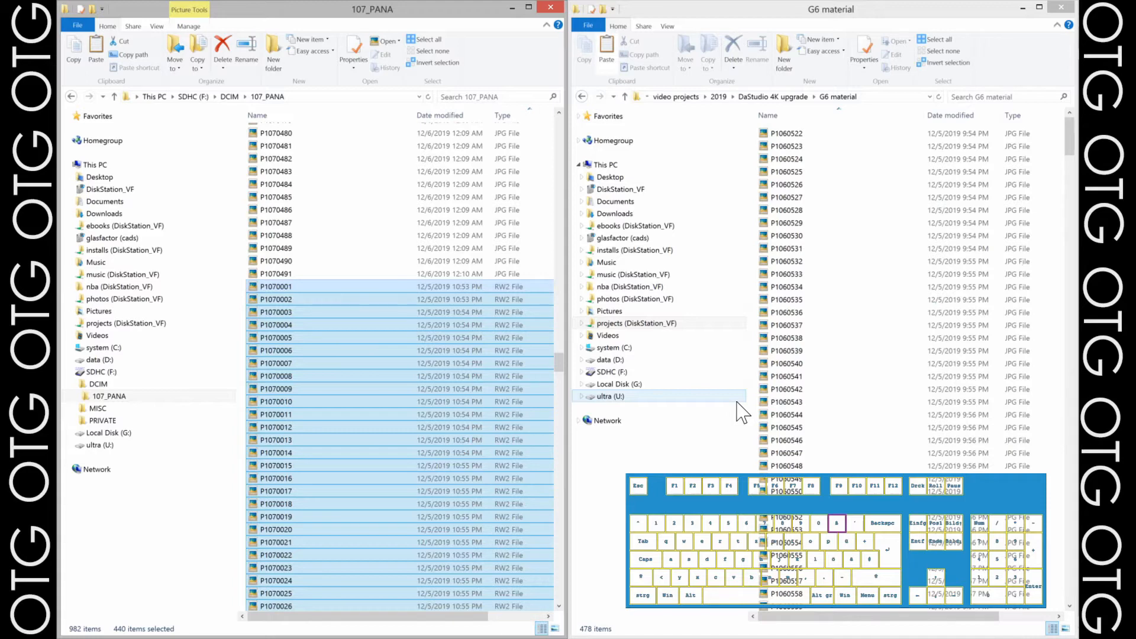
mouse_move(712, 424)
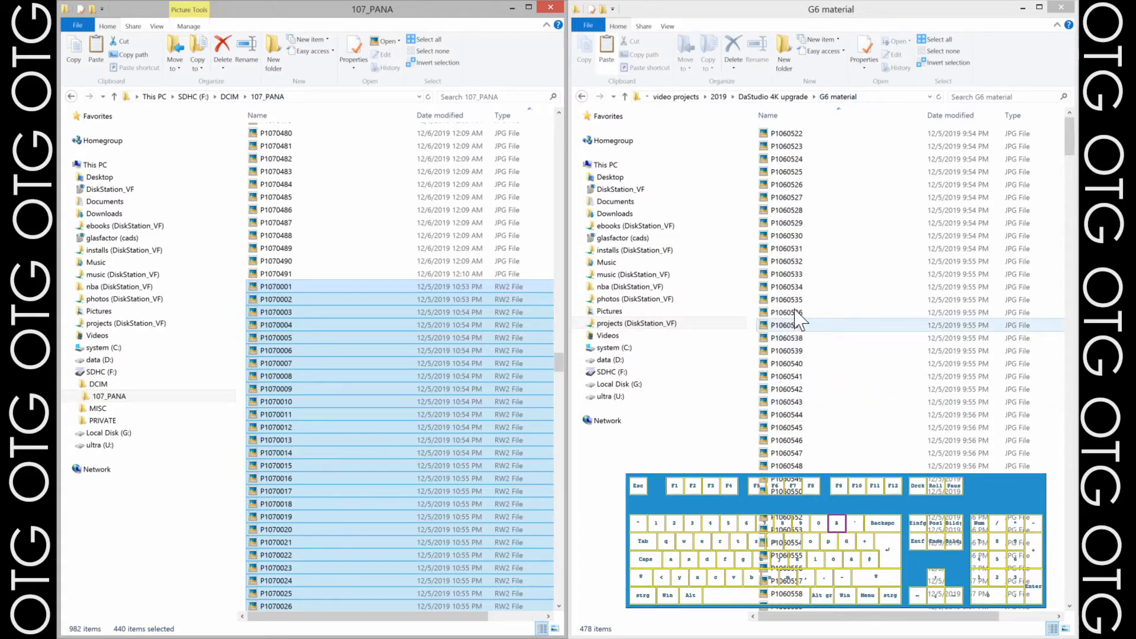
mouse_move(808, 287)
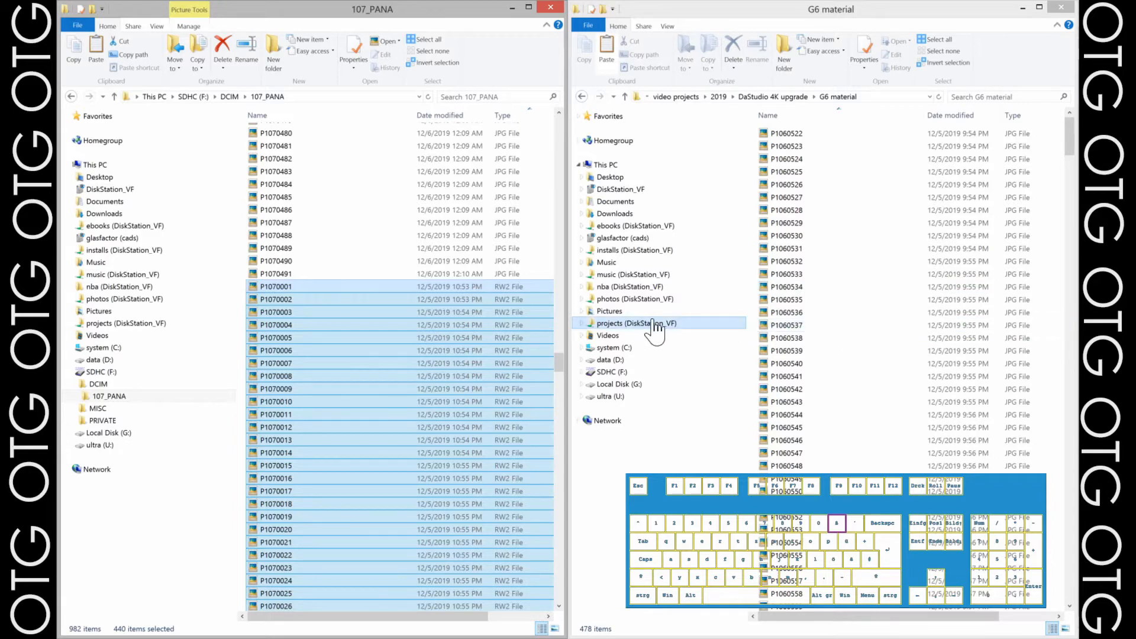
Add a new folder in G6 material, accepting the default name
click(787, 325)
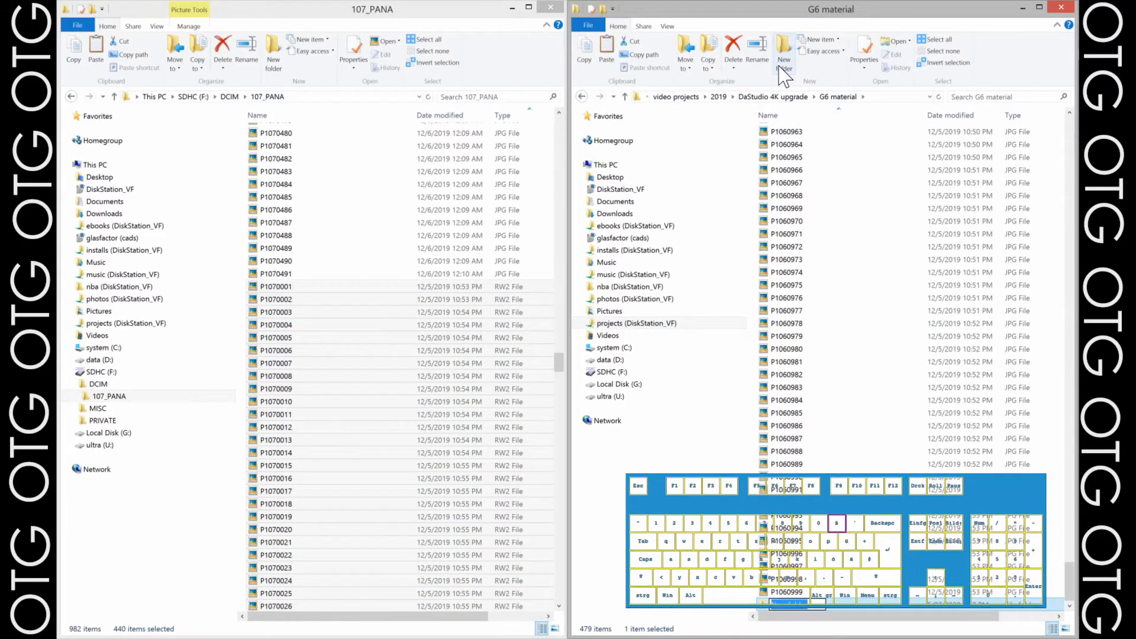
key(backspace)
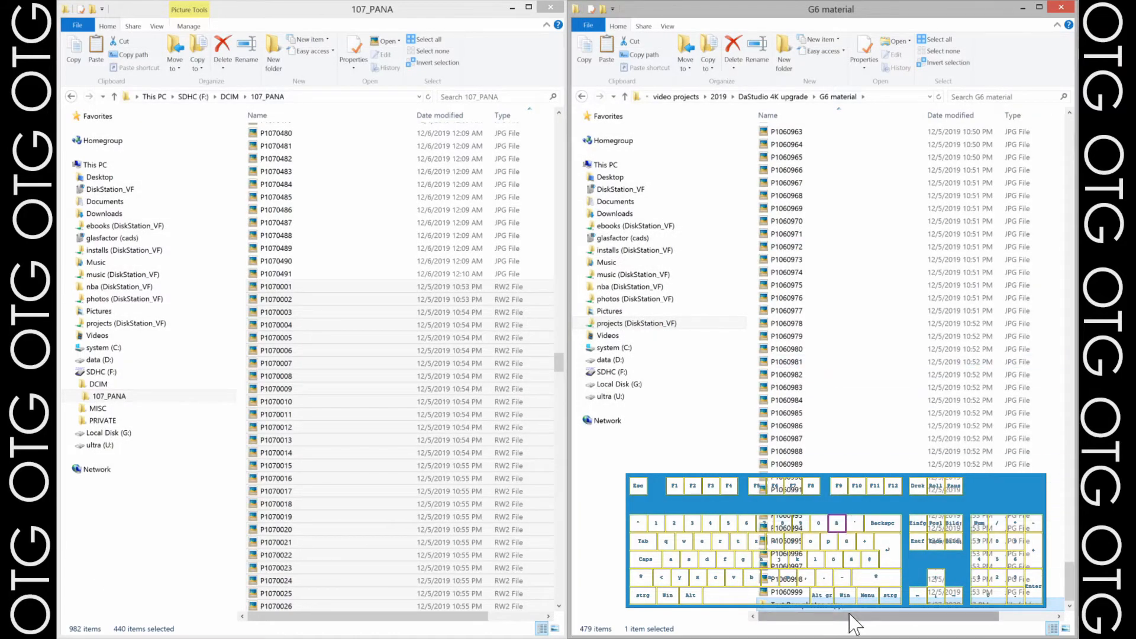
Extend the RW2 selection through P1070491, giving 491 selected raw files
click(618, 384)
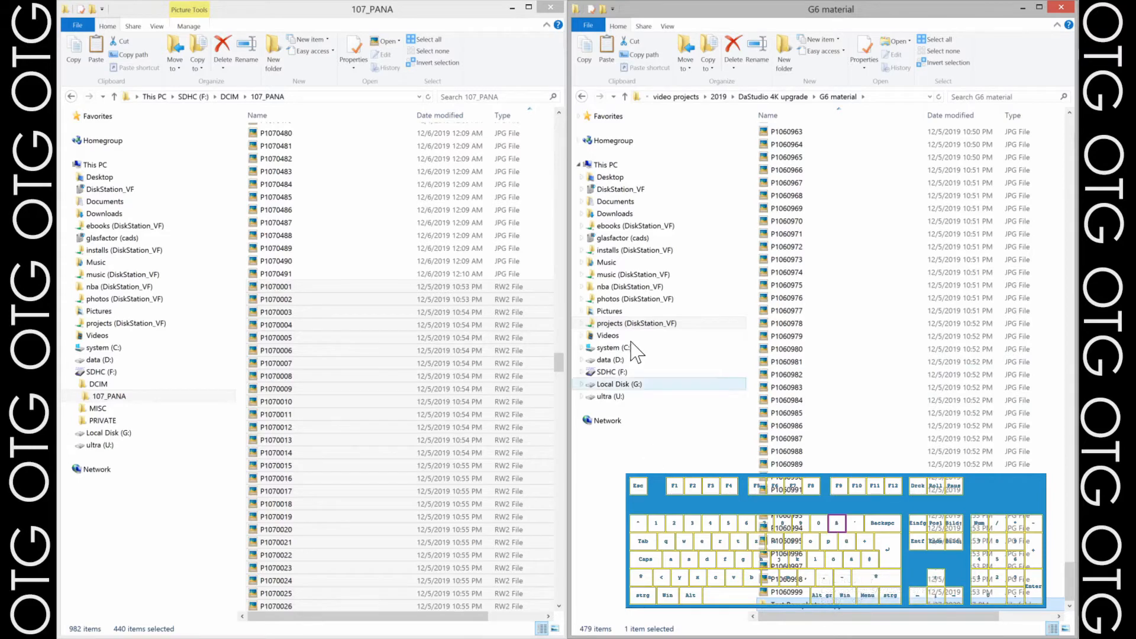
click(275, 286)
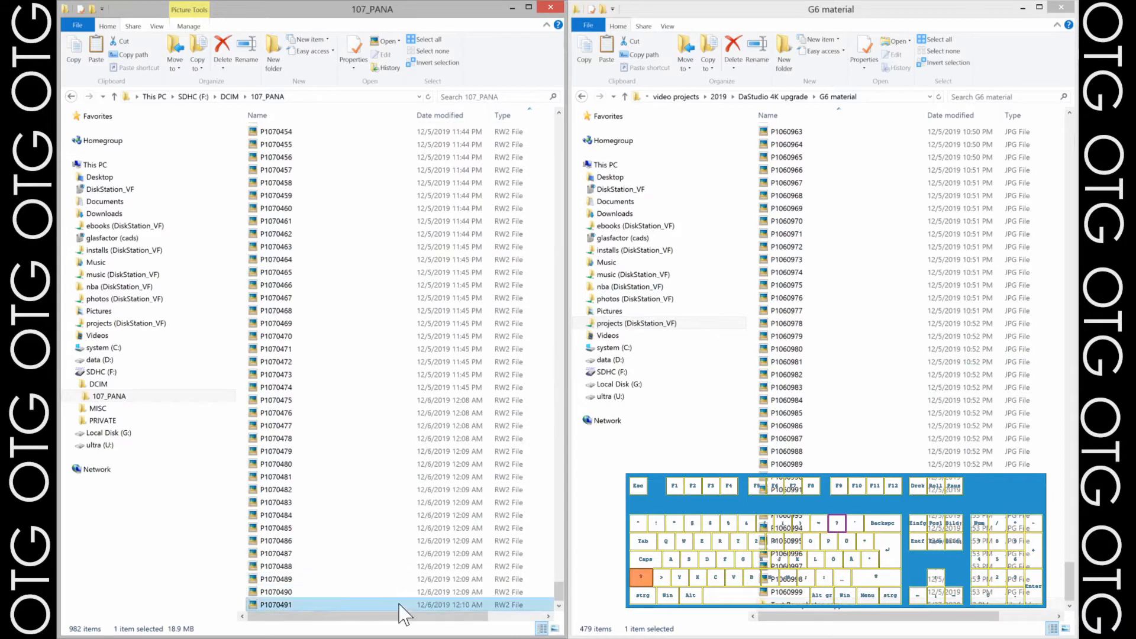
right_click(402, 604)
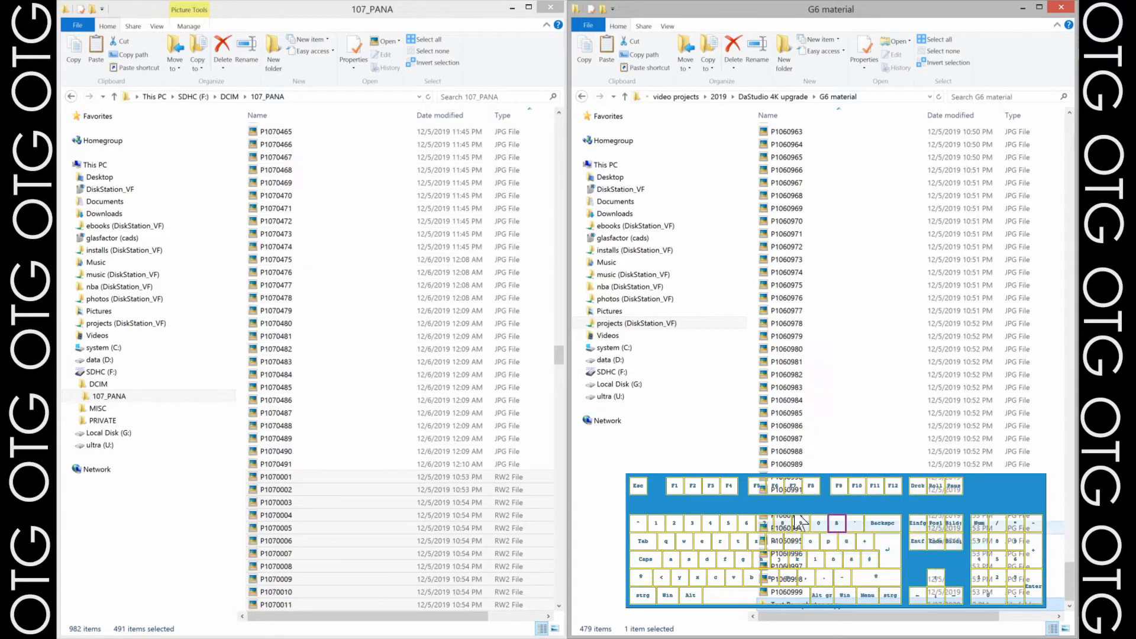
Bring Total Commander back into view, showing the card's DCIM folder and screen captures
click(797, 285)
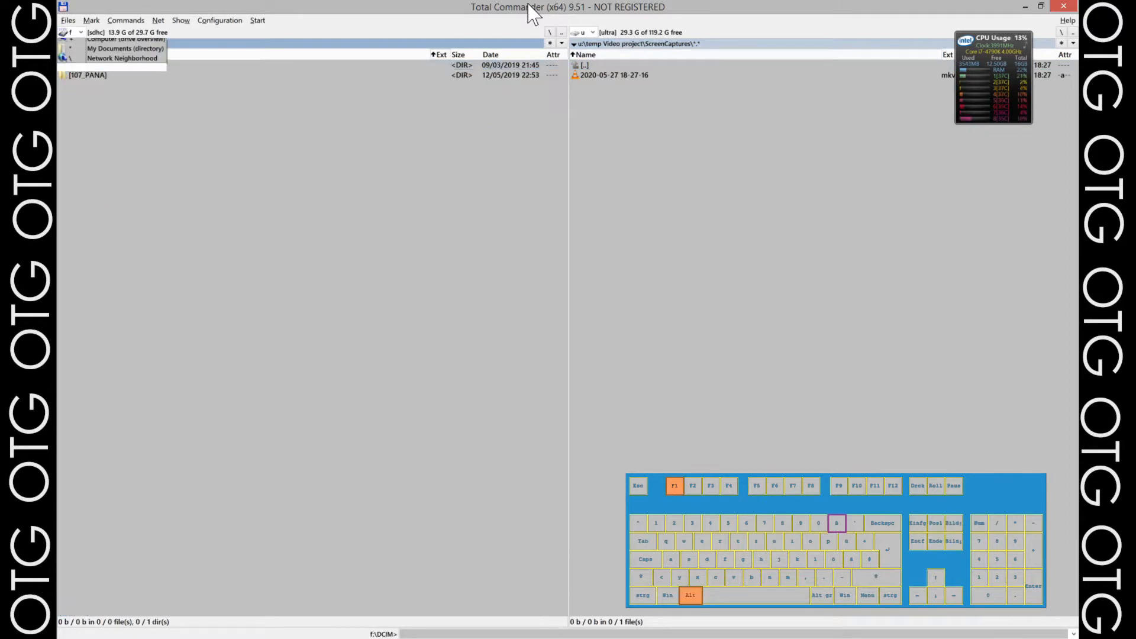
Switch the left panel to drive F (SDHC) and open [107_PANA]
click(81, 32)
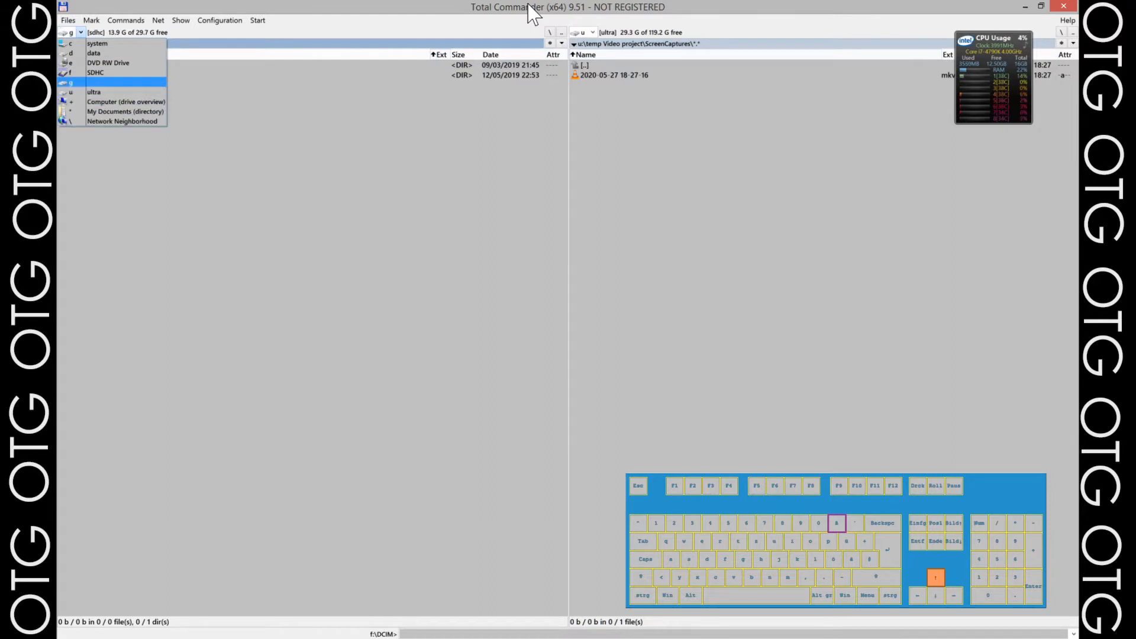
click(95, 72)
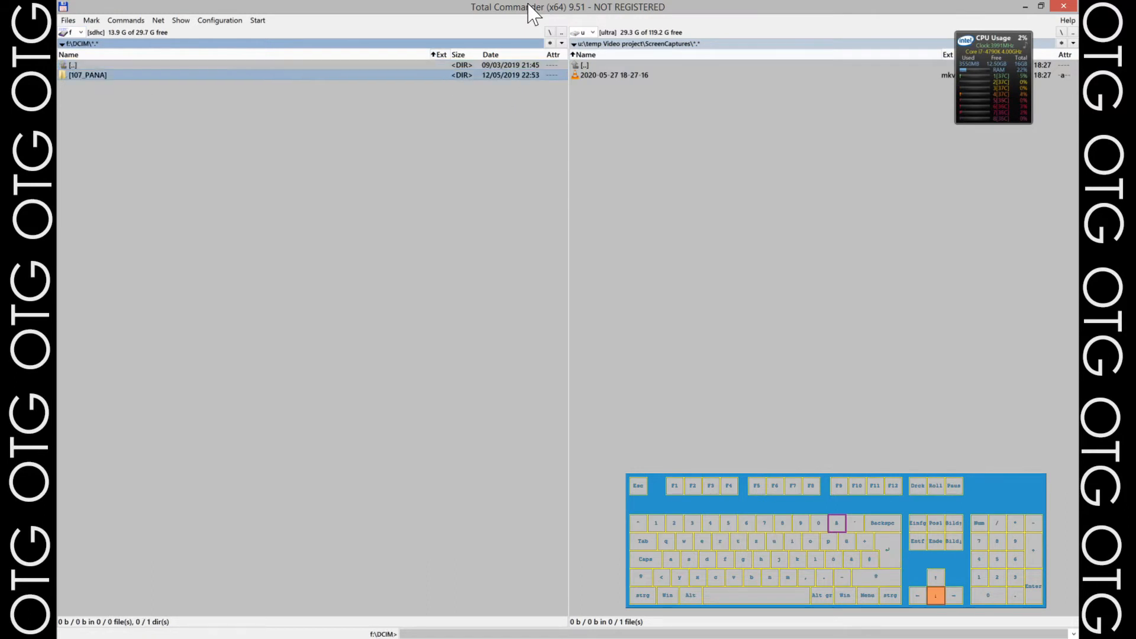
double_click(87, 75)
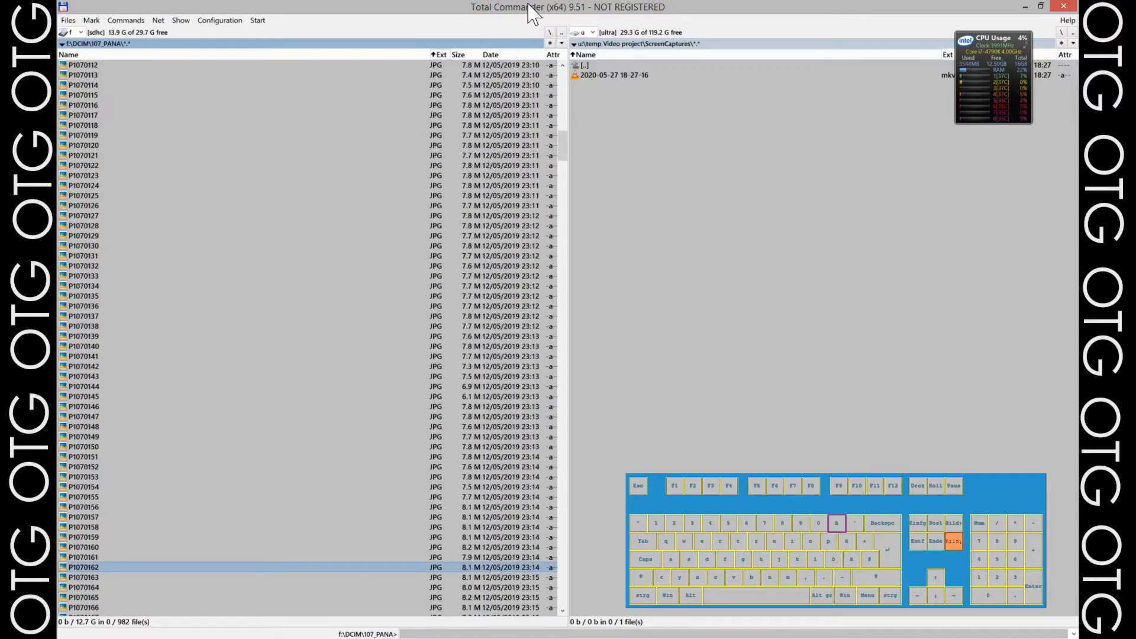
Scroll through the type-sorted 107_PANA list past the JPGs to the RW2 raws
scroll(down, 3)
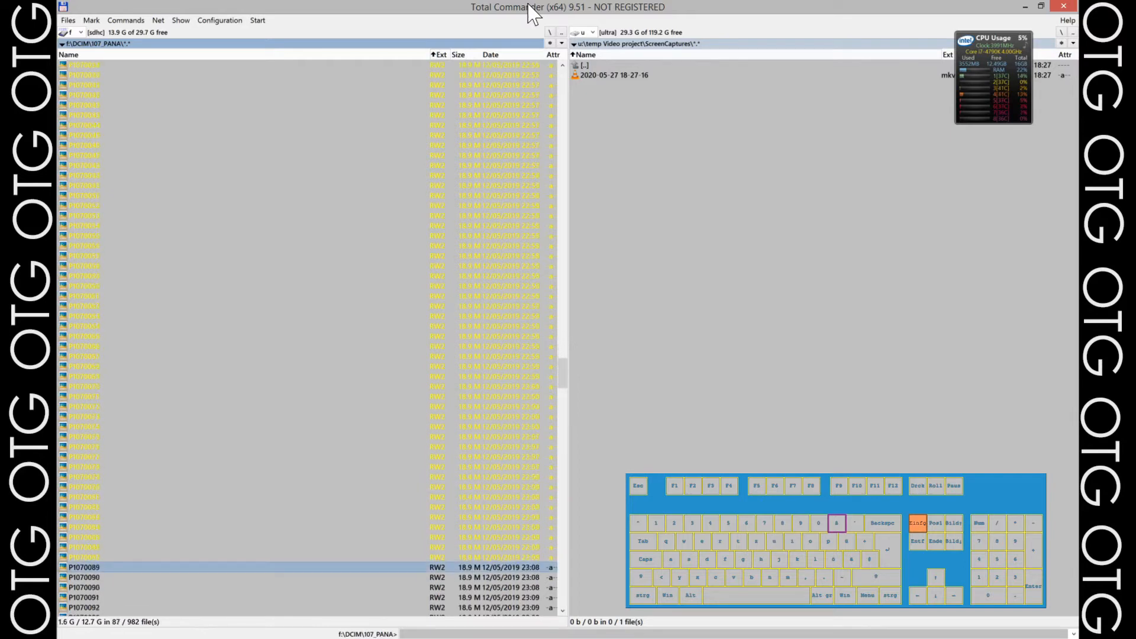
scroll(down, 3)
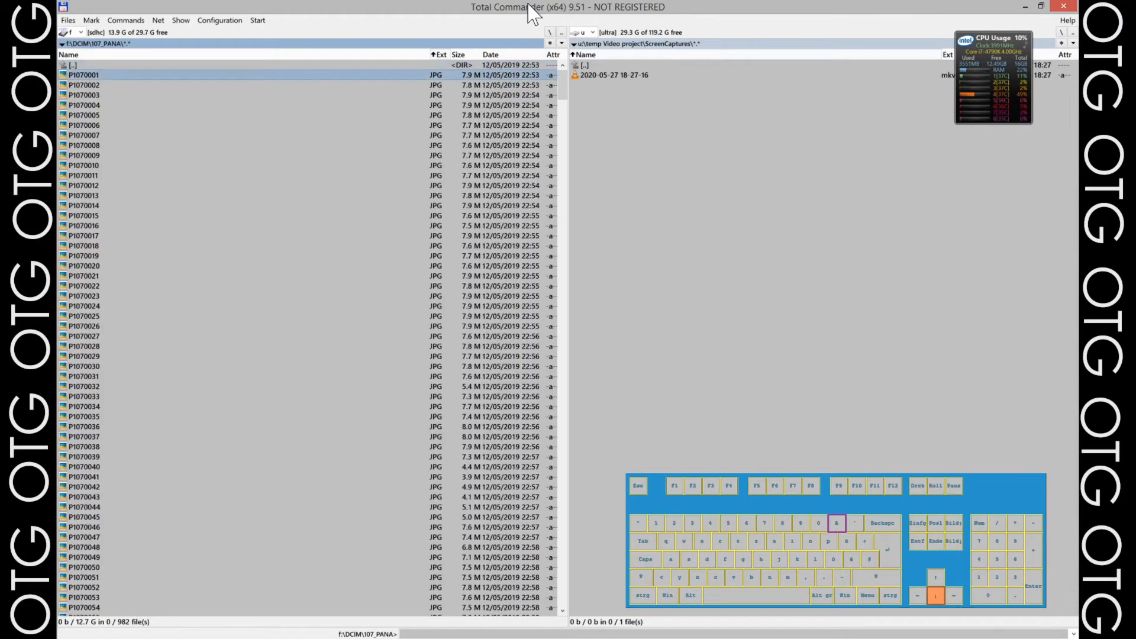
scroll(down, 3)
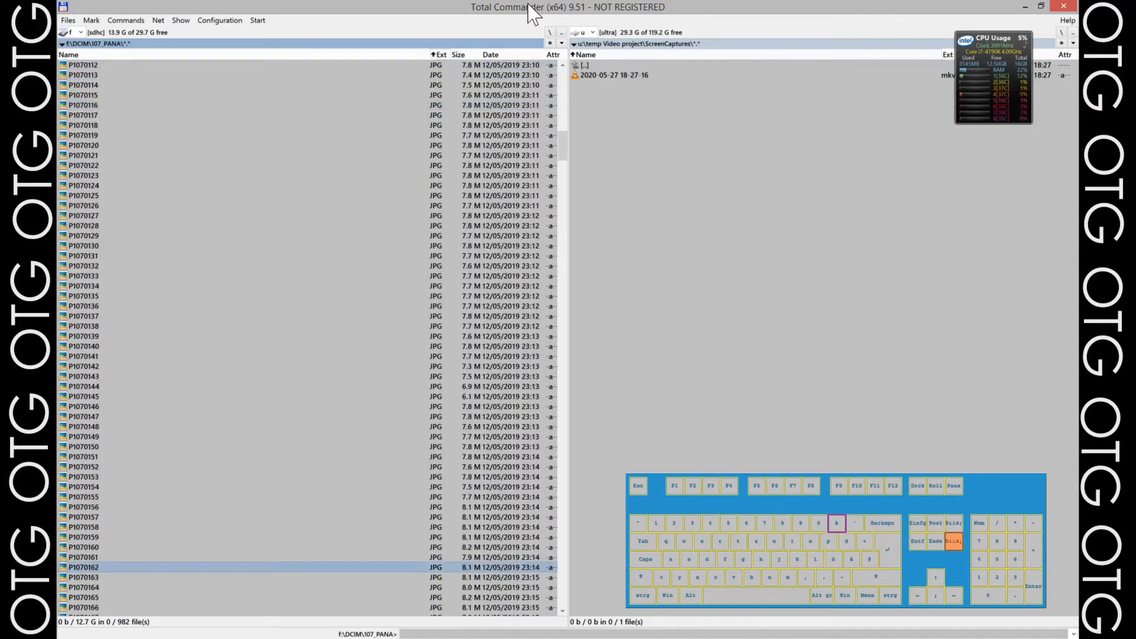
scroll(down, 3)
text(*.r)
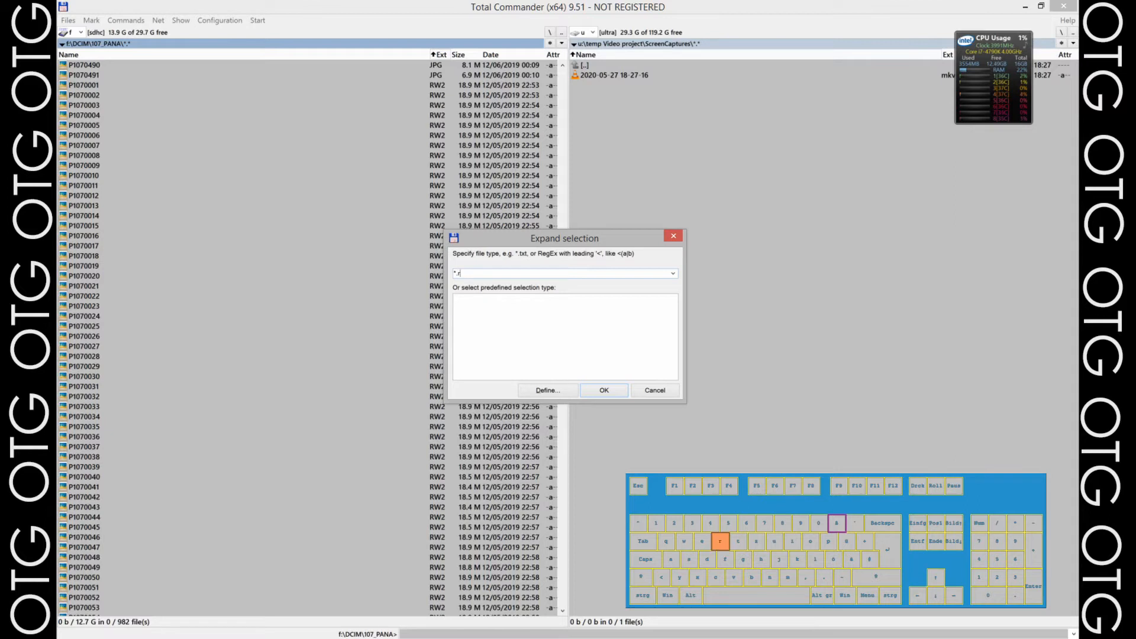
Select the 491 RW2 raw files (9.0 GB) in 107_PANA using a *.rw2-style pattern
text(w2)
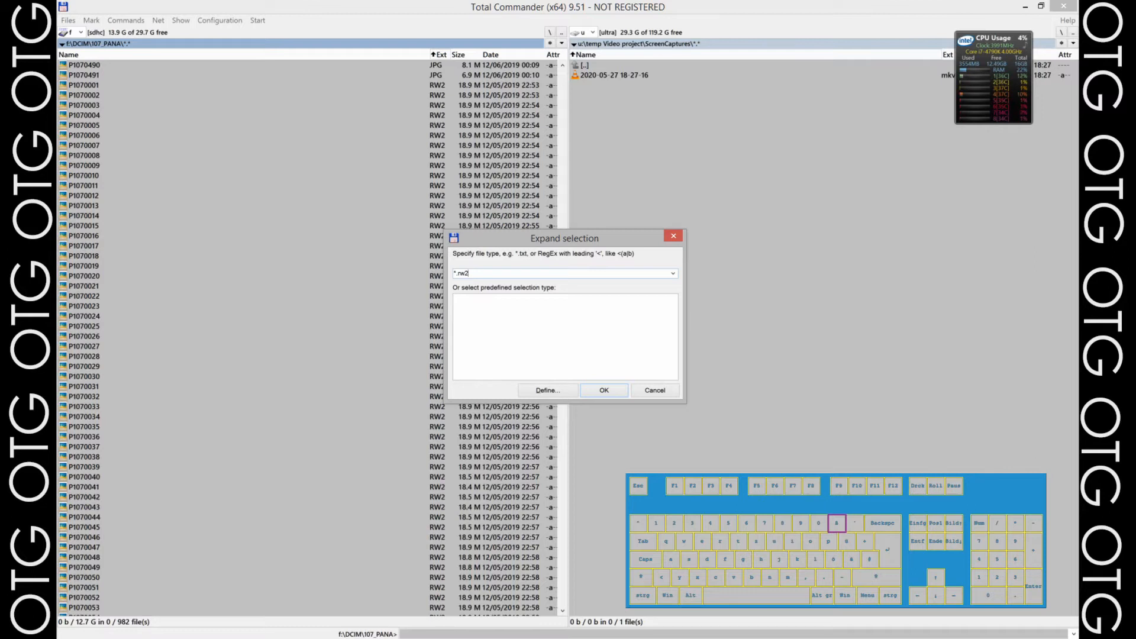
key(Backspace)
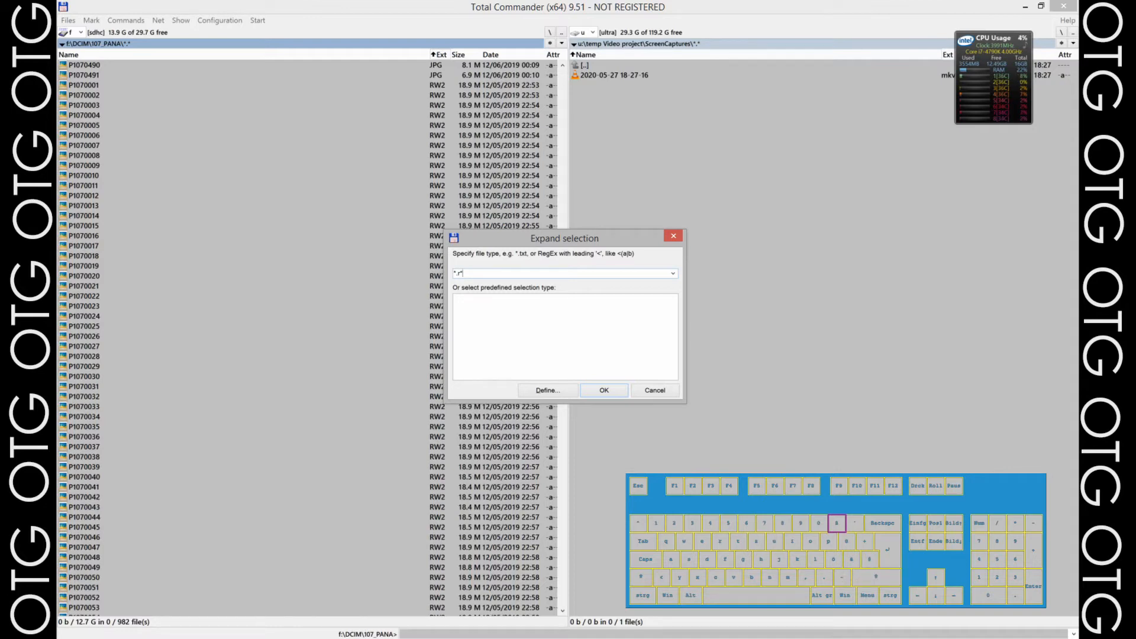
click(604, 390)
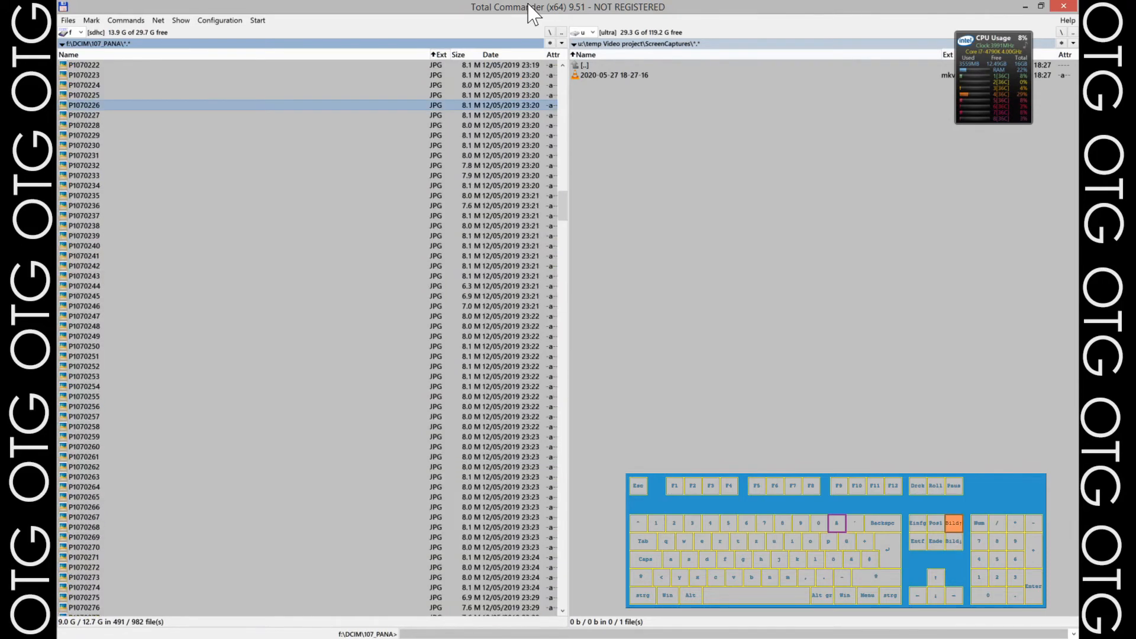
scroll(down, 3)
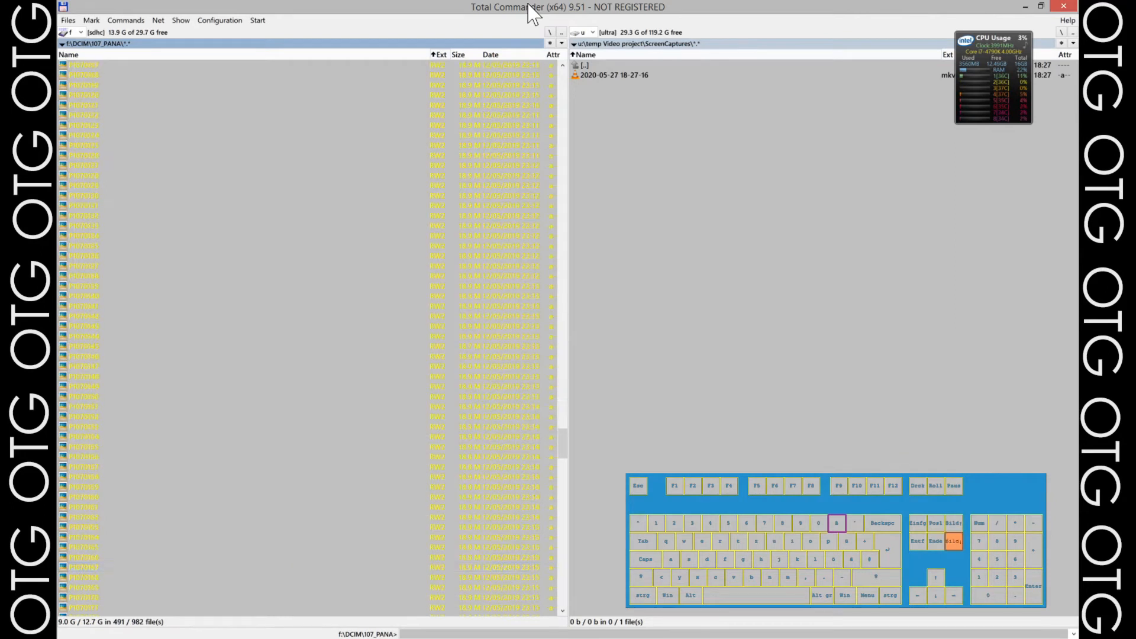
scroll(down, 3)
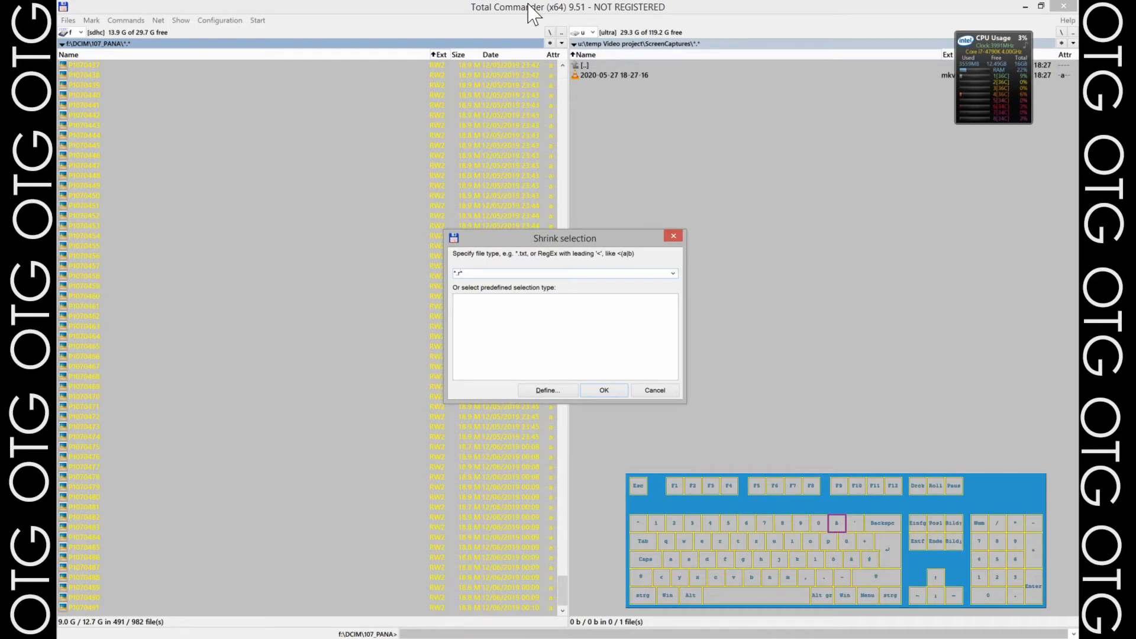
Shrink the selection with the *.r* pattern, clearing all selected raw files
text(1)
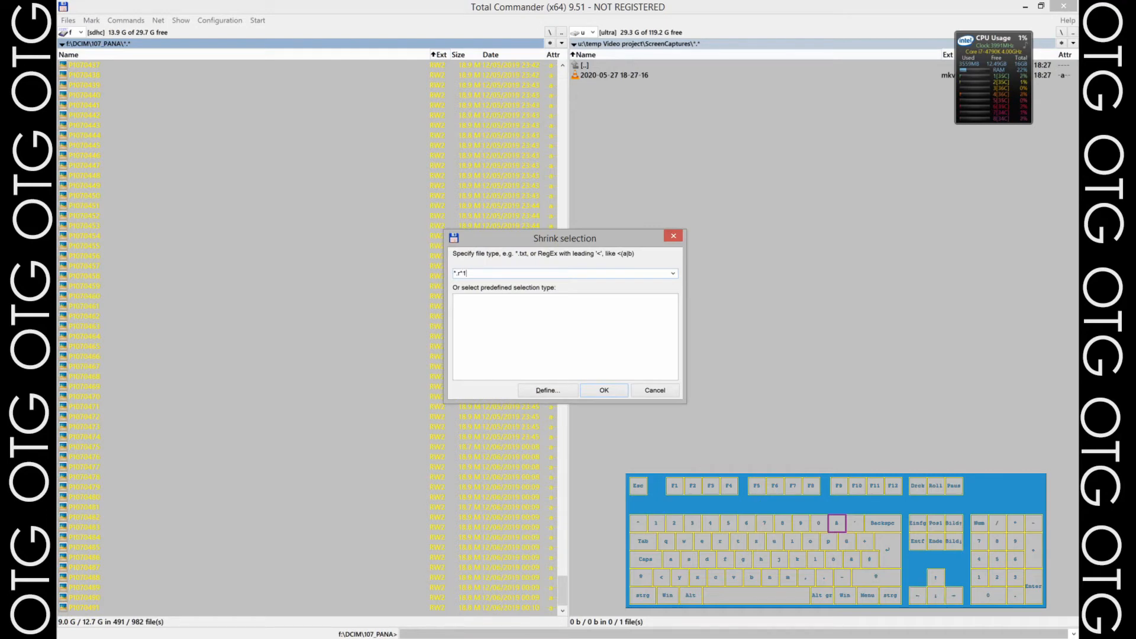
click(603, 390)
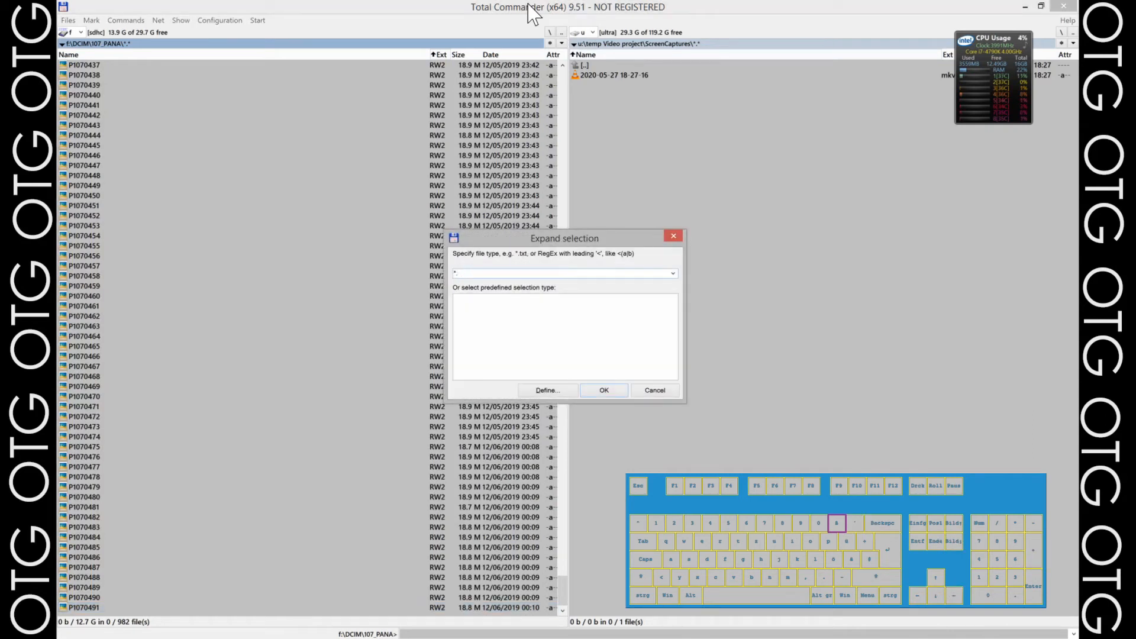
Select every file in 107_PANA with the * pattern
click(603, 390)
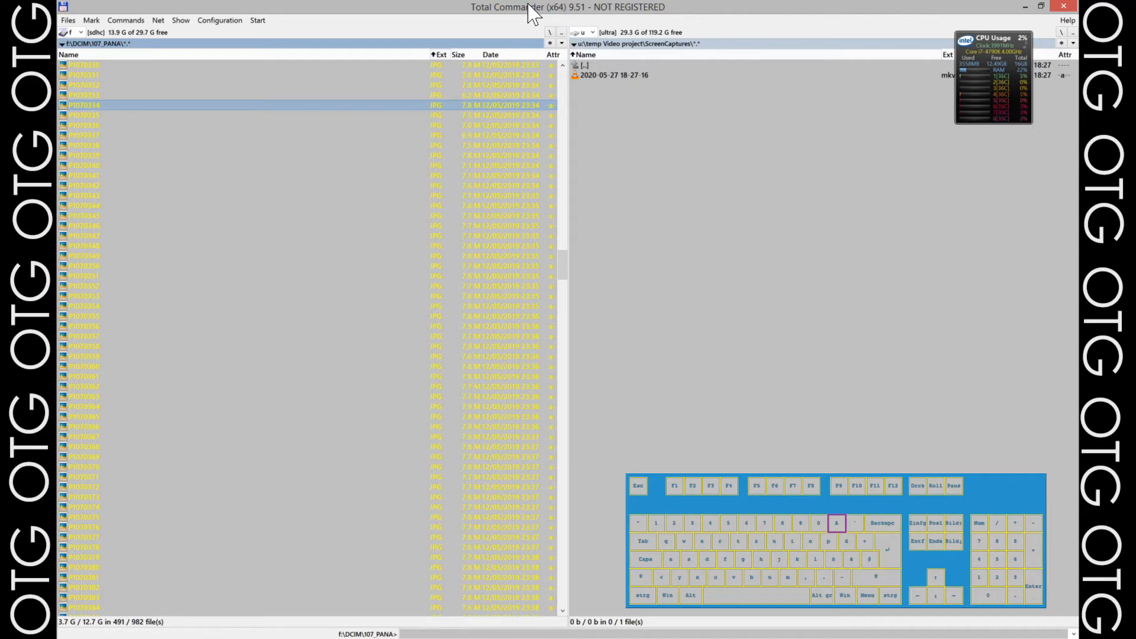
scroll(down, 3)
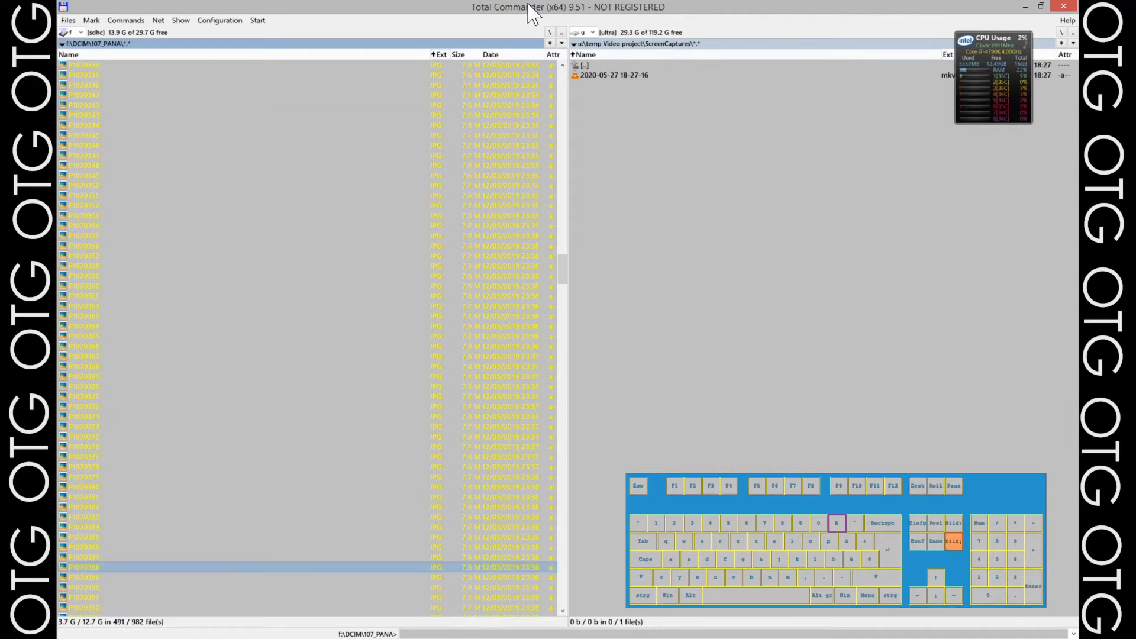
scroll(down, 3)
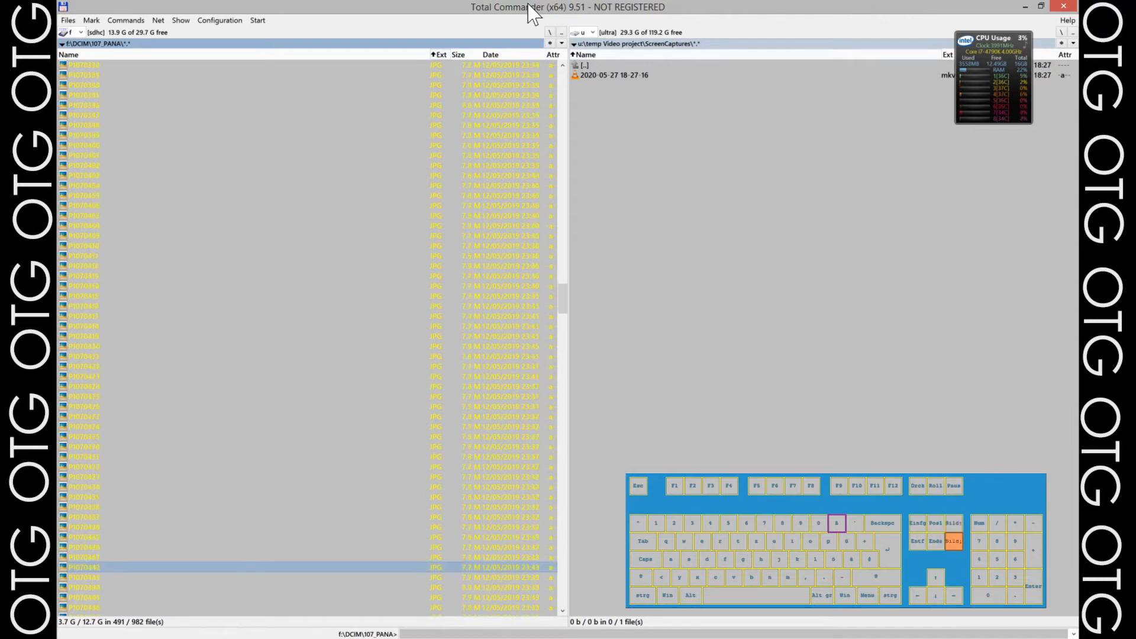
scroll(down, 3)
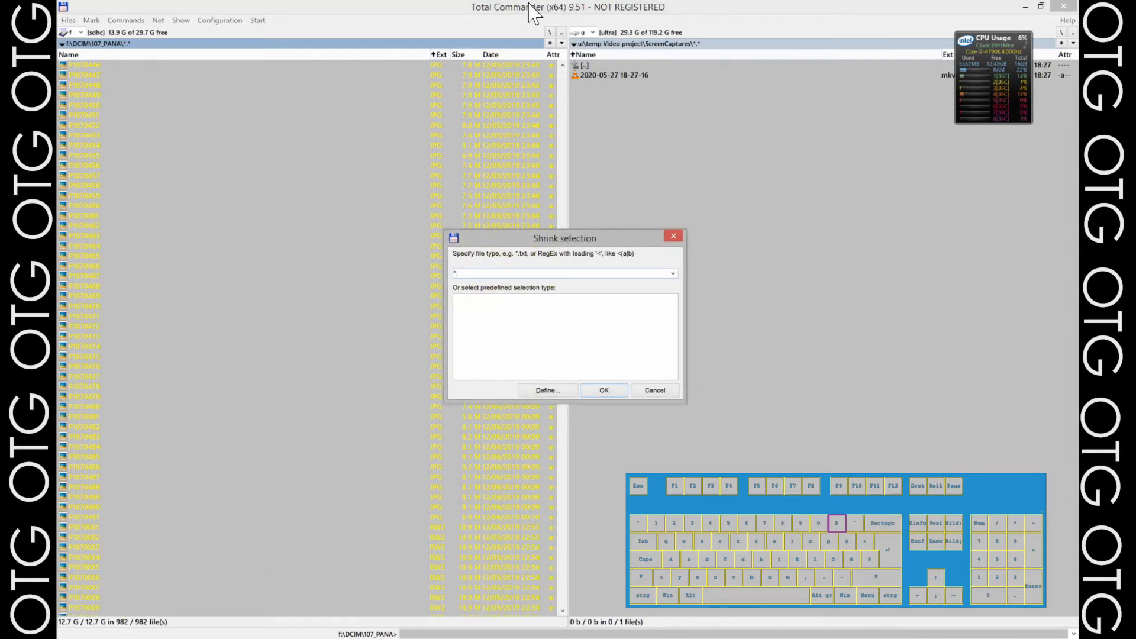
Remove *.jpg files from the selection, leaving the 491 RW2 files (9.0 GB) selected
text(.jpg)
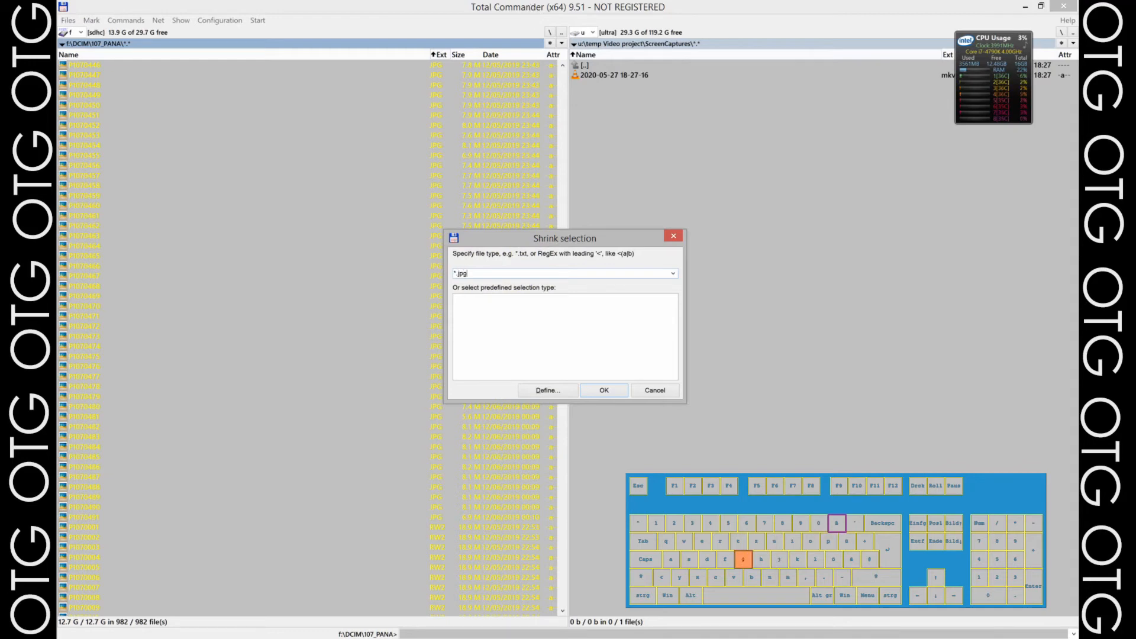
click(603, 390)
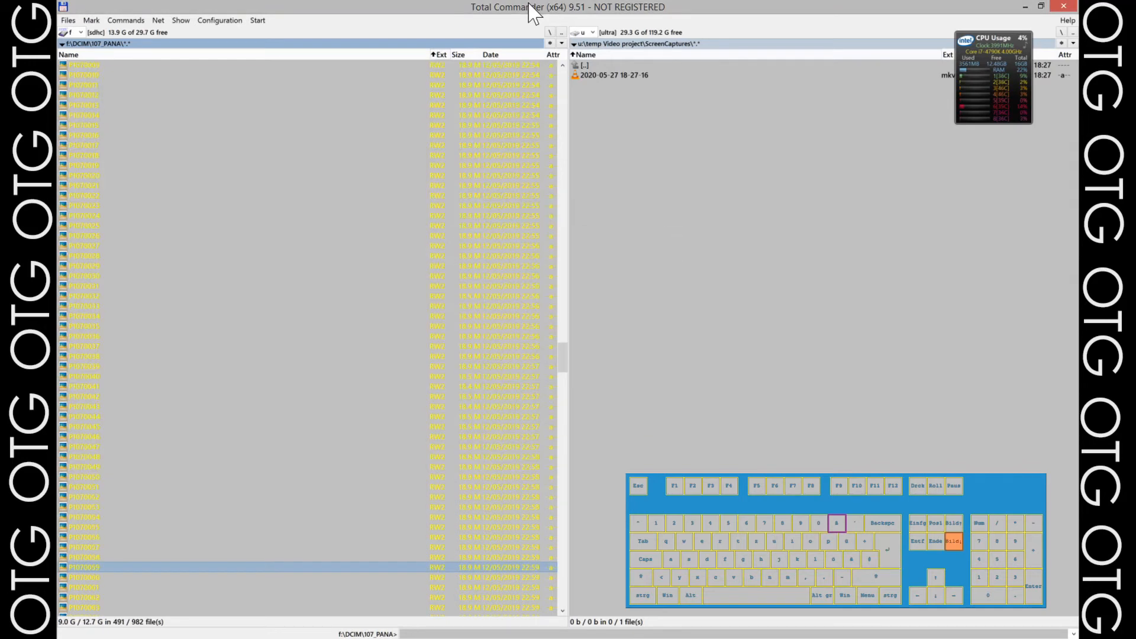
scroll(down, 3)
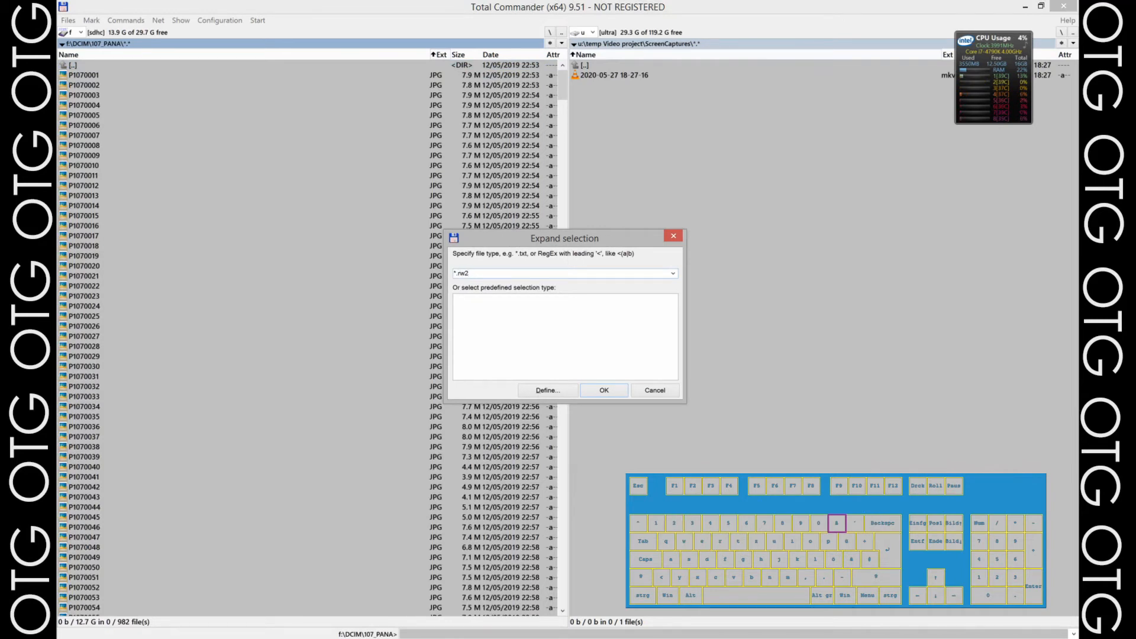
click(604, 390)
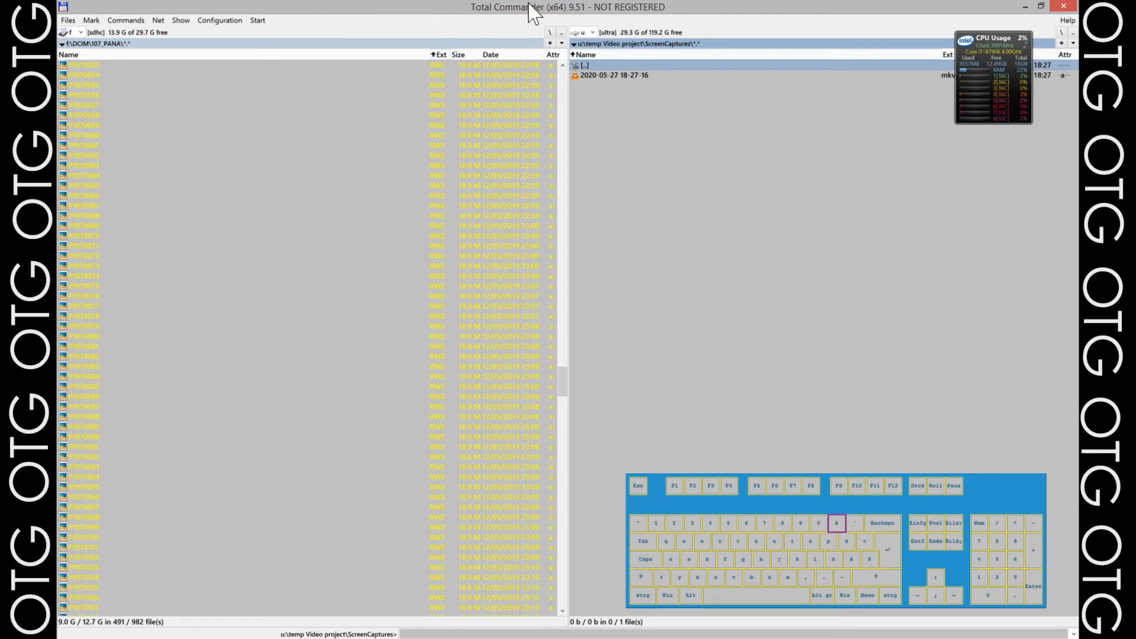
Browse the right panel to NAS projects > 2019 > DaStudio 4K upgrade > G6 material and start a new folder
click(592, 32)
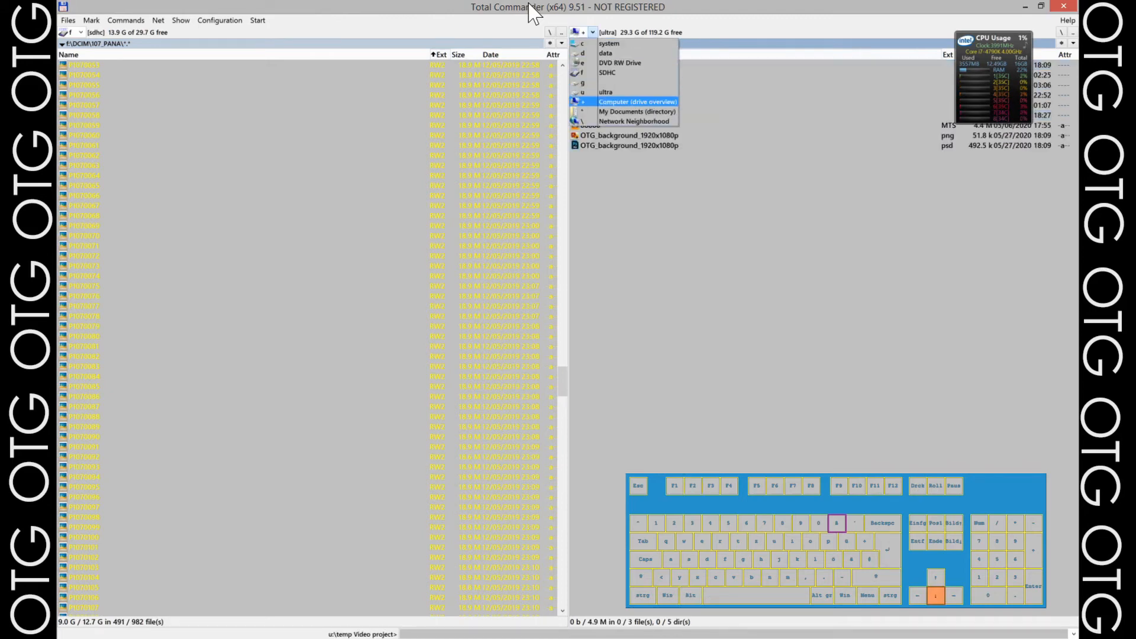
click(637, 101)
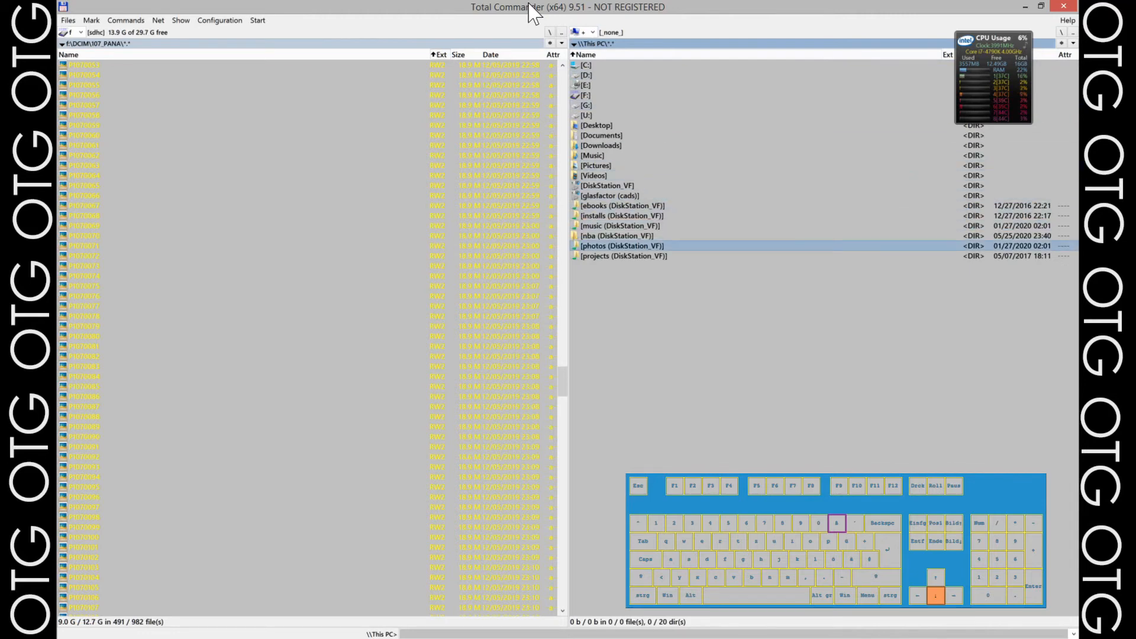
double_click(622, 246)
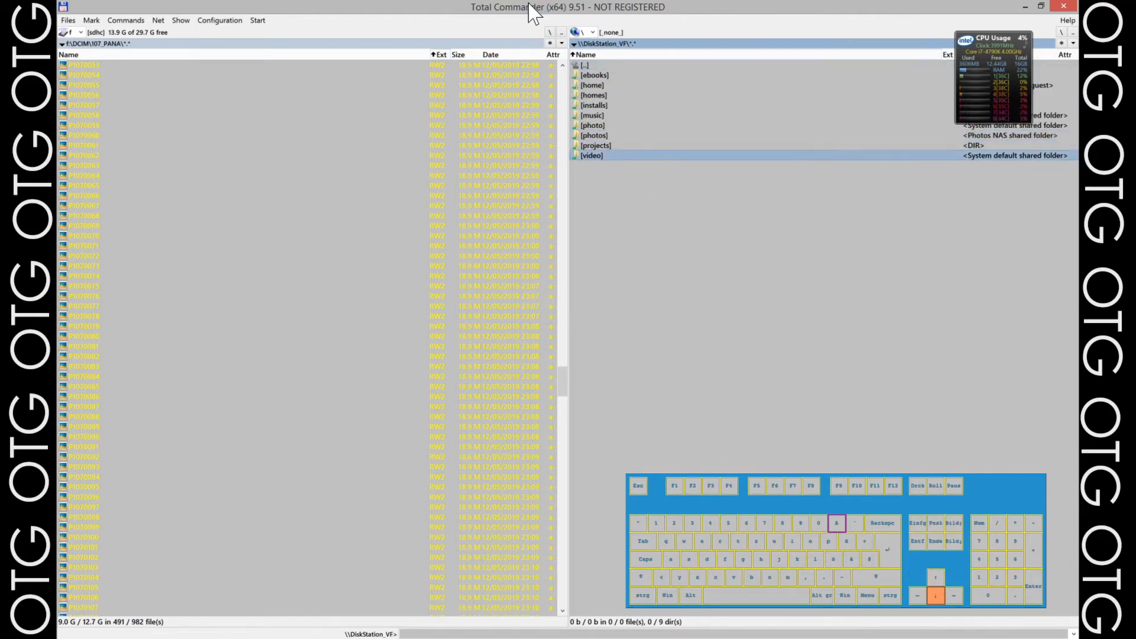
double_click(592, 155)
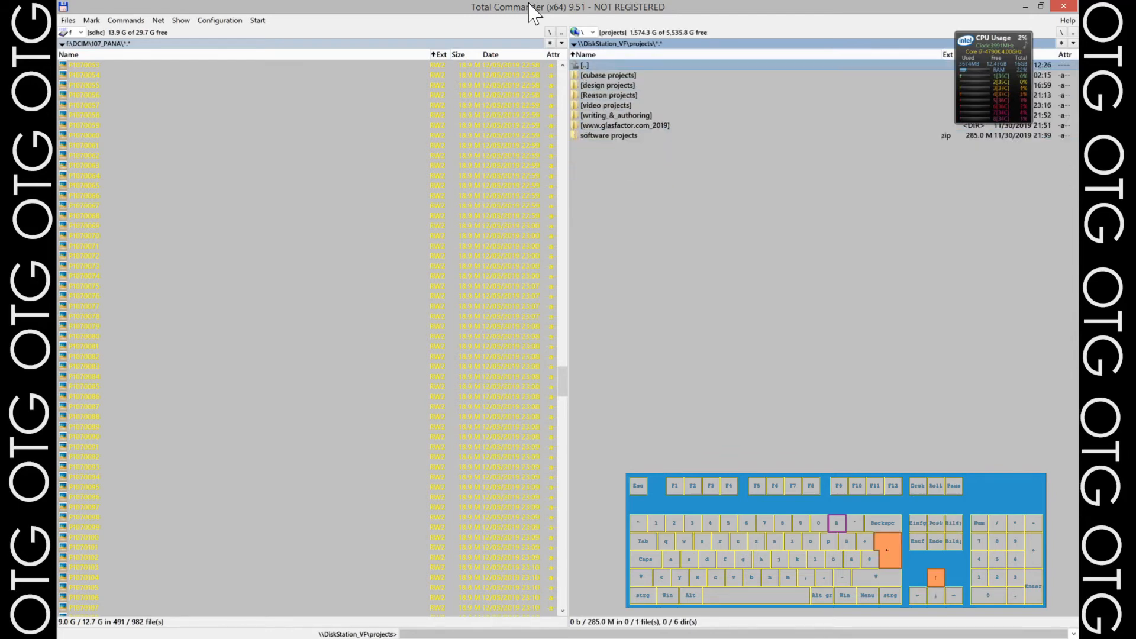
double_click(616, 115)
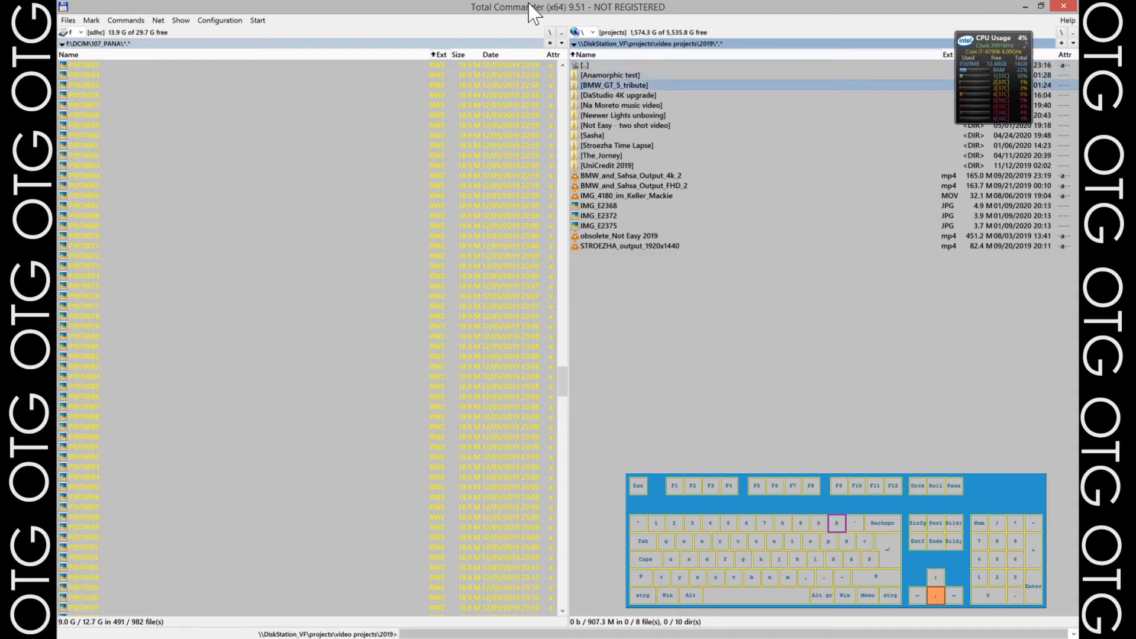
double_click(617, 95)
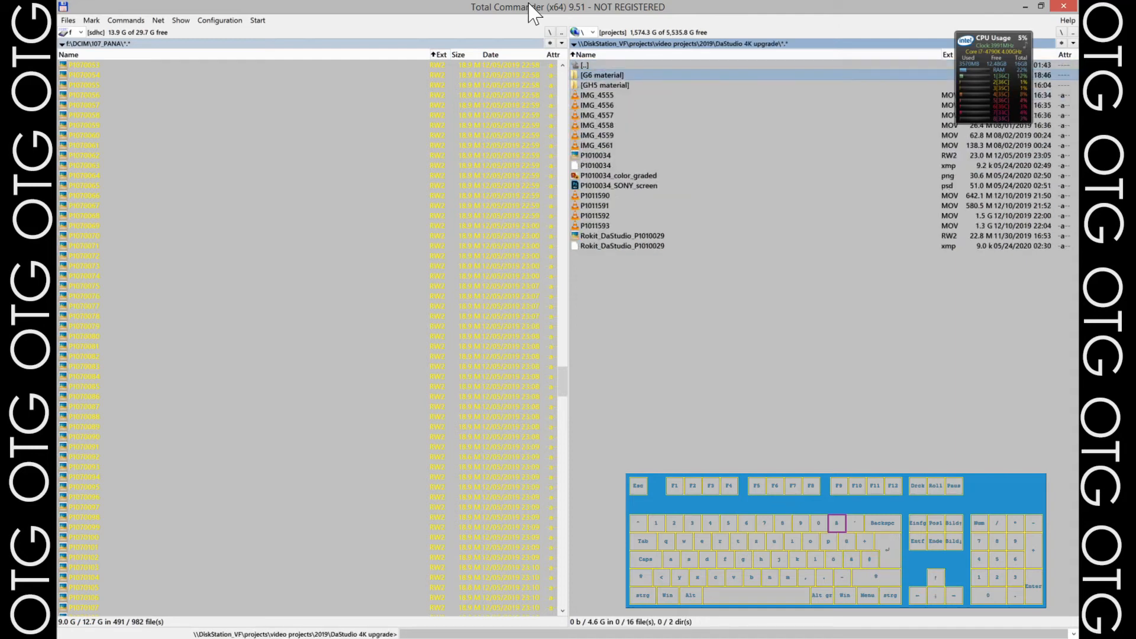
double_click(601, 74)
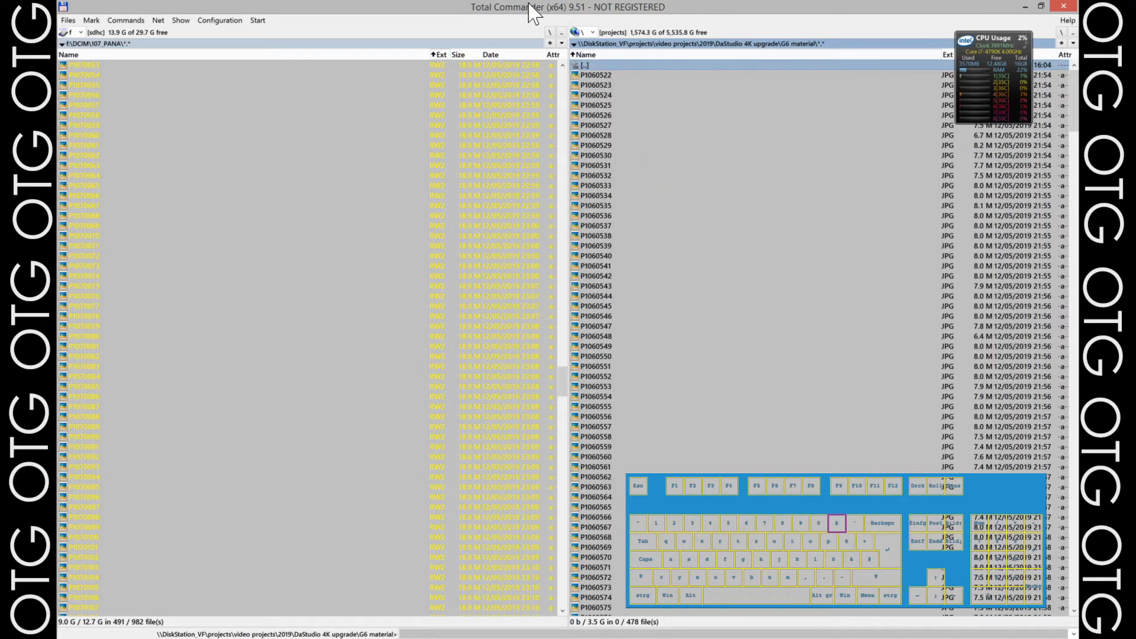
key(F7)
text(Raw Test copy)
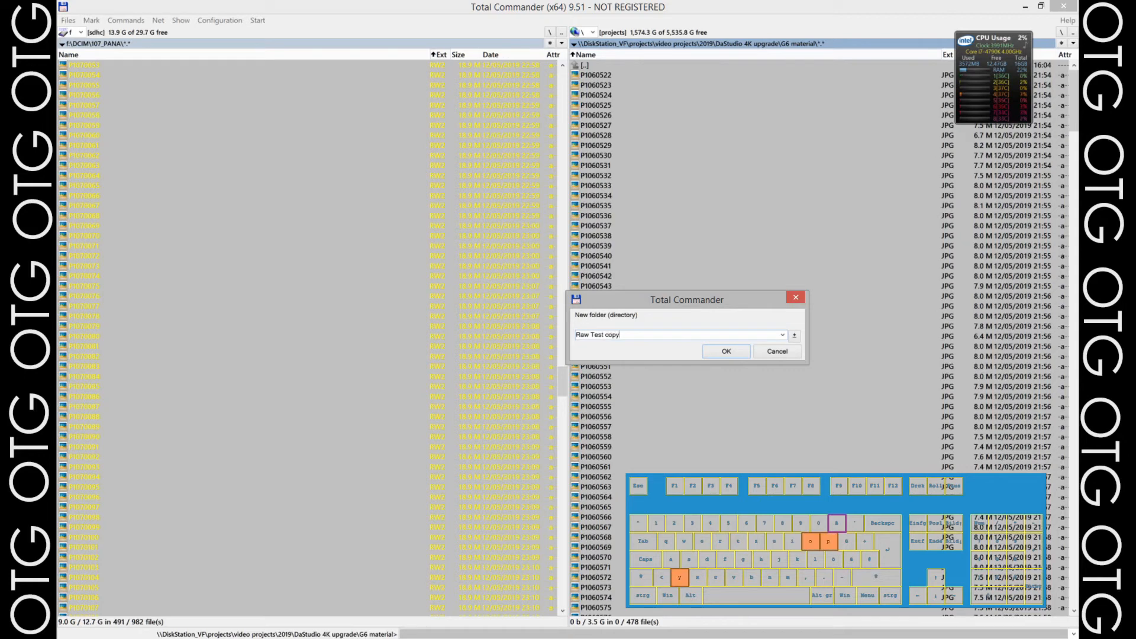
Create and enter the 'Raw Test copy' folder, then start copying the selected RW2 files into it
click(726, 351)
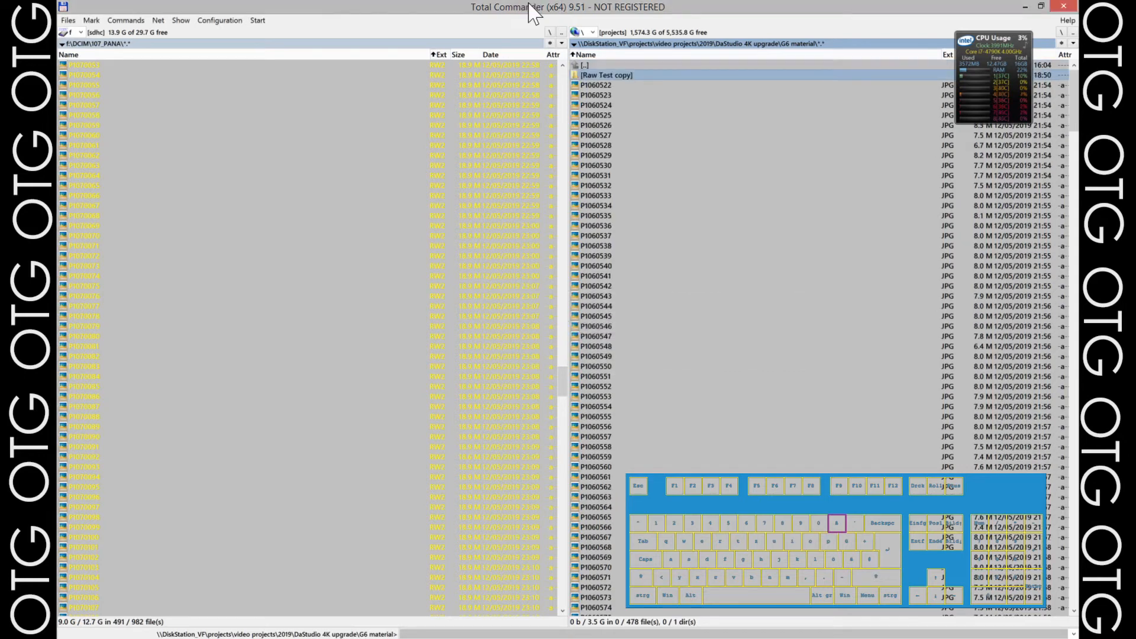
double_click(607, 75)
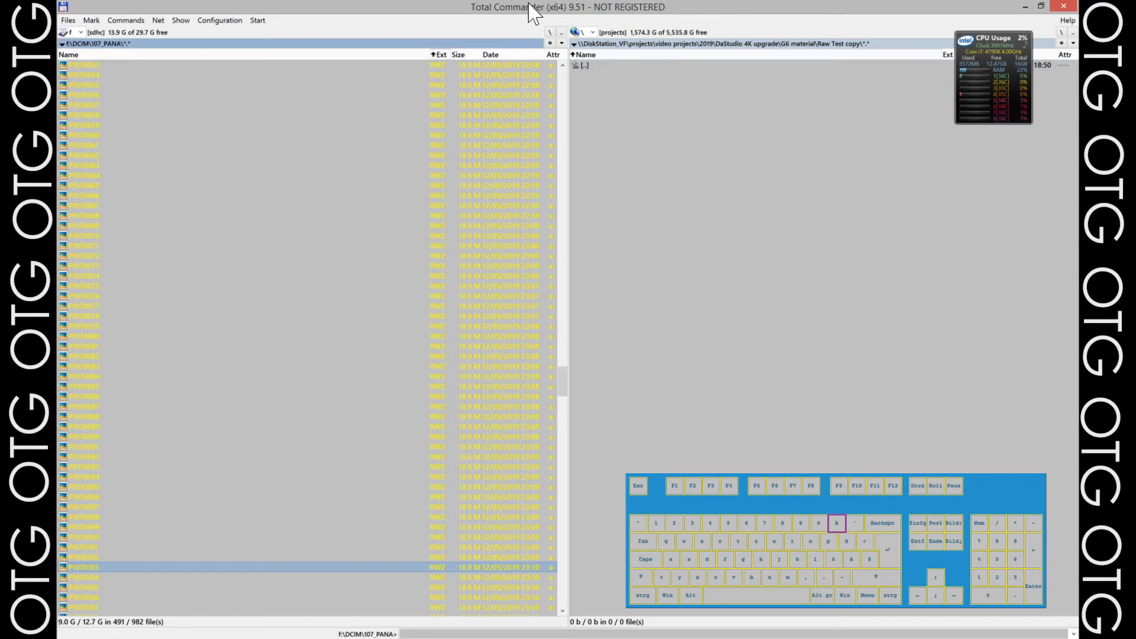
key(F5)
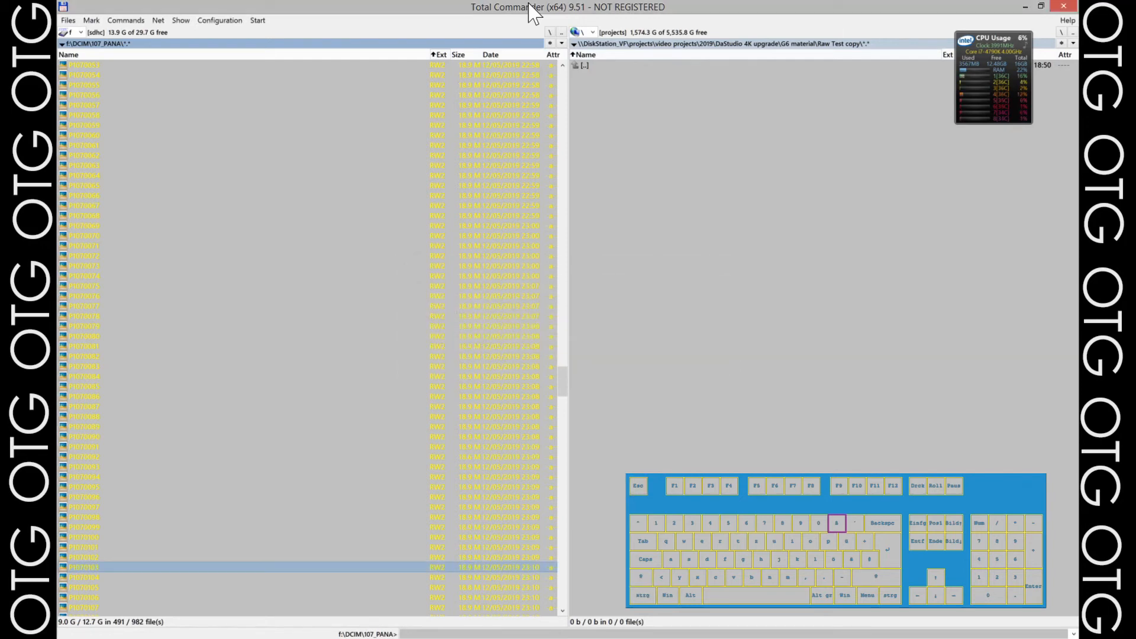
key(f5)
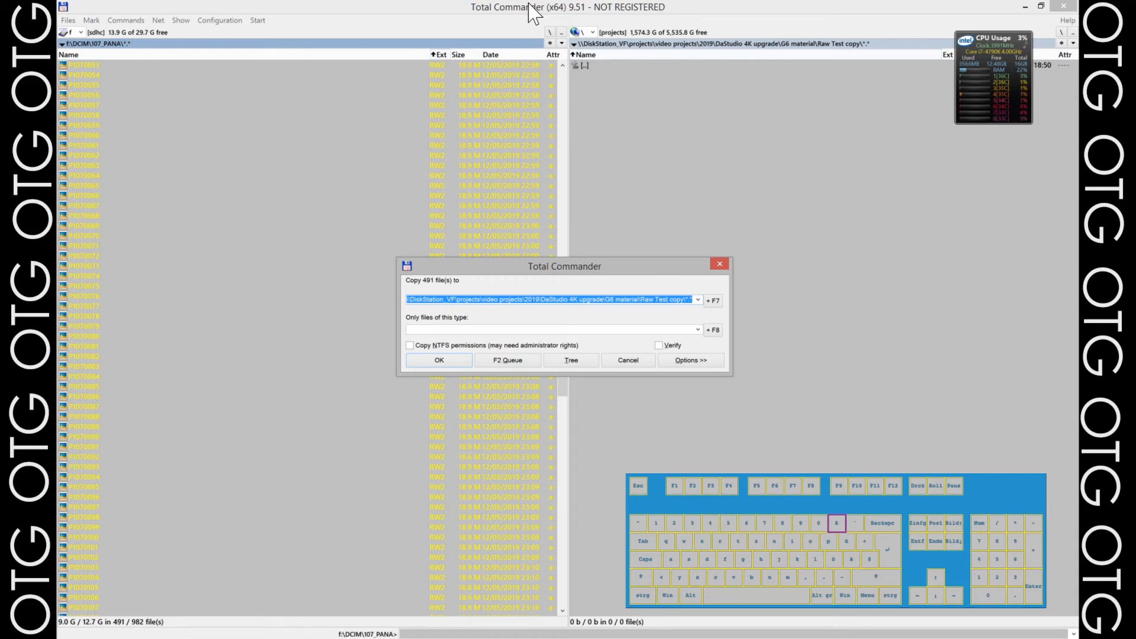
Confirm copying the 491 RW2 files into Raw Test copy and run it in the background
click(439, 360)
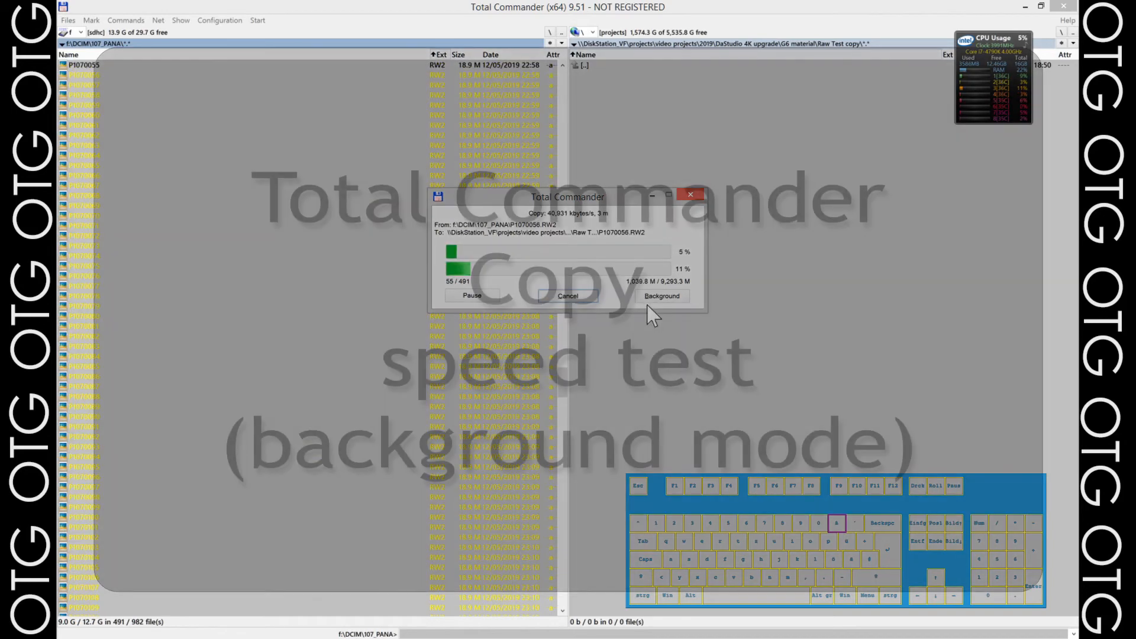
click(661, 296)
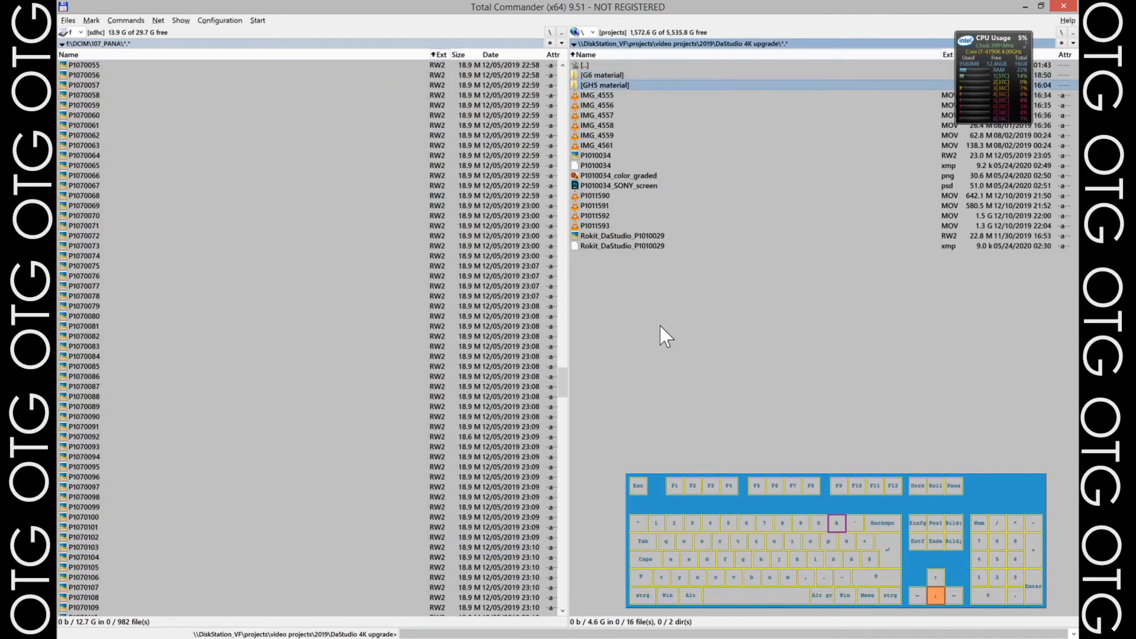
In DaStudio 4K upgrade, select and then unselect the *.mov files
double_click(604, 85)
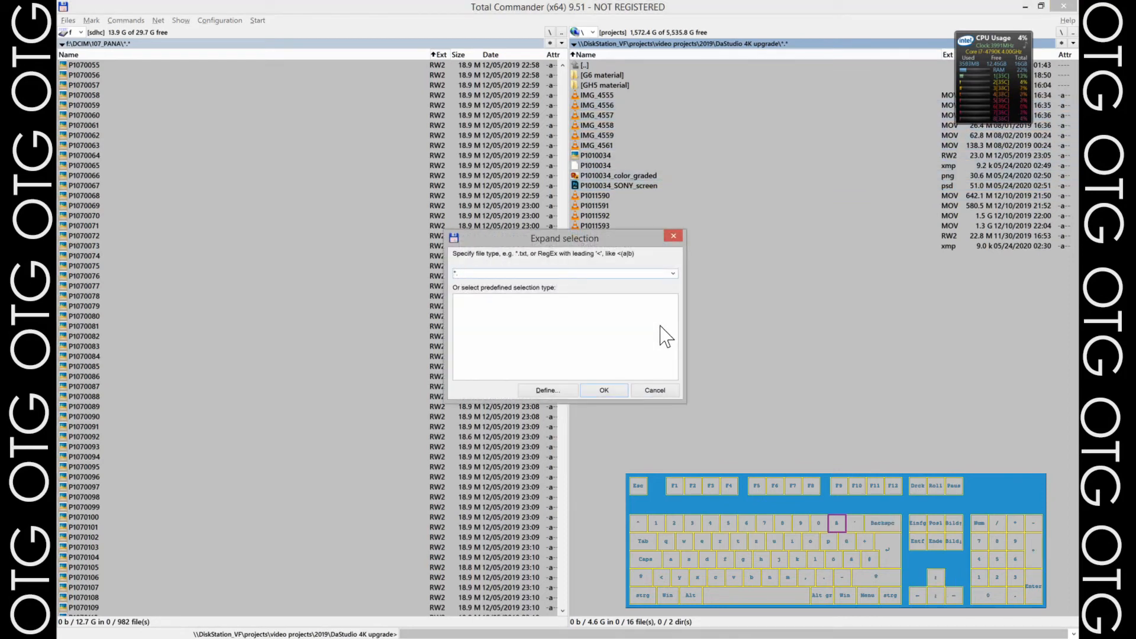
text(.mov)
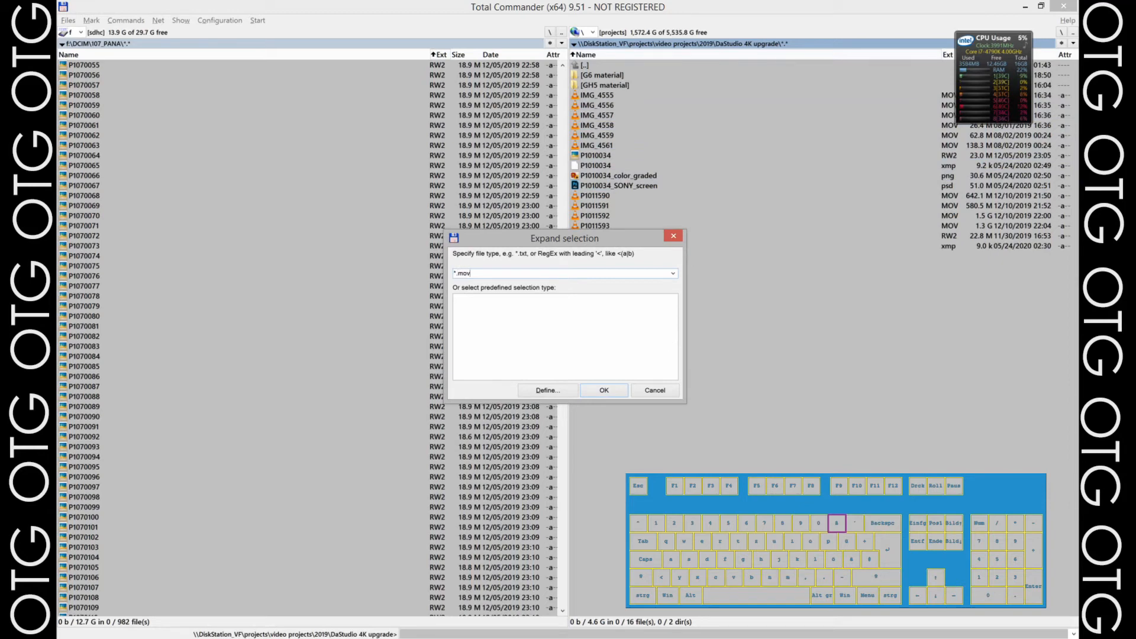
click(603, 391)
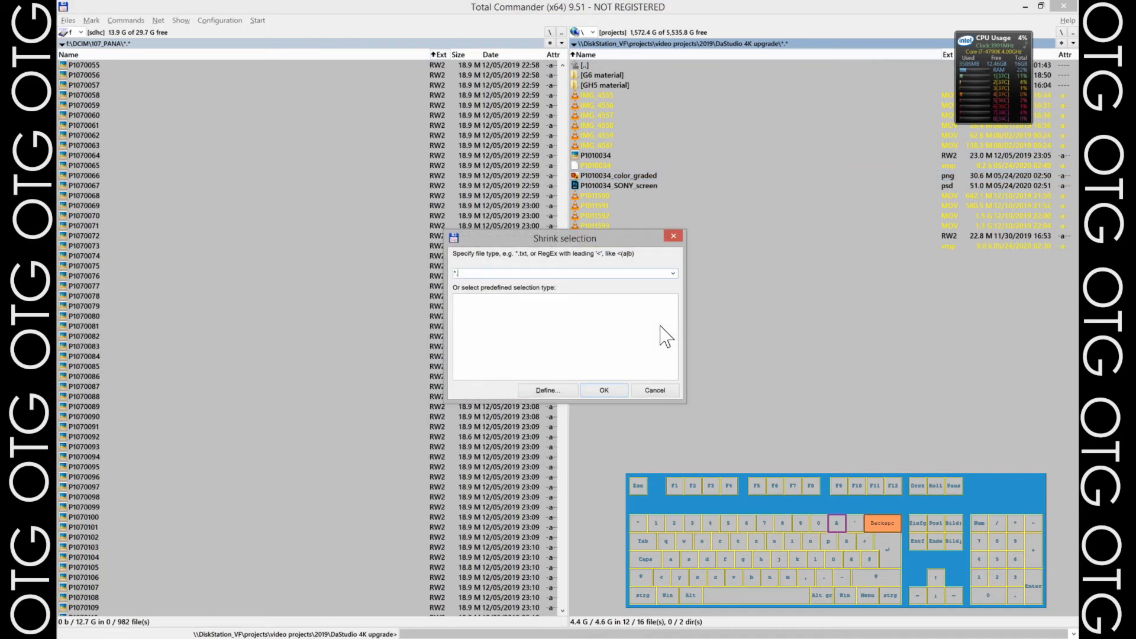
text(.mov)
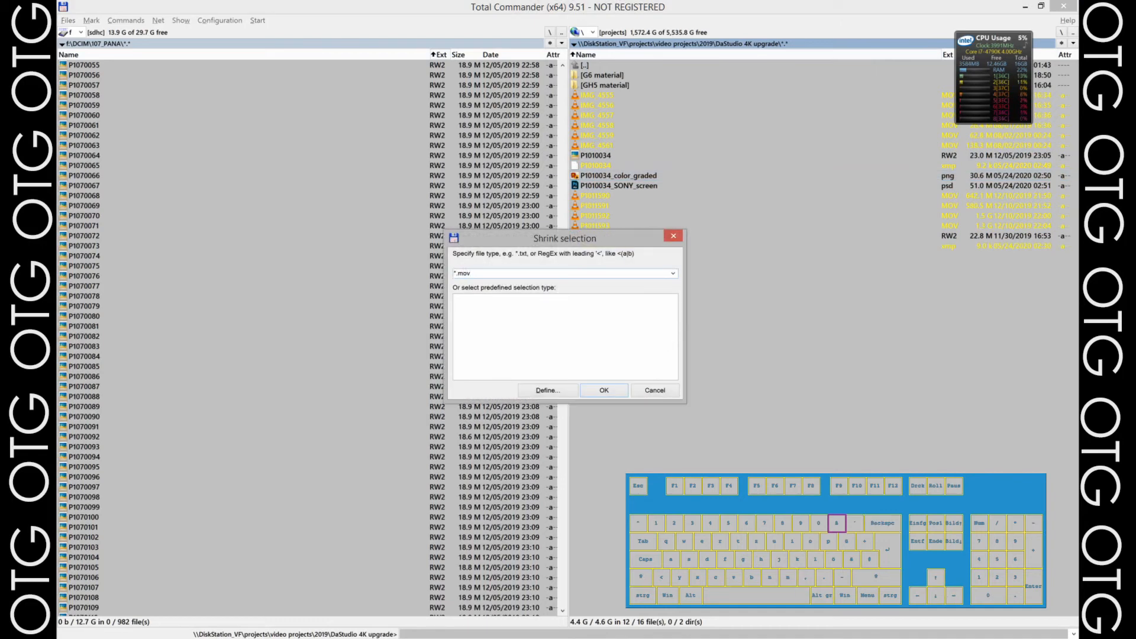
click(604, 390)
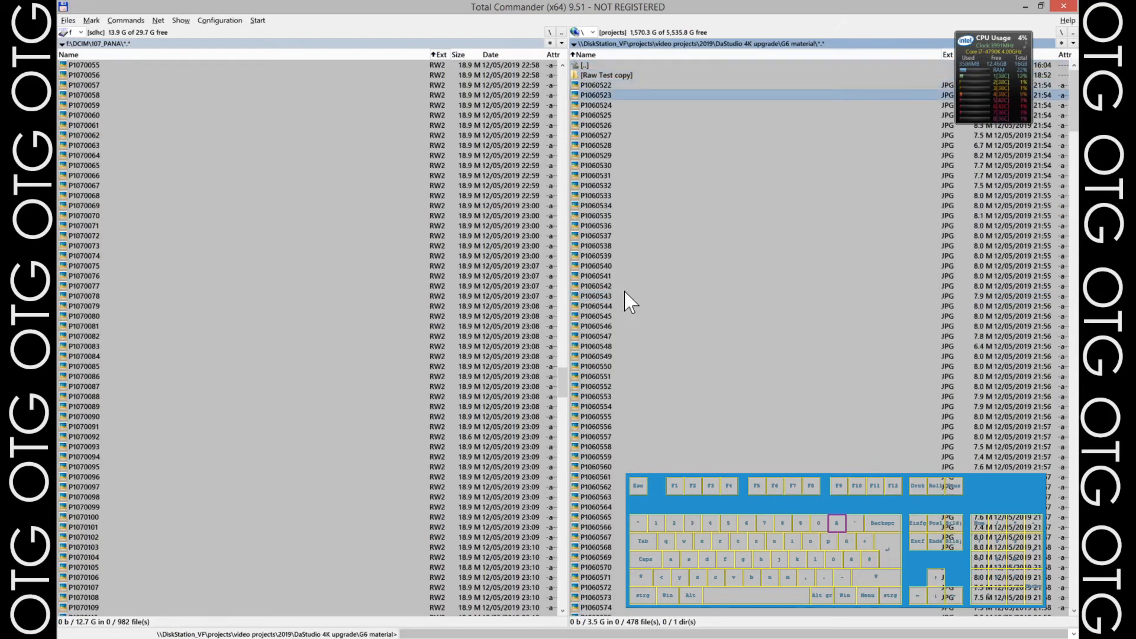
mouse_move(625, 228)
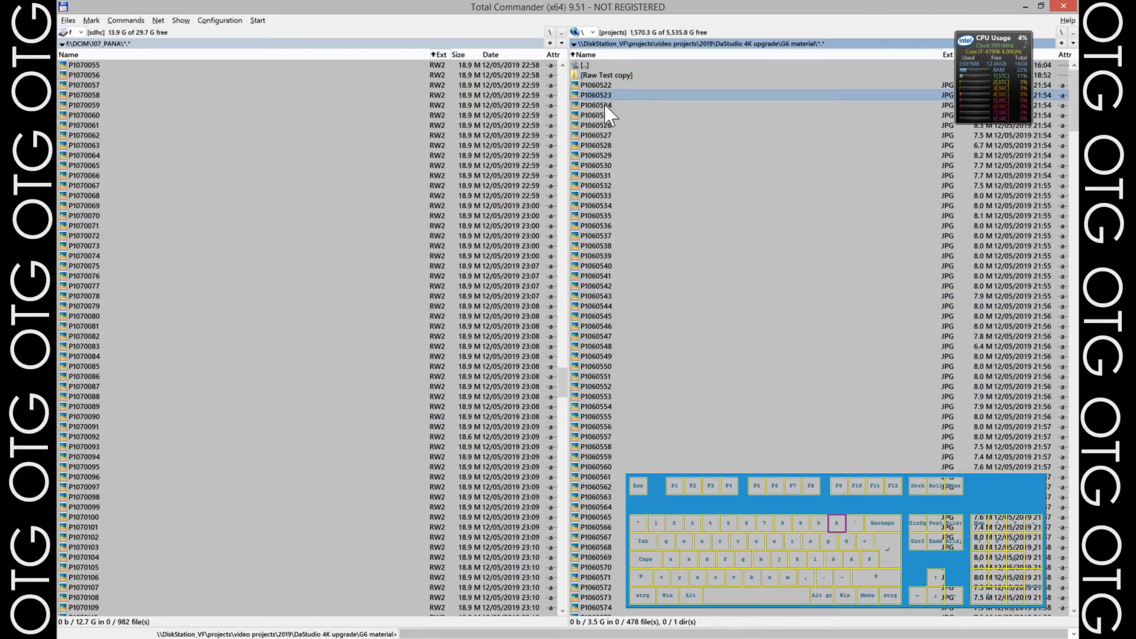
mouse_move(634, 123)
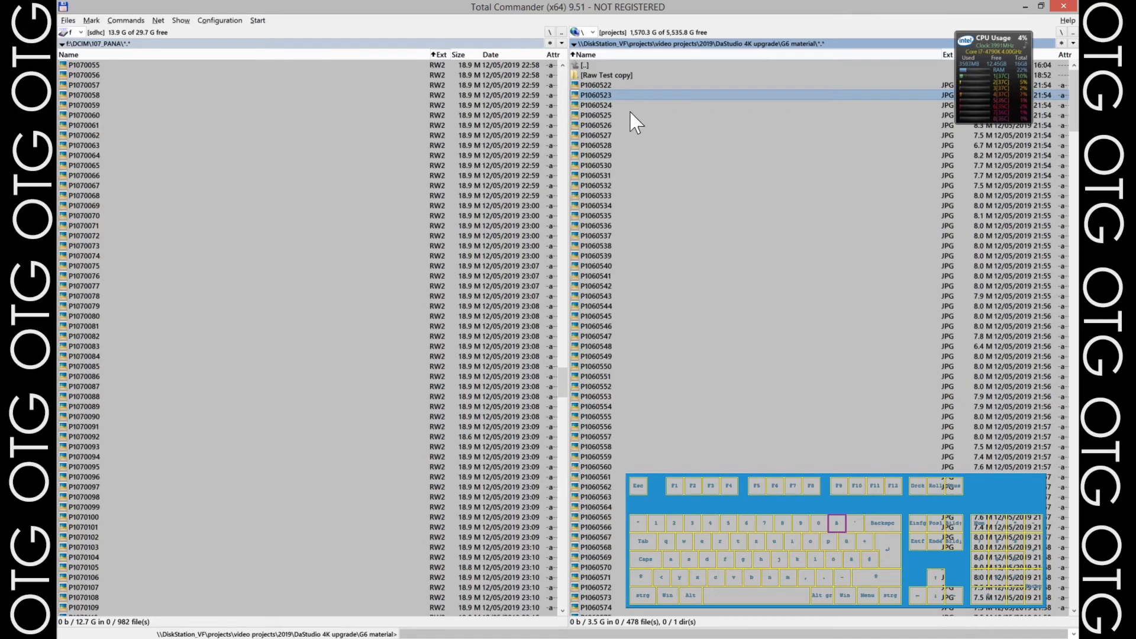
Go up to projects, open video projects, and calculate the year folder sizes (2019: 261.0 GB)
double_click(583, 64)
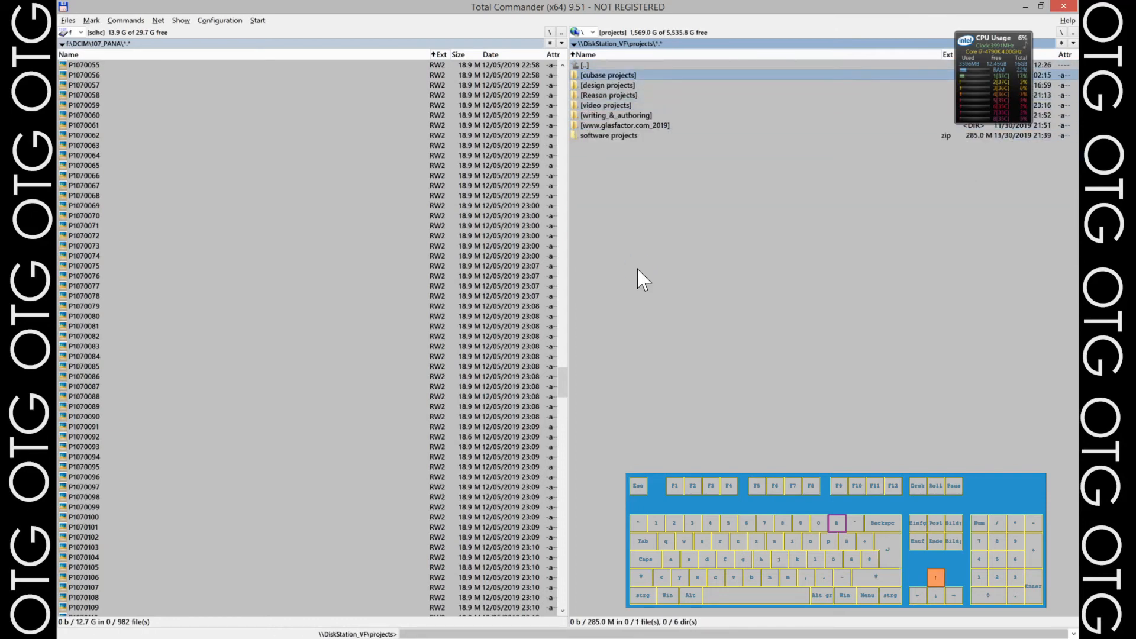
click(606, 105)
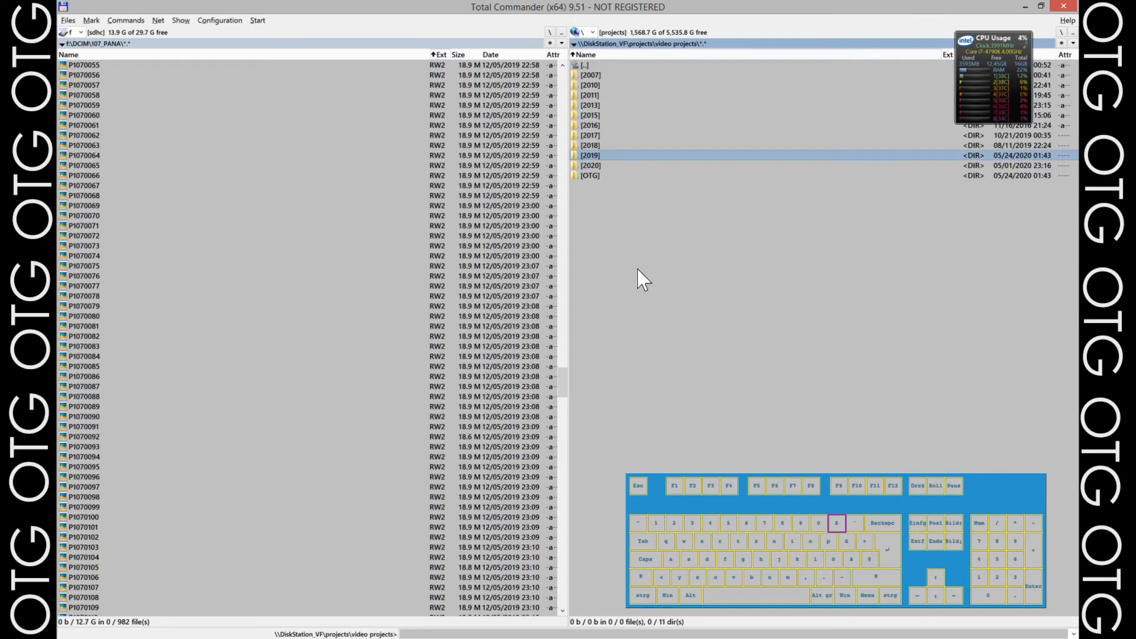
click(591, 174)
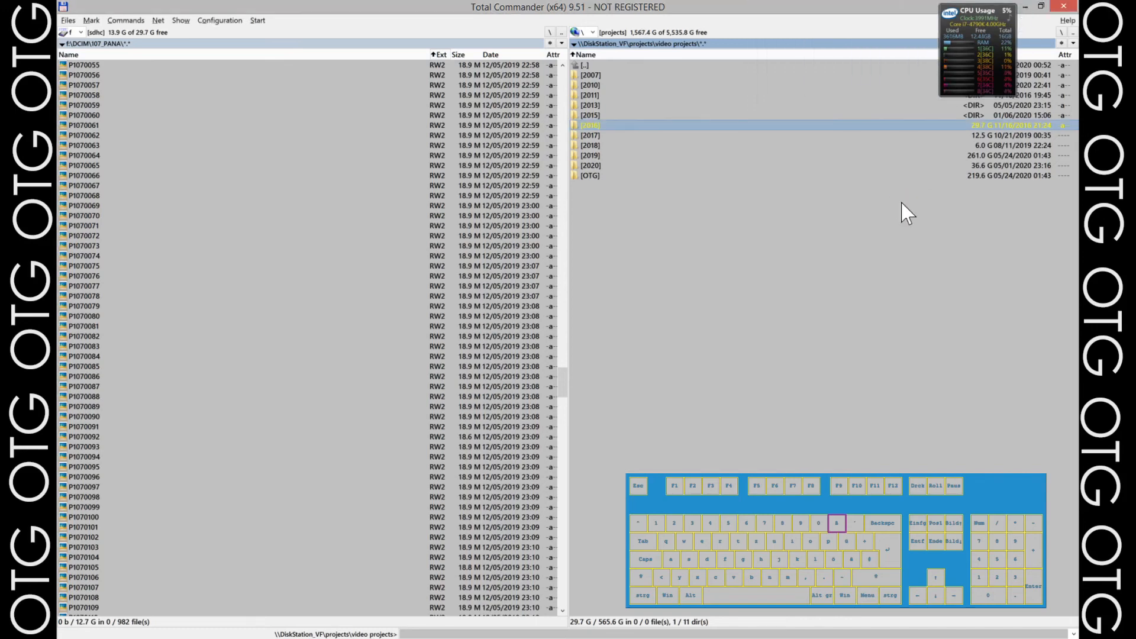
Go back to G6 material, showing 478 JPGs and the Raw Test copy folder
key(up)
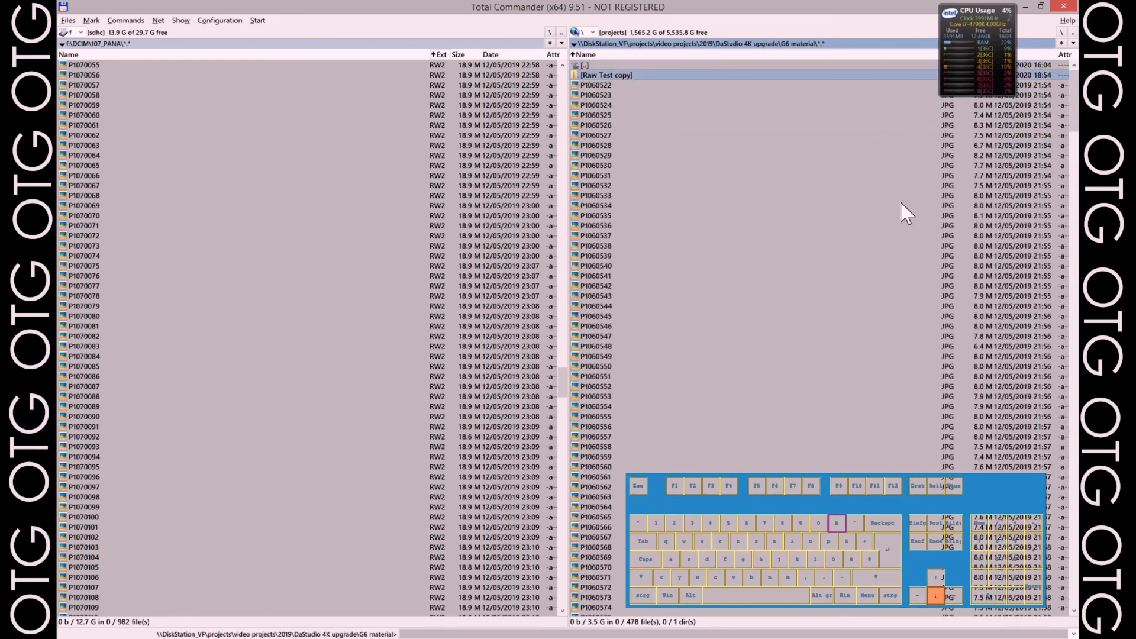
Open the Raw Test copy folder showing all 491 RW2 files and dismiss 'No matches found!'
double_click(607, 75)
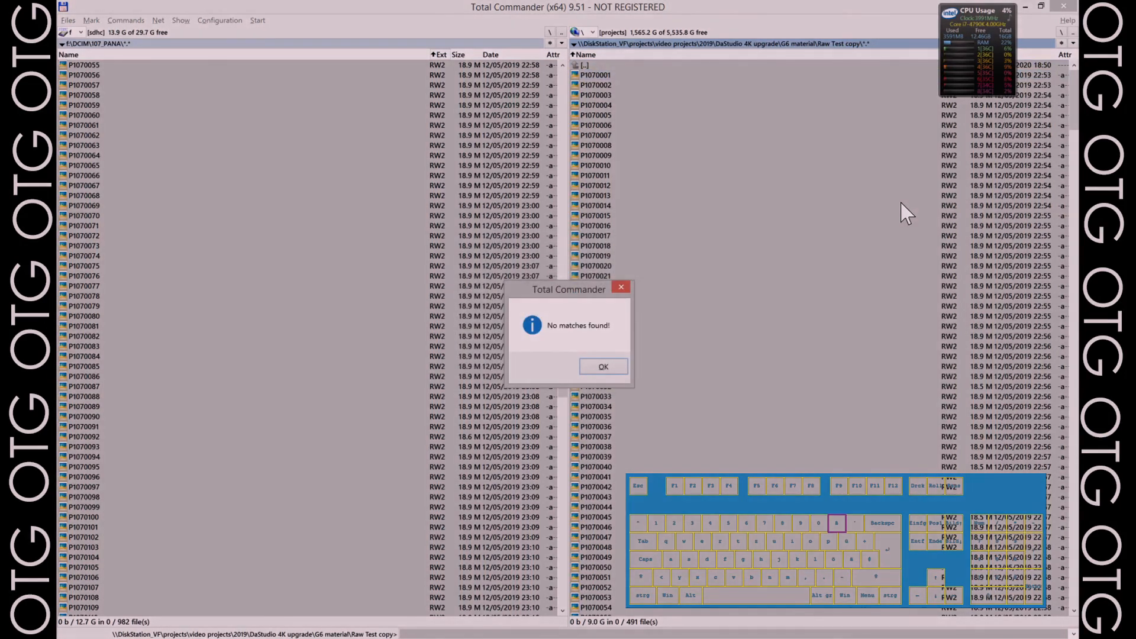
click(603, 366)
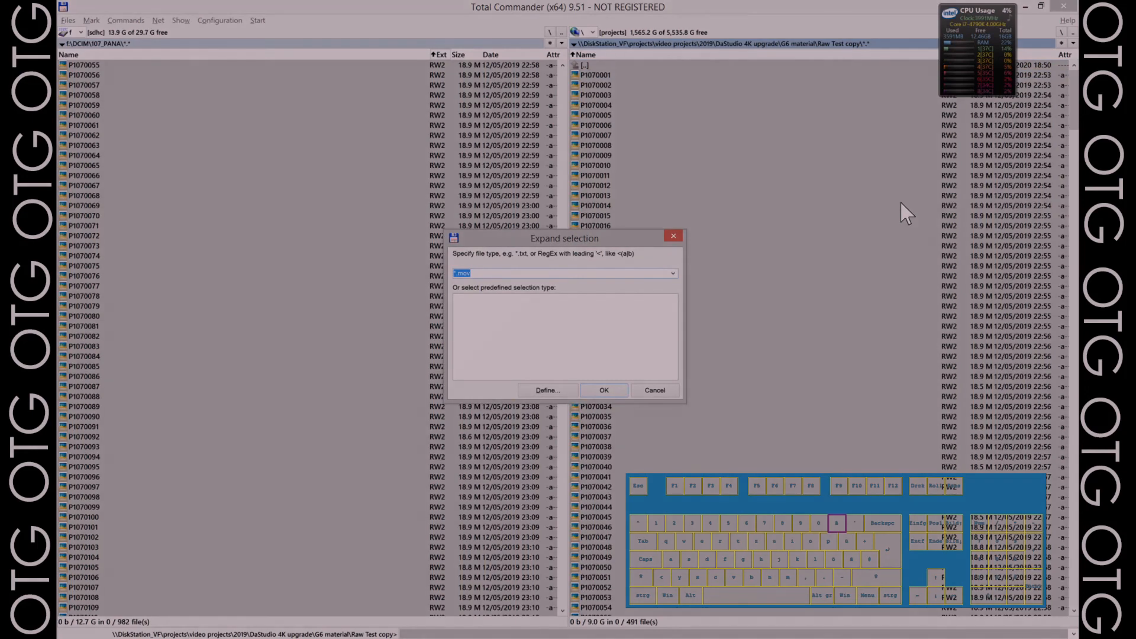